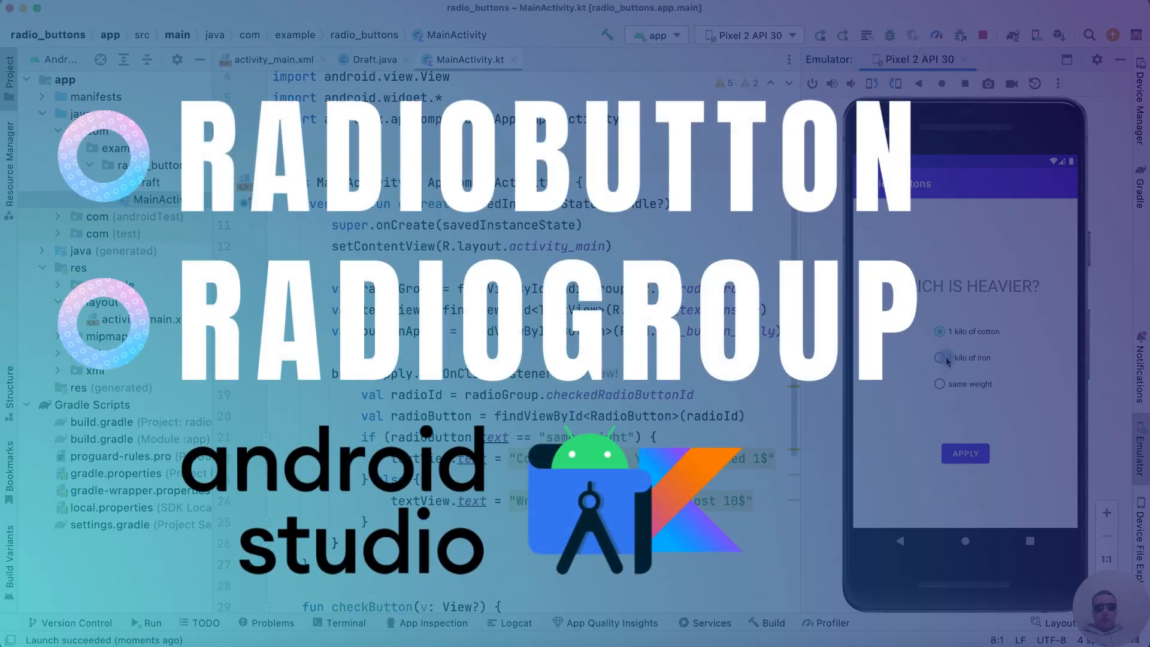
Select '1 kilo of iron' in the emulator quiz app so its toast appears.
left_click(939, 357)
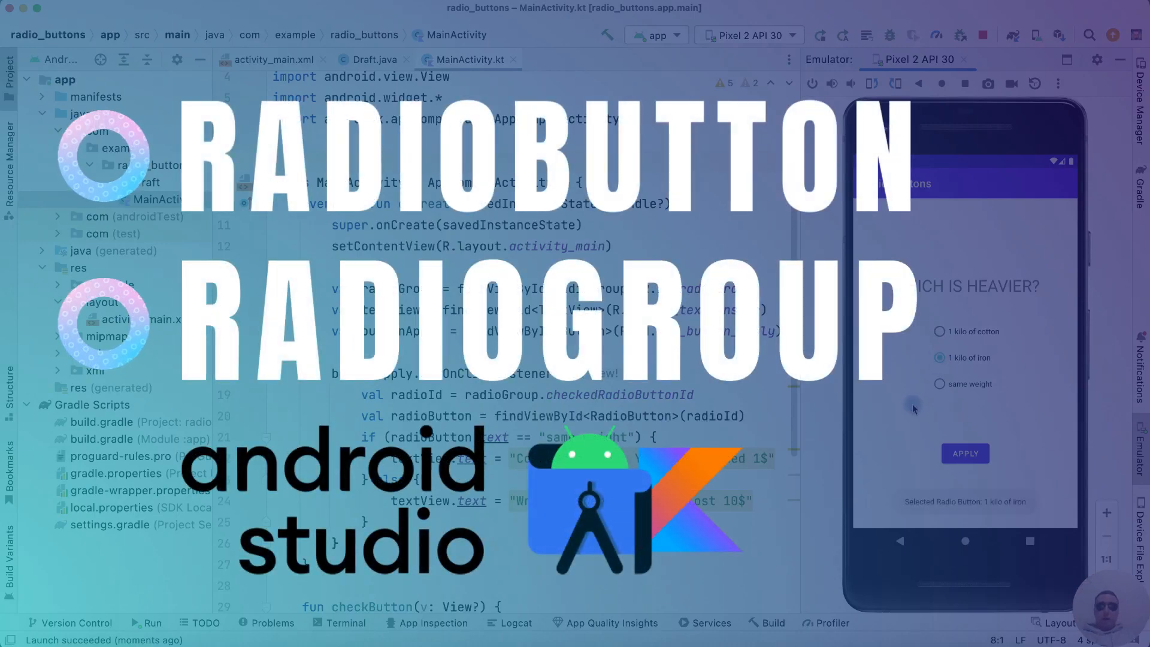
left_click(965, 454)
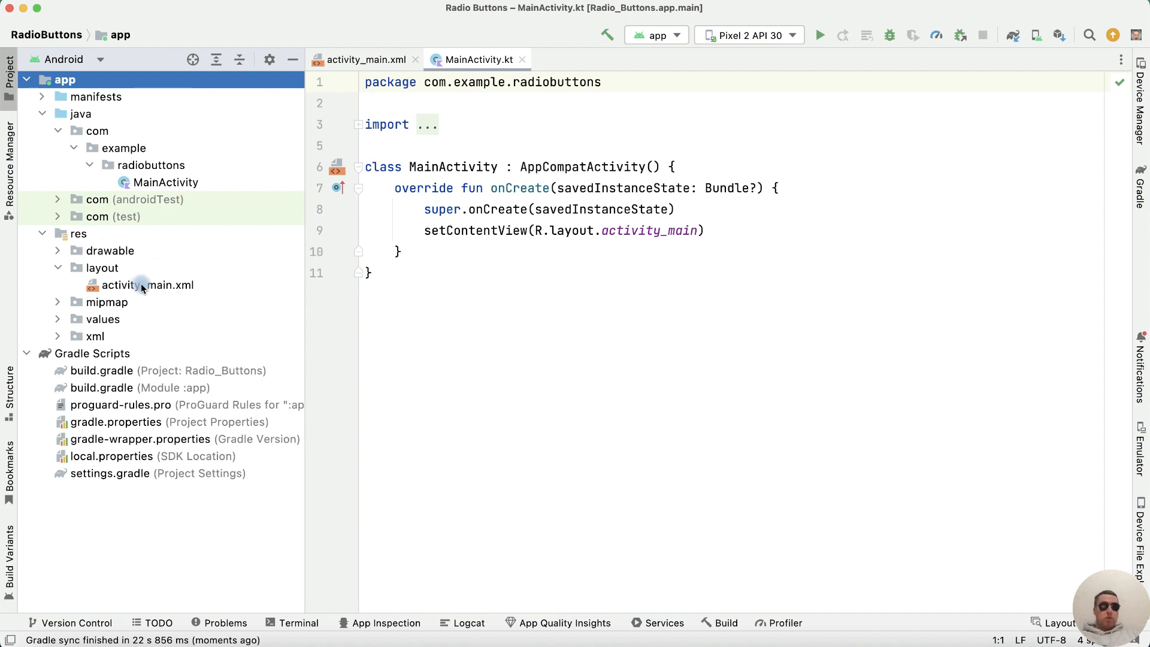
In activity_main.xml, make the heading 'WHICH IS HEAVIER?' at 30sp and start a RadioGroup.
double_click(148, 285)
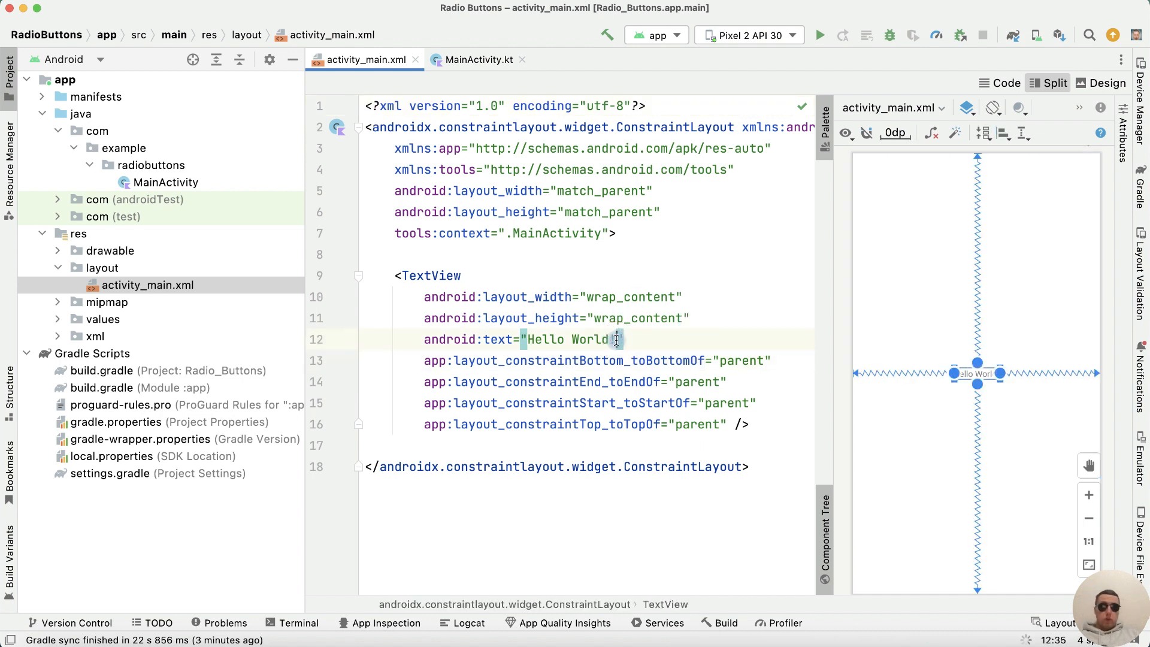
type("WHICJ")
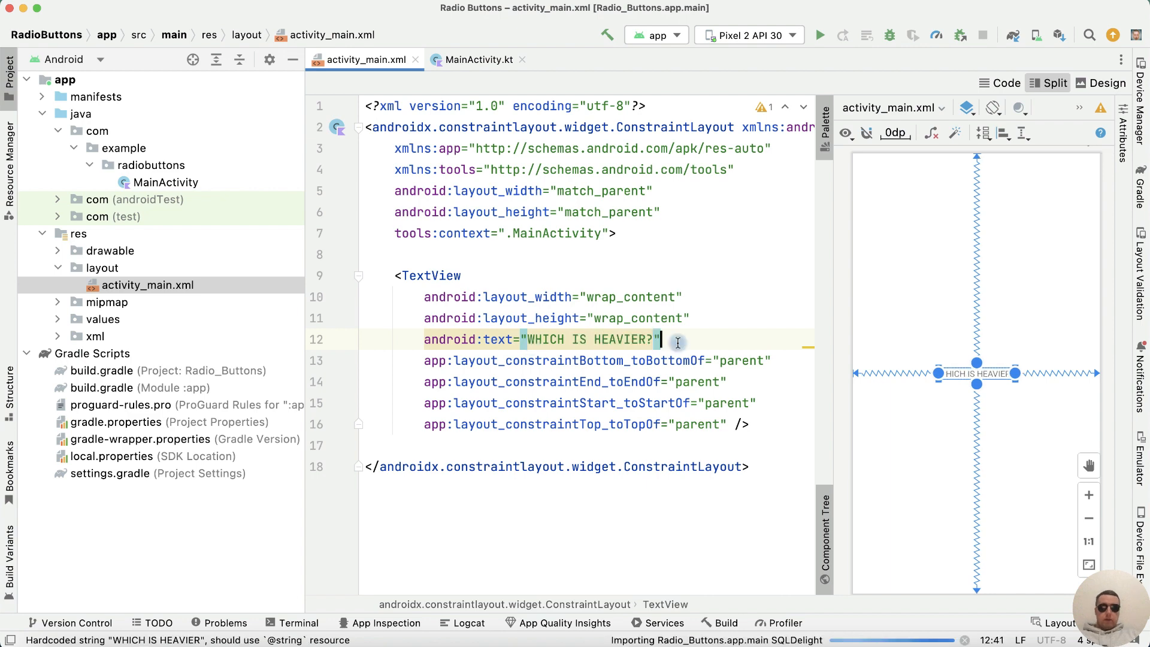
type("te")
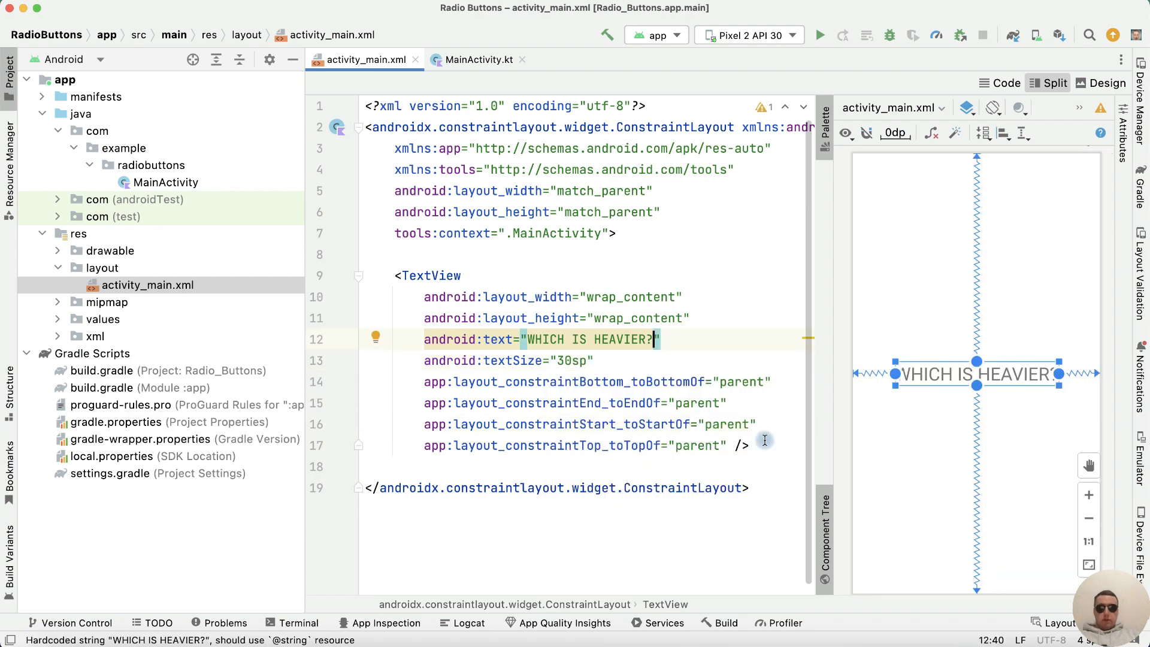
type("<RadioGroup")
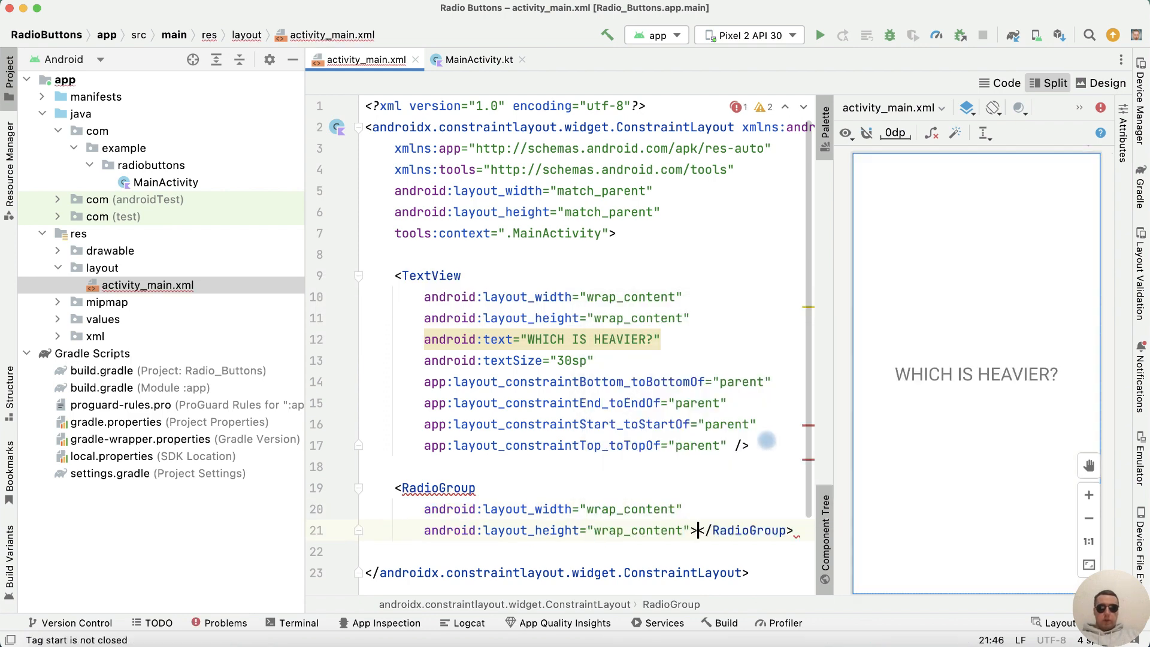
Add a wrap_content RadioButton labelled '1 kilo of cotton' inside the RadioGroup.
key("Enter")
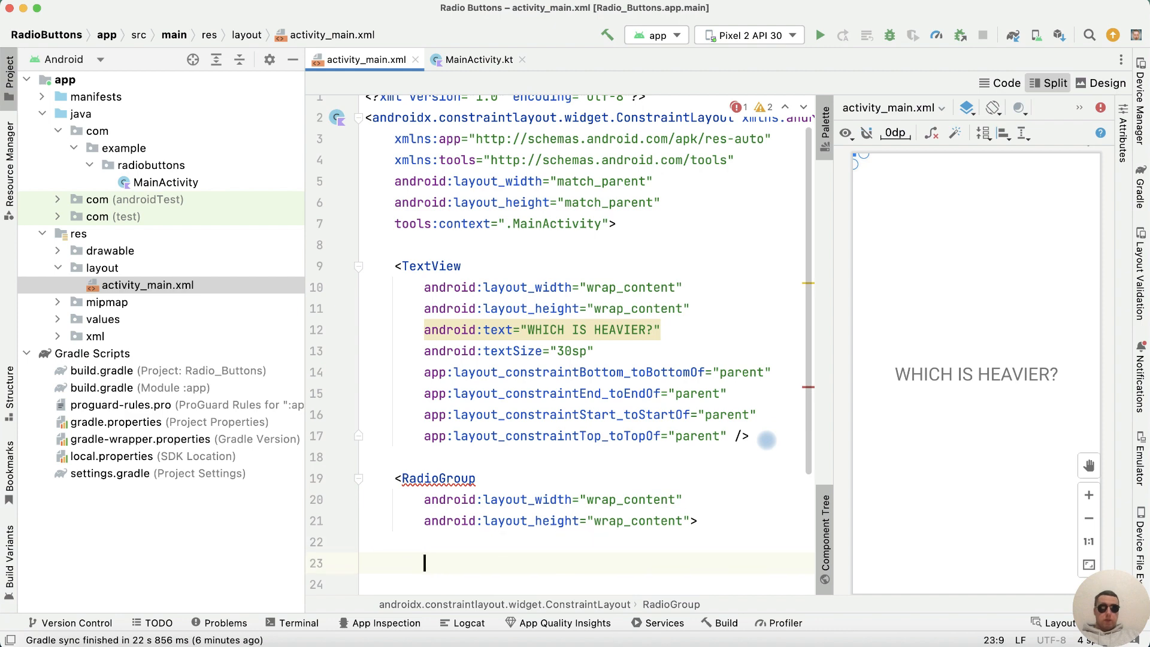
type("<rad")
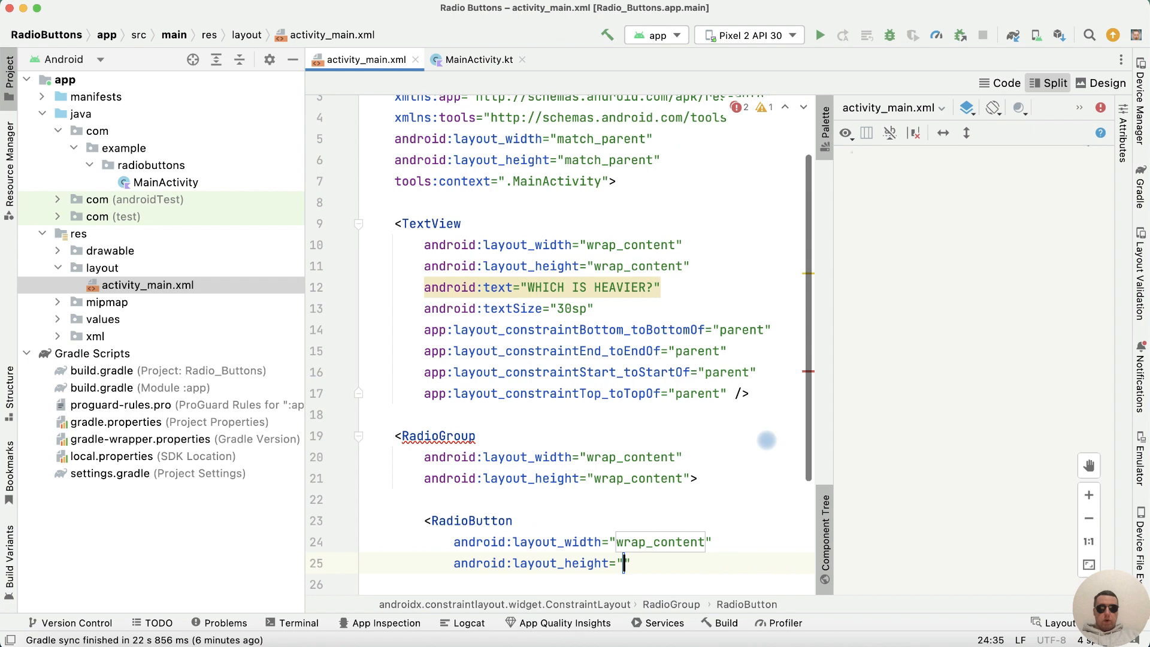
type("wrap_content")
left_click(587, 585)
type("/>")
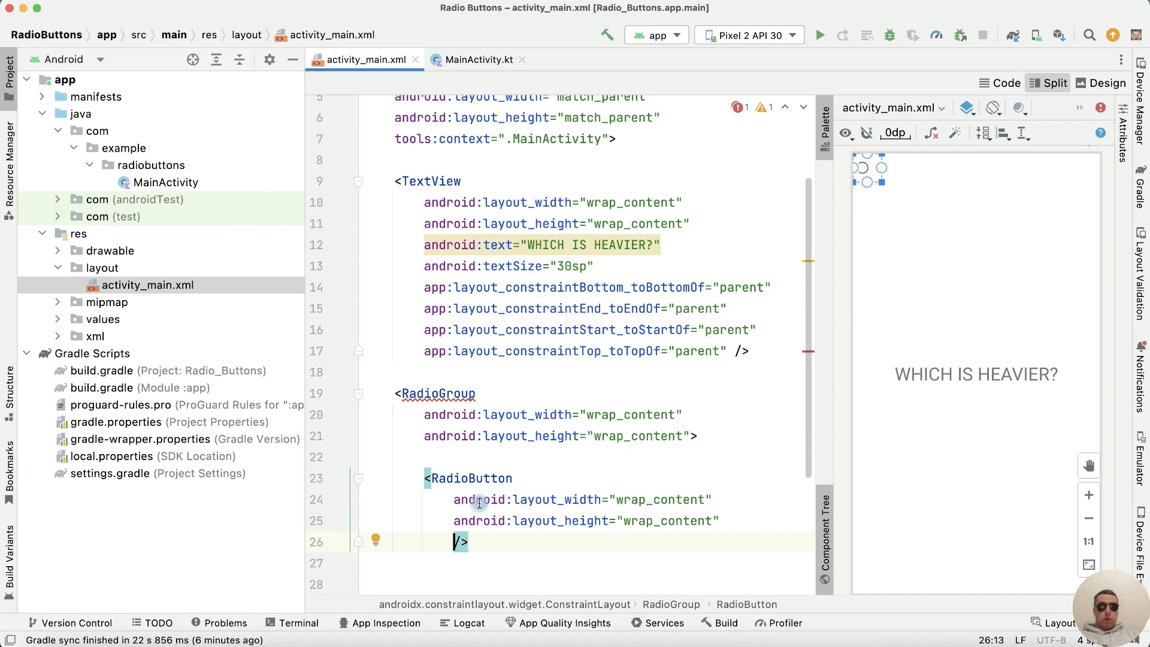
type("android:text=\"1\"")
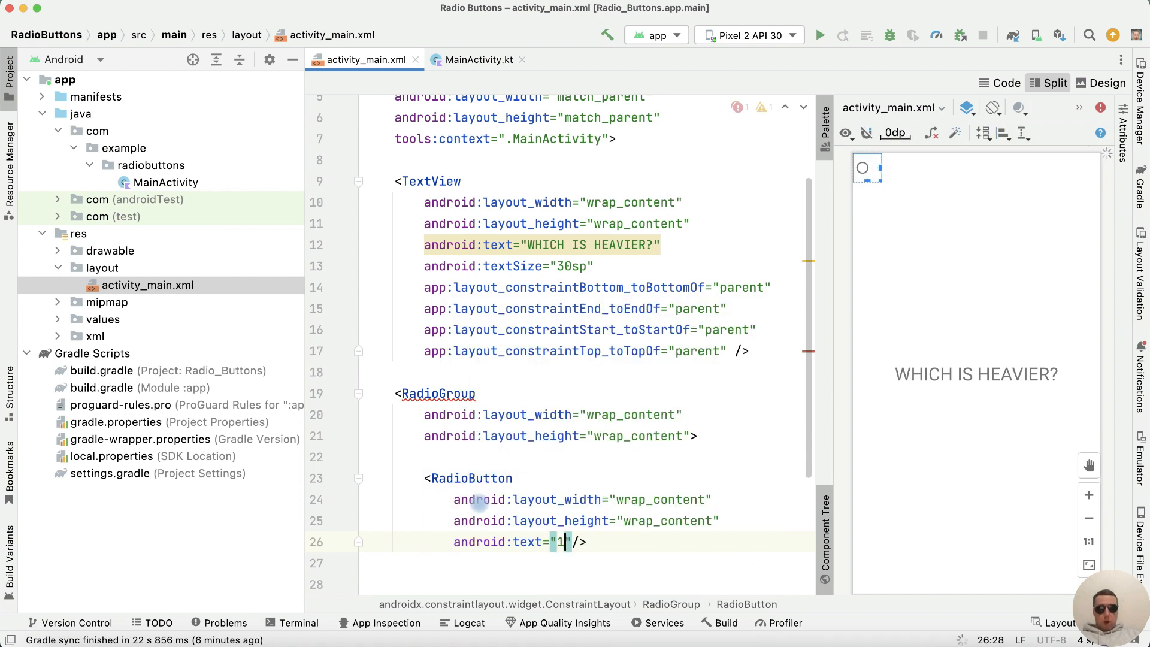
type("kilo")
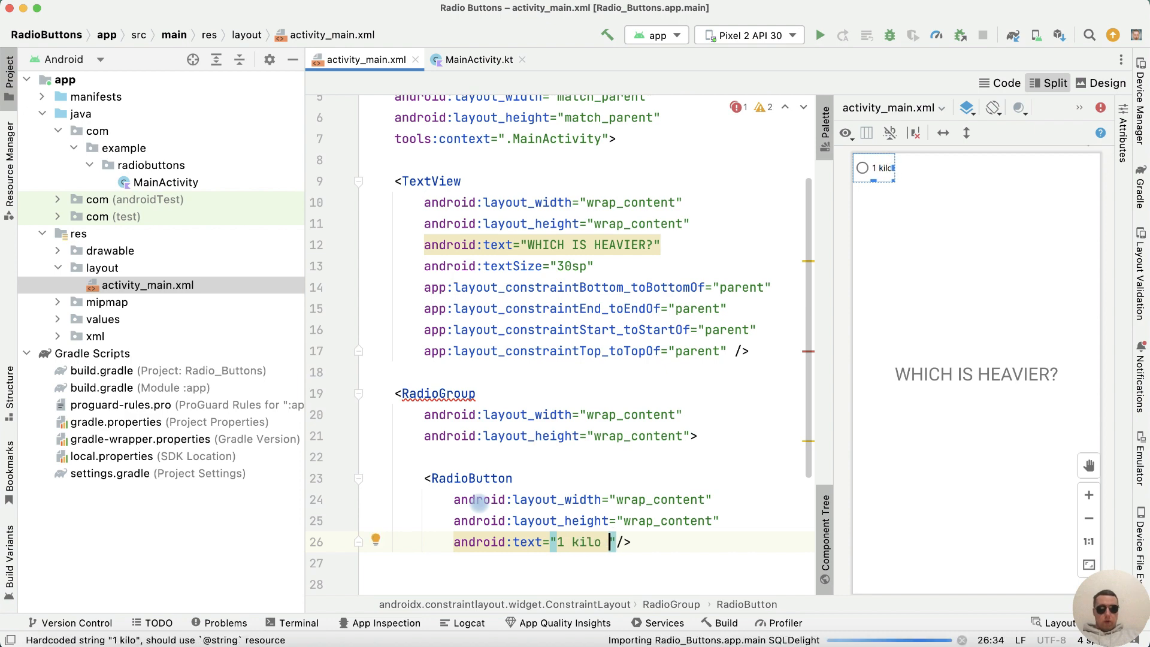
type("of cotton")
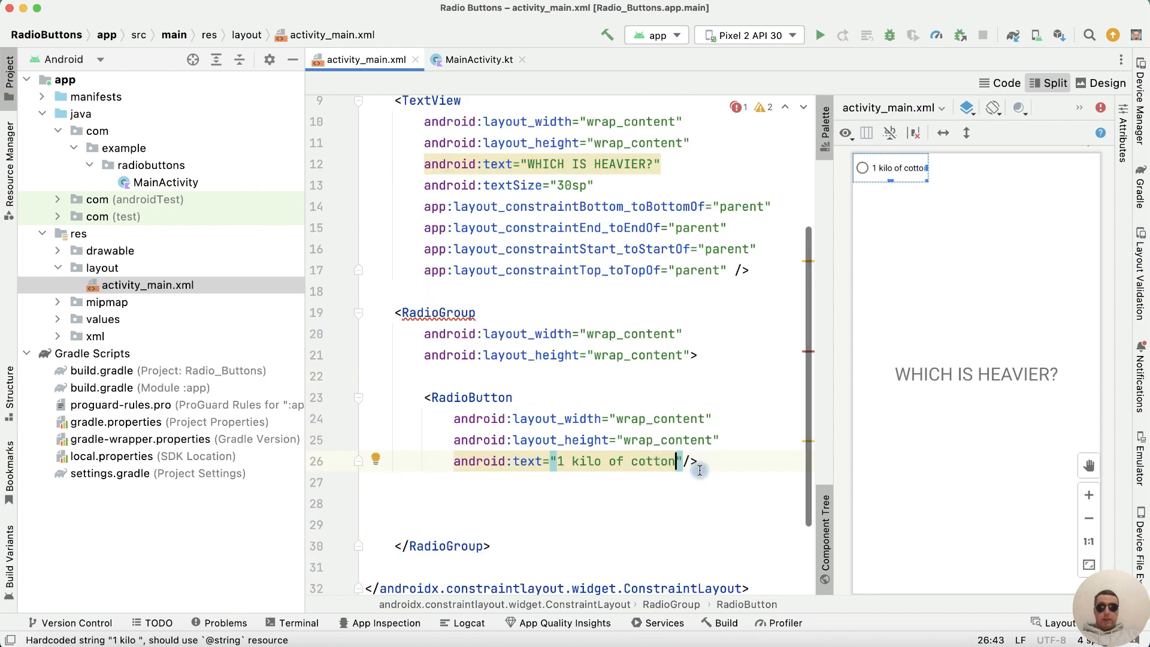
Duplicate that button twice and relabel the copies '1 kilo of iron' and 'same weight'.
left_click_drag(430, 396, 697, 460)
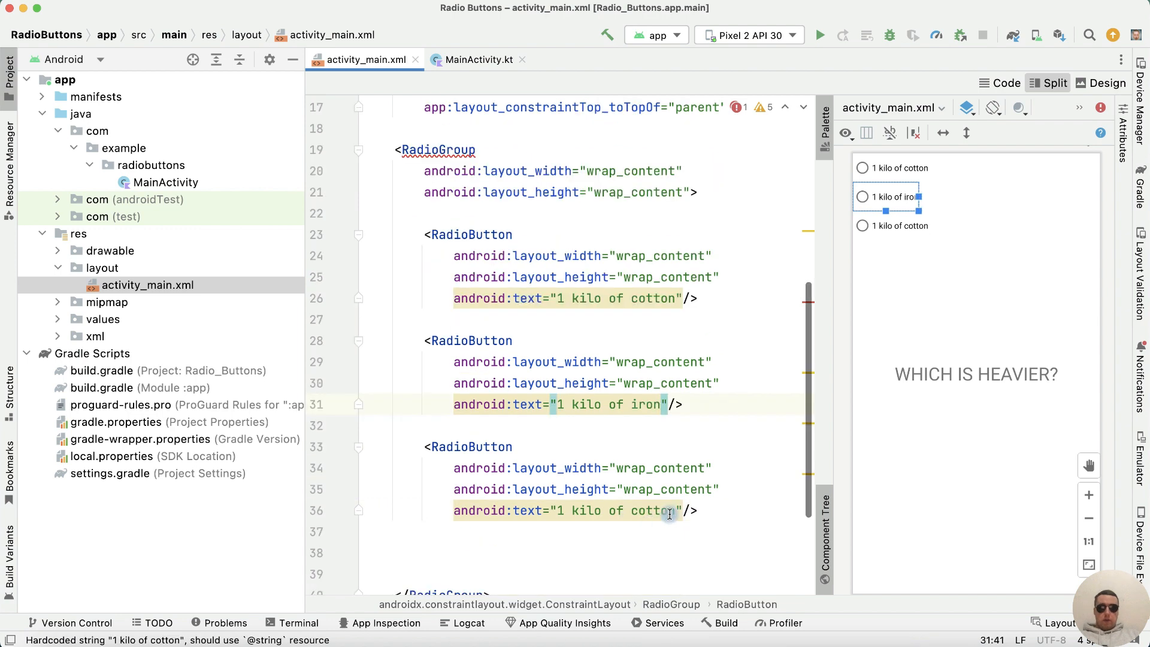
type("same \"/>")
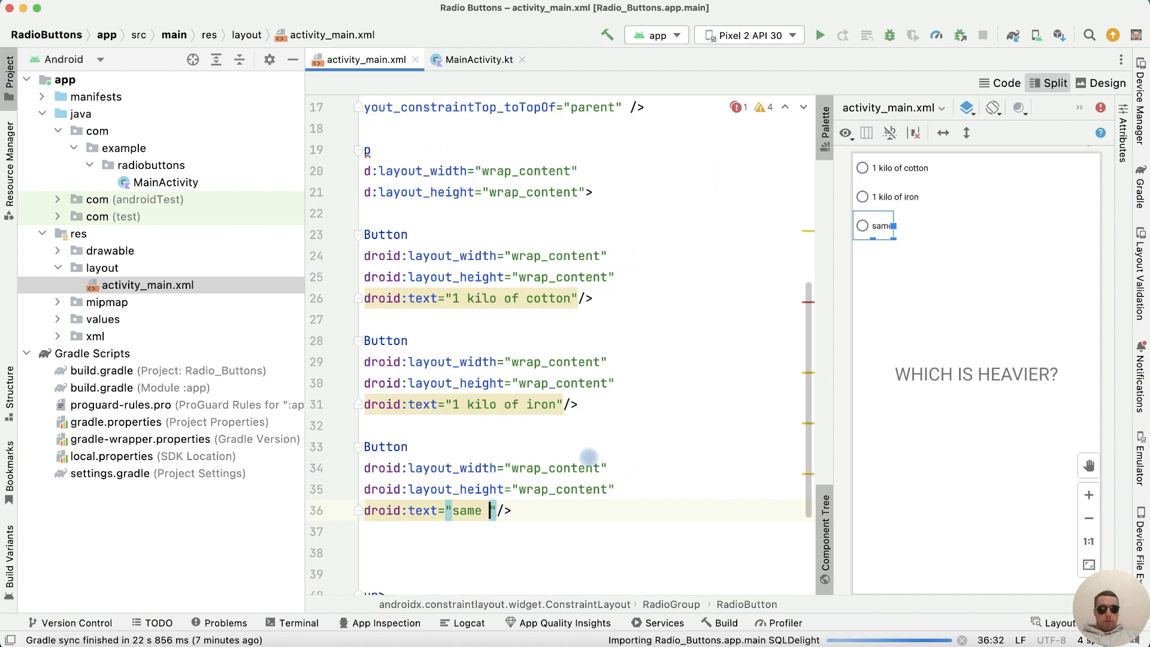
left_click(226, 623)
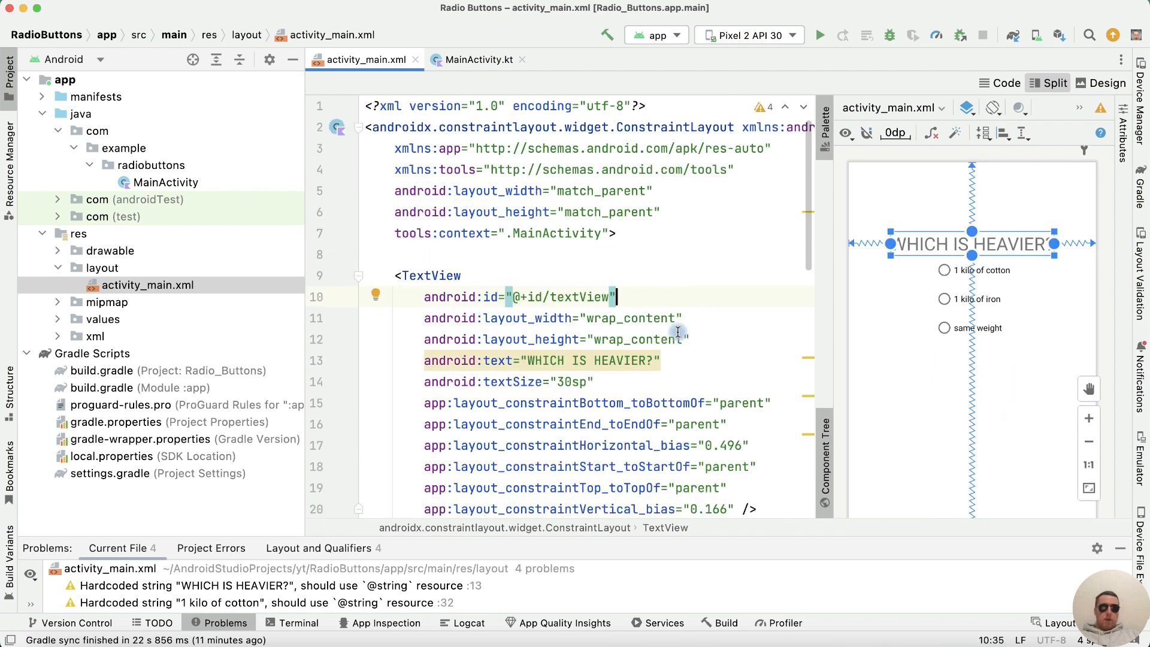
Constrain the question near the top with the three options centred beneath it.
scroll("down", 3)
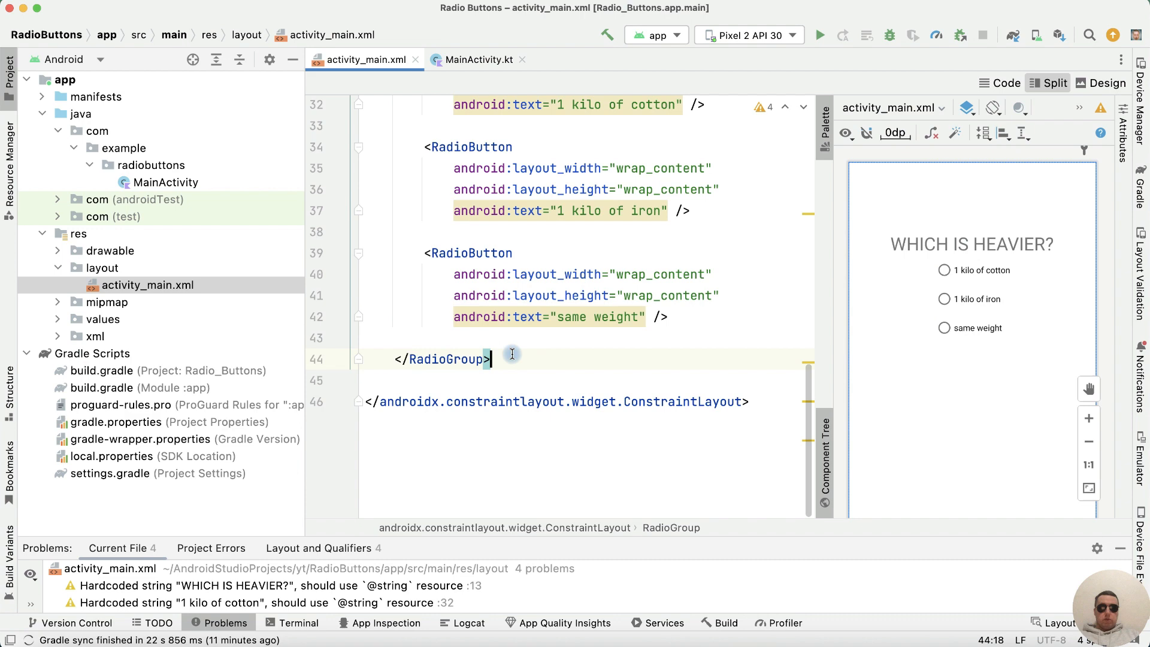
Add a Button labelled APPLY below the RadioGroup and infer its constraints.
type("<but")
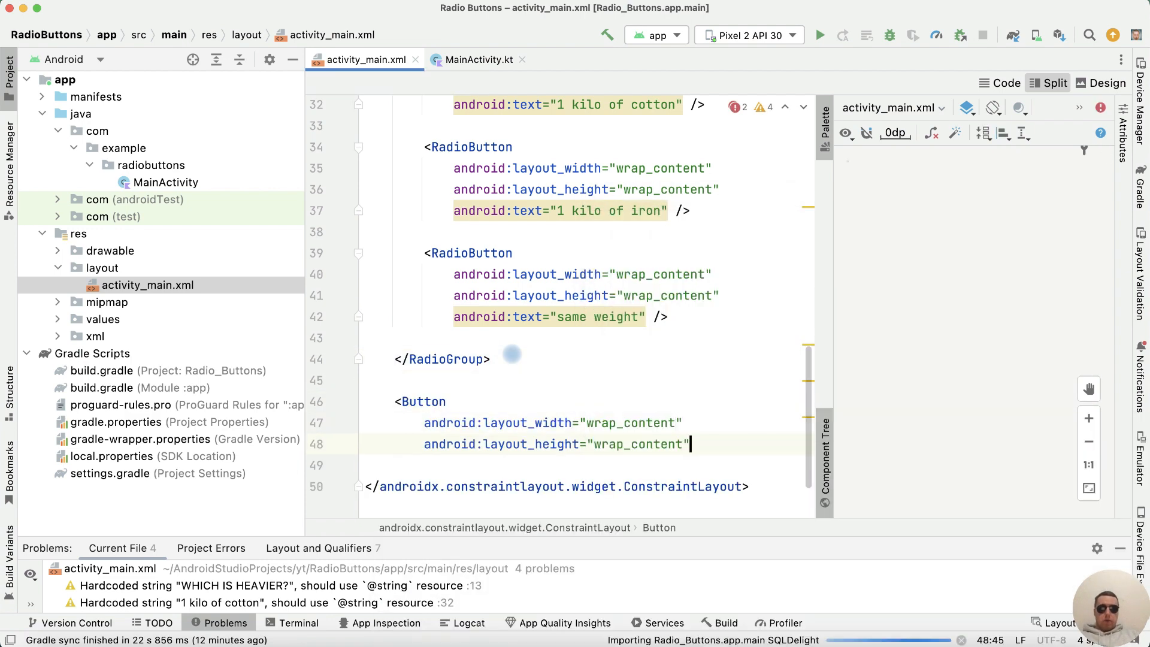
type("/>")
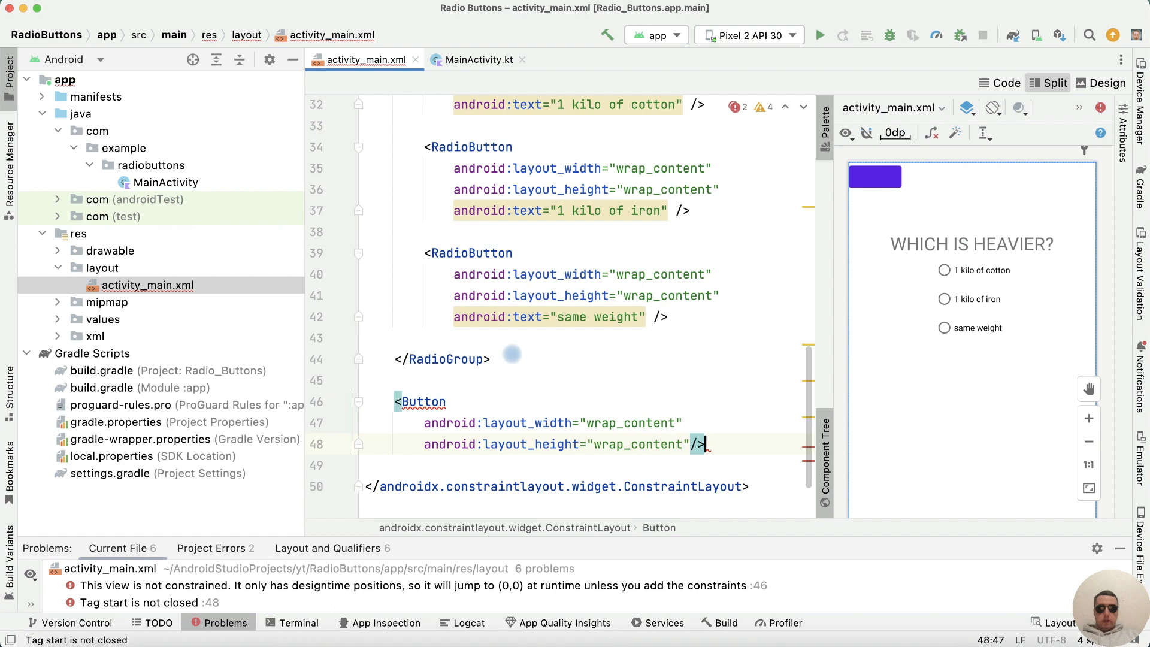
type("android:text=\"\"")
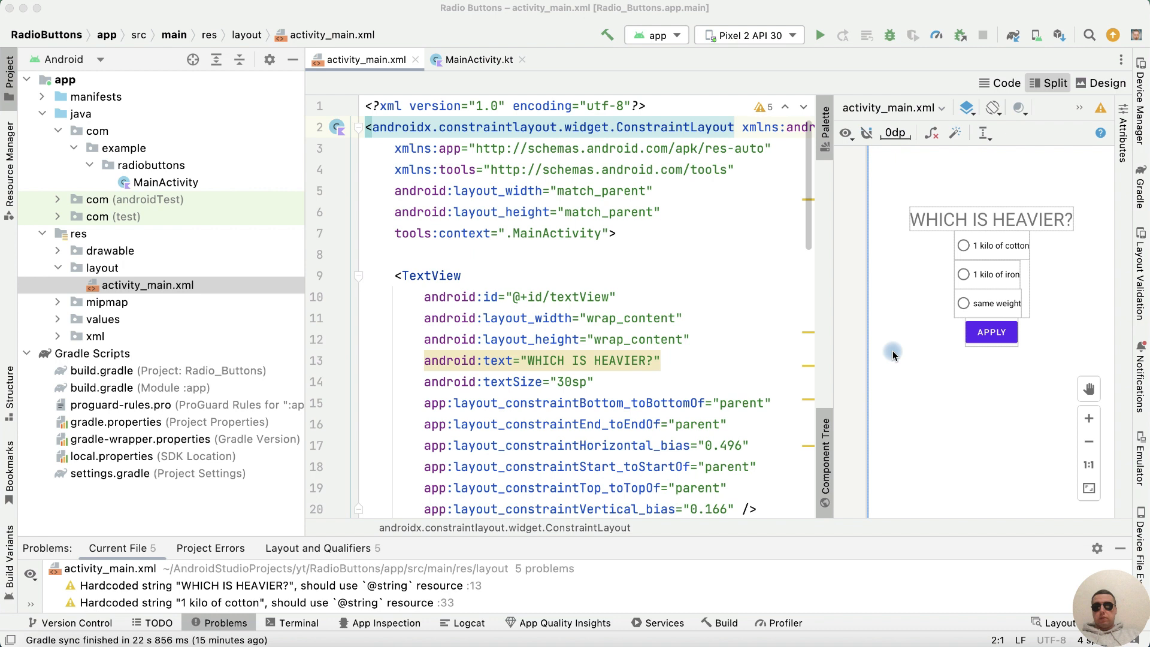
mouse_move(941, 463)
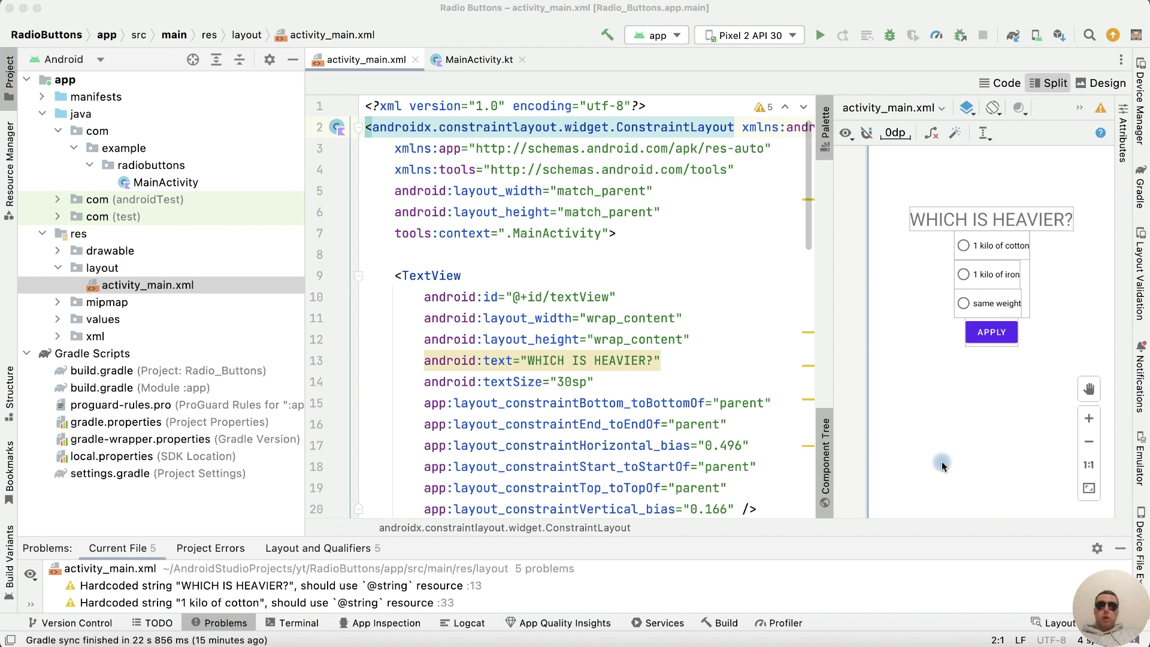
mouse_move(894, 257)
type("<TextView")
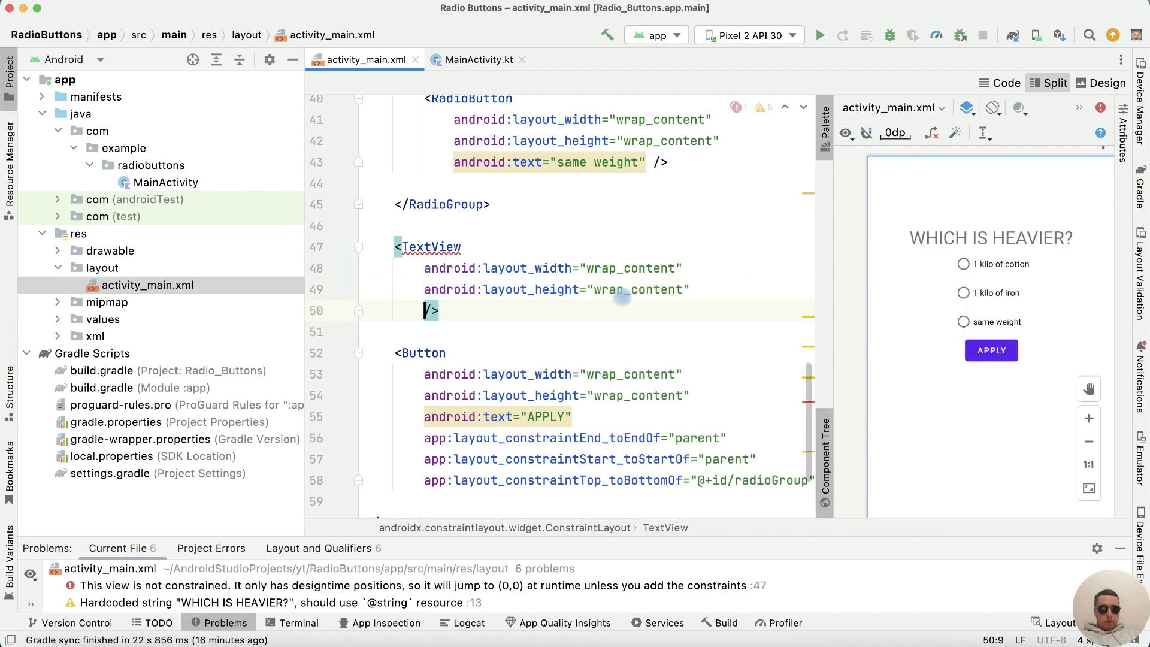
Add textView2 with tools:text 'WRONG ANSWER', constrained under the RadioGroup and centred horizontally.
type("tools:text=\"\"")
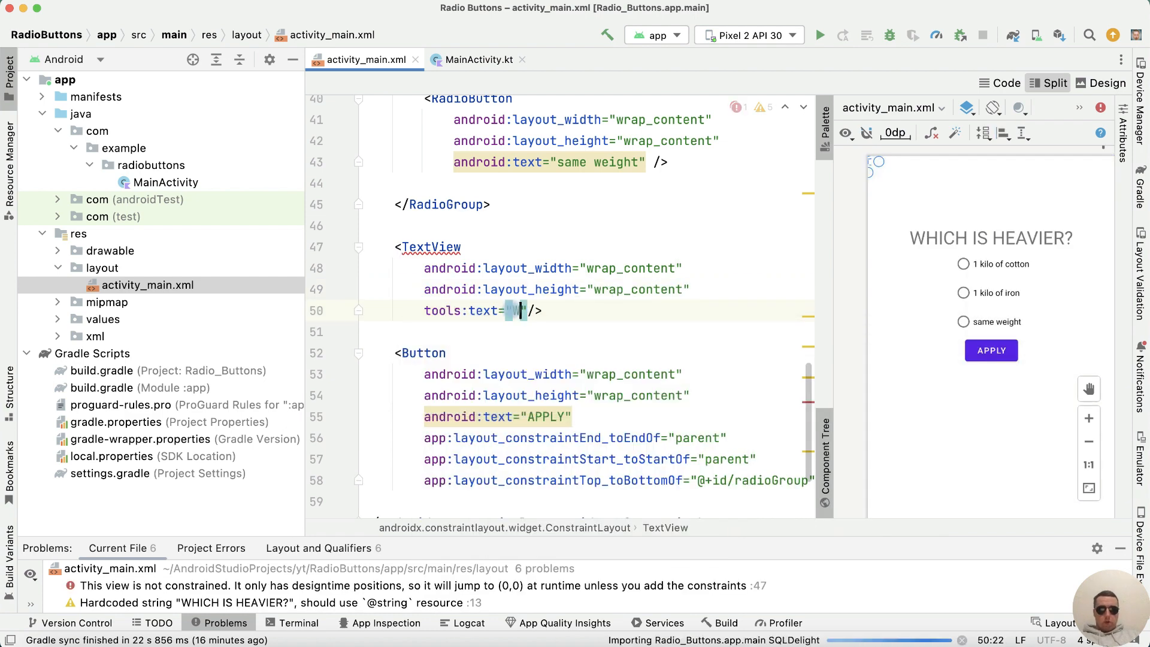
type("WRONG ANSWER")
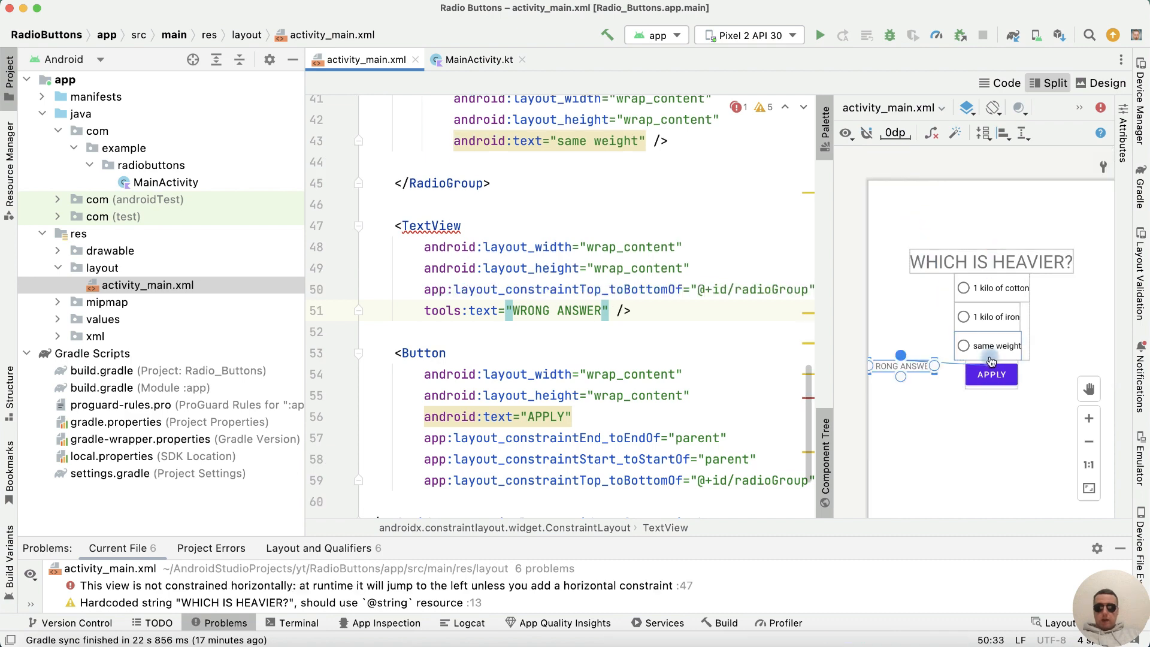
left_click(990, 375)
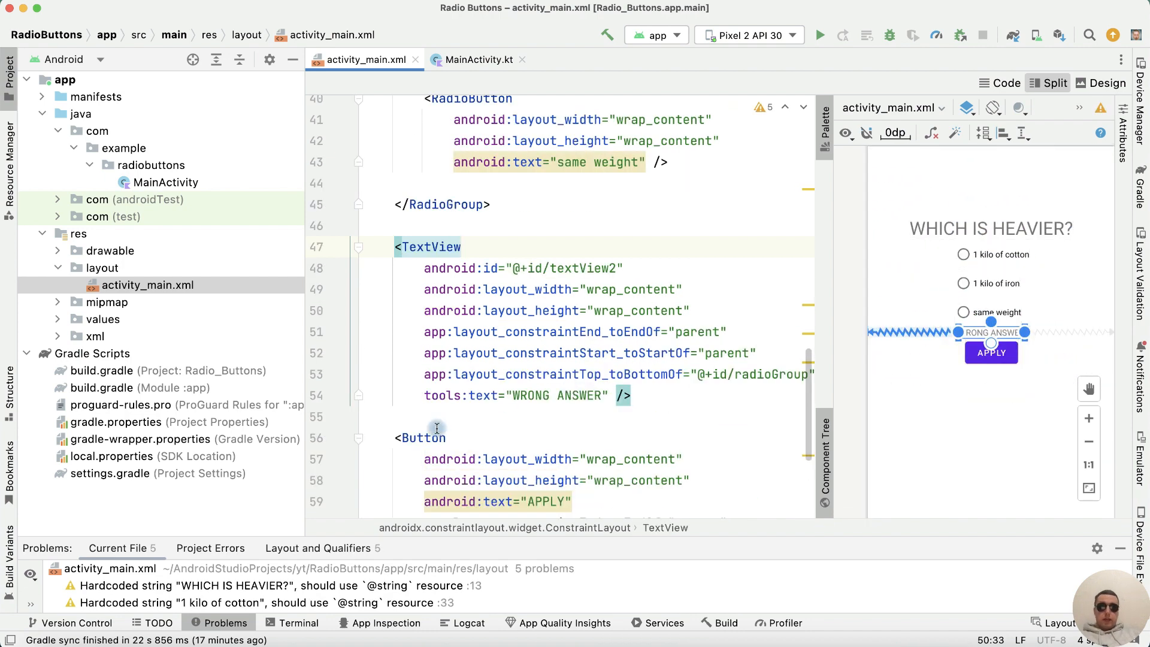
Place APPLY below WRONG ANSWER and rename view ids with an xml_ prefix, e.g. xml_text_question.
scroll("down", 3)
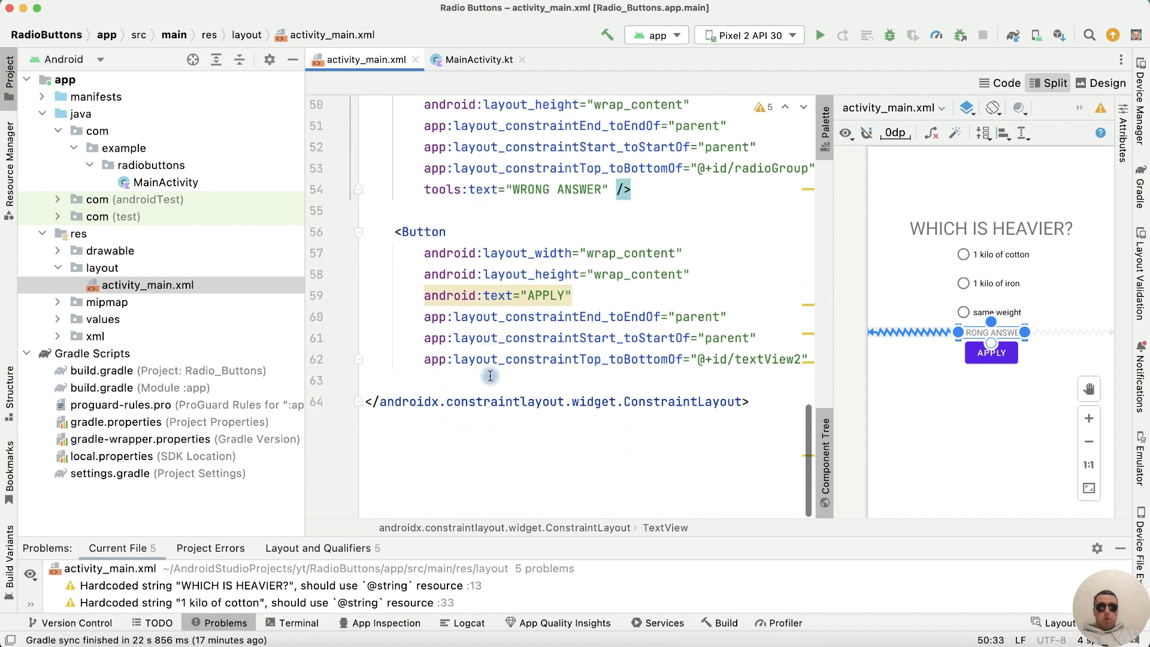
type("id:id=\"@+")
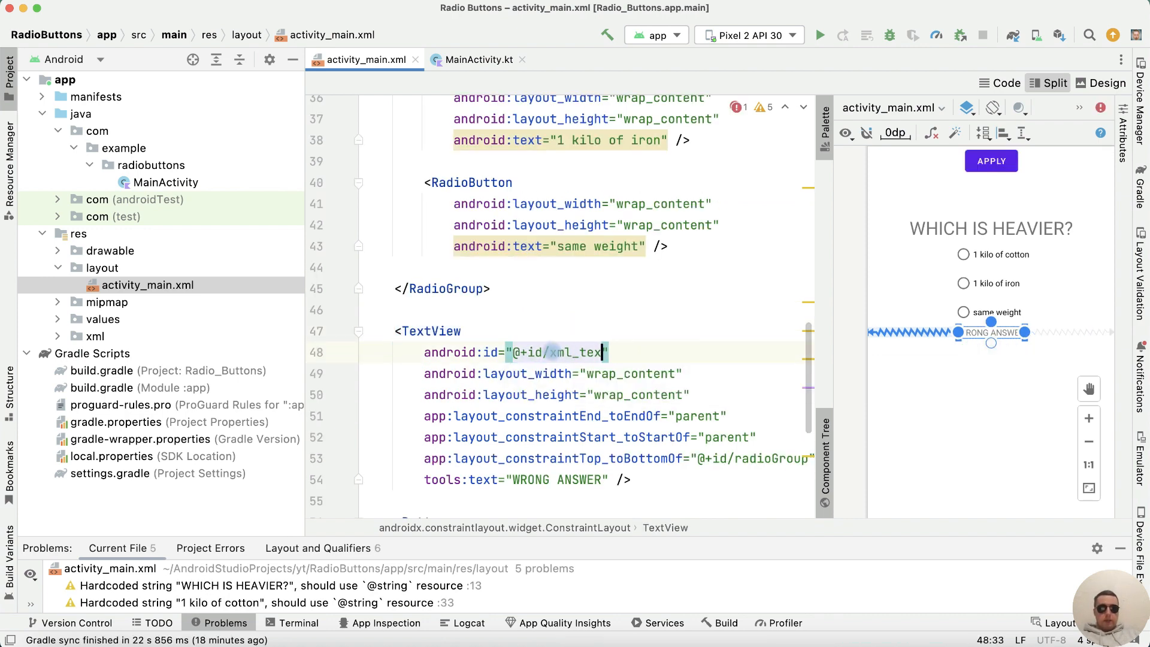
type("id")
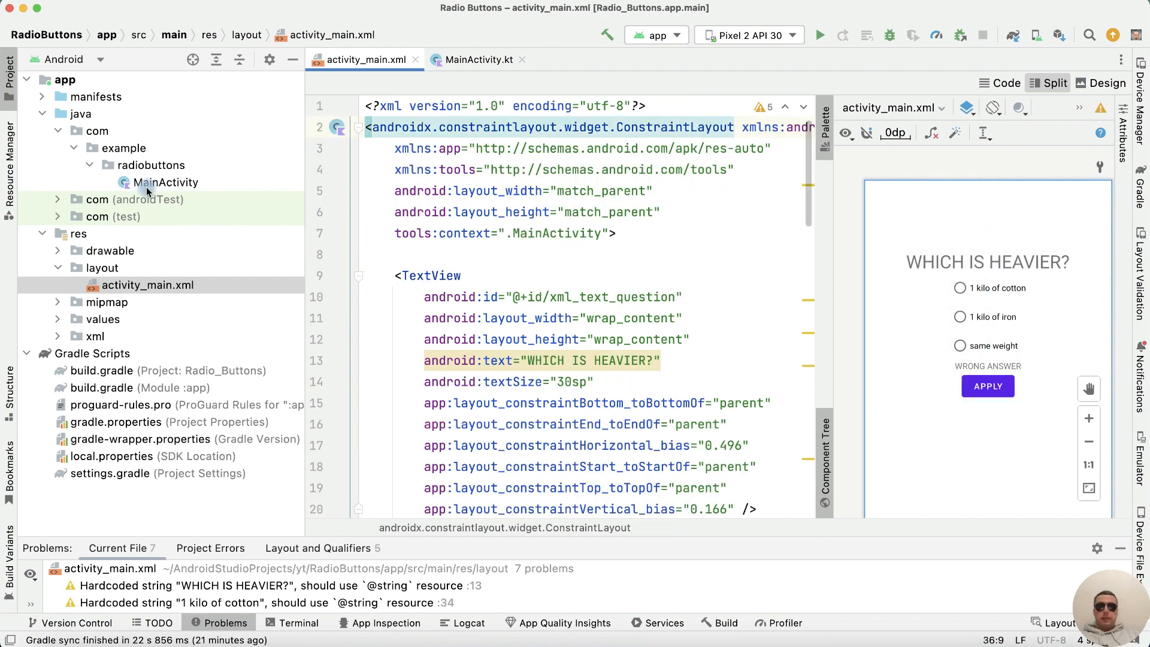
left_click(476, 60)
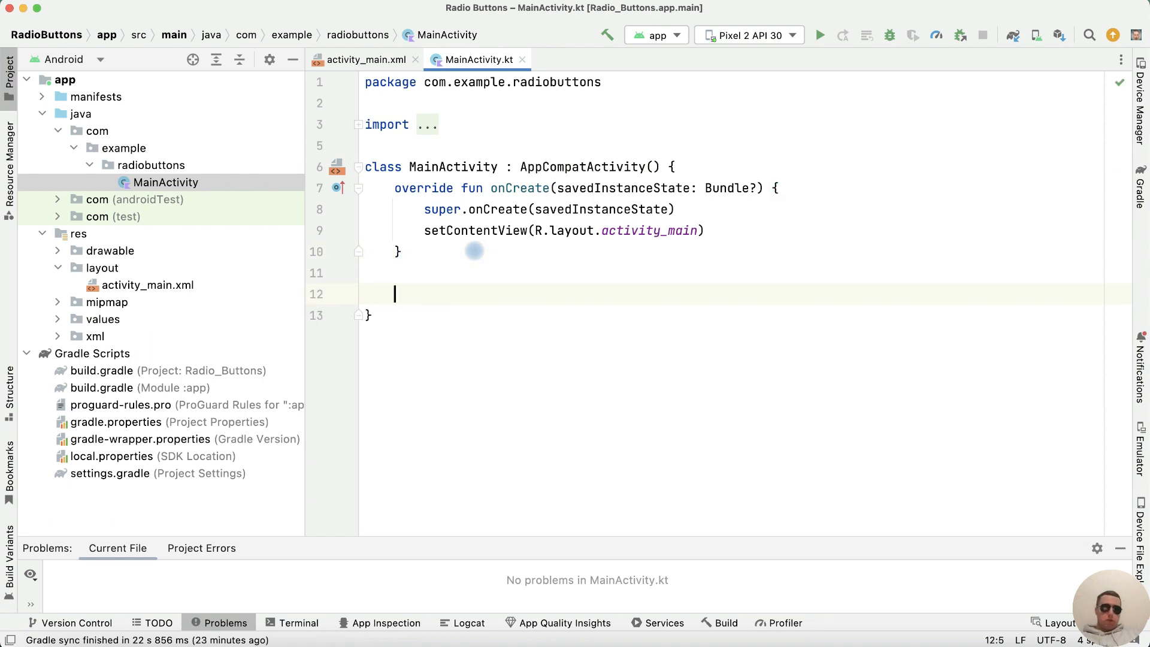
Declare radioId as the checkedRadioButtonId of the radioGroup found via R.id.xml_radioGroup.
type("val radio")
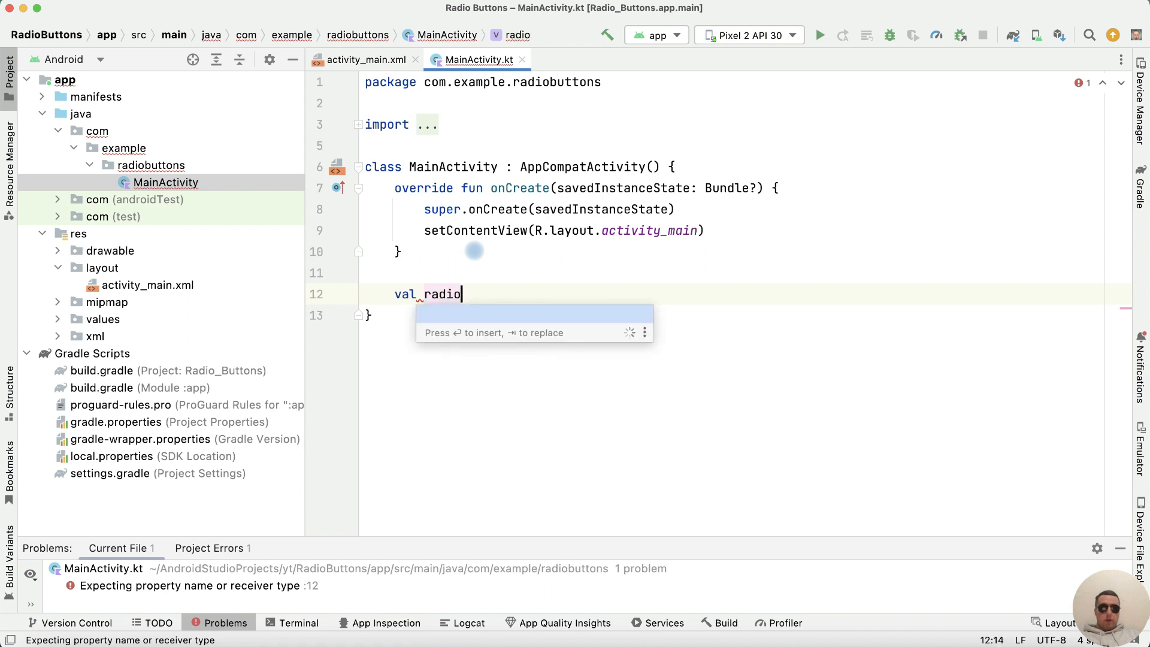
type("Id =")
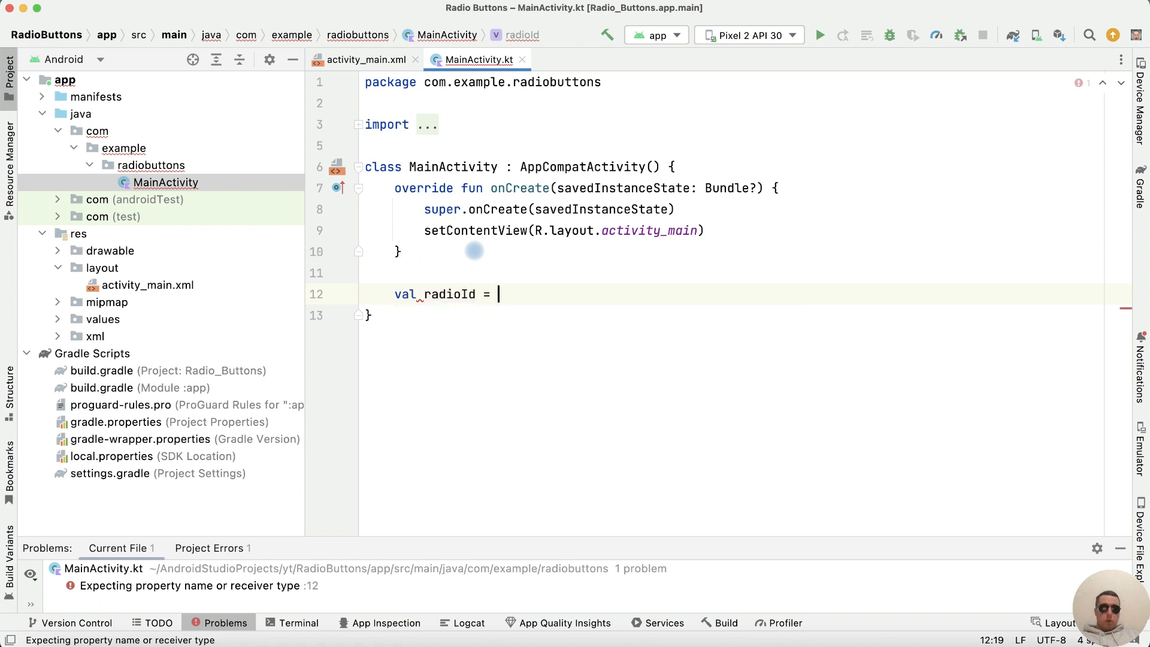
type("radioGroup")
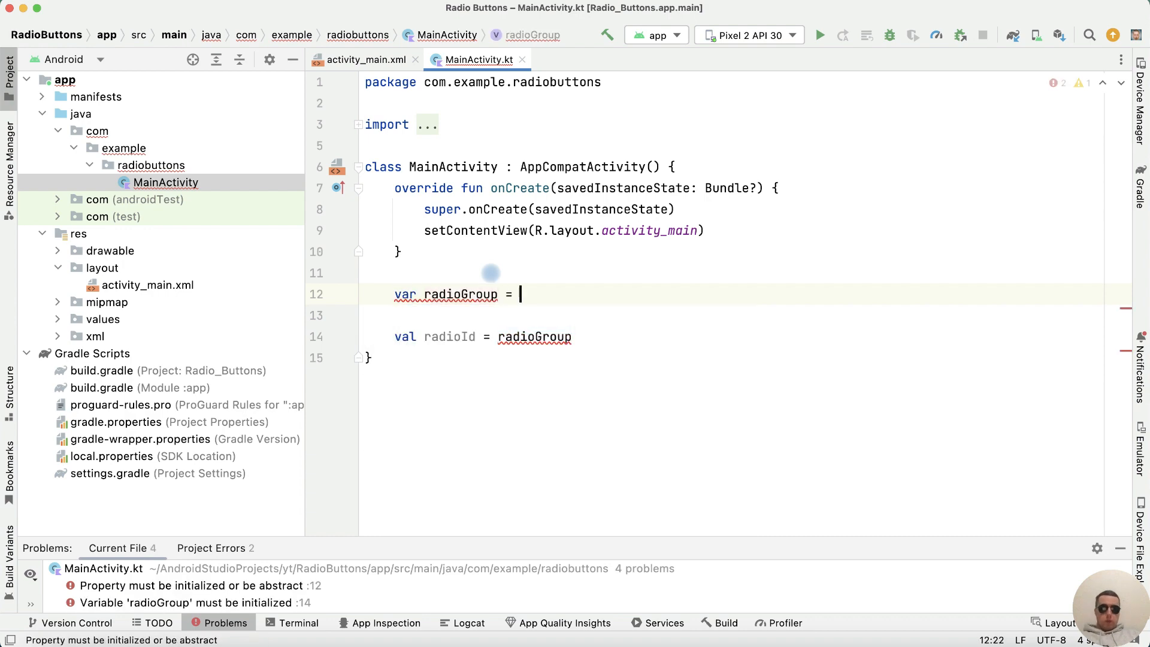
type("findViewById<RadioGroup>(")
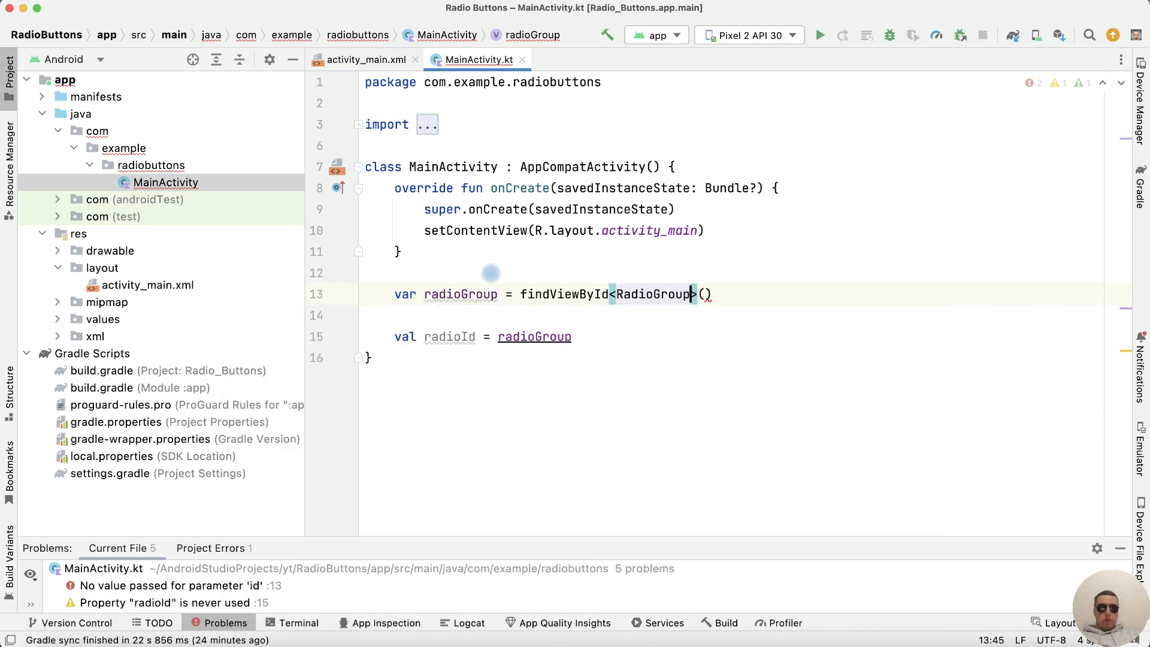
type("R")
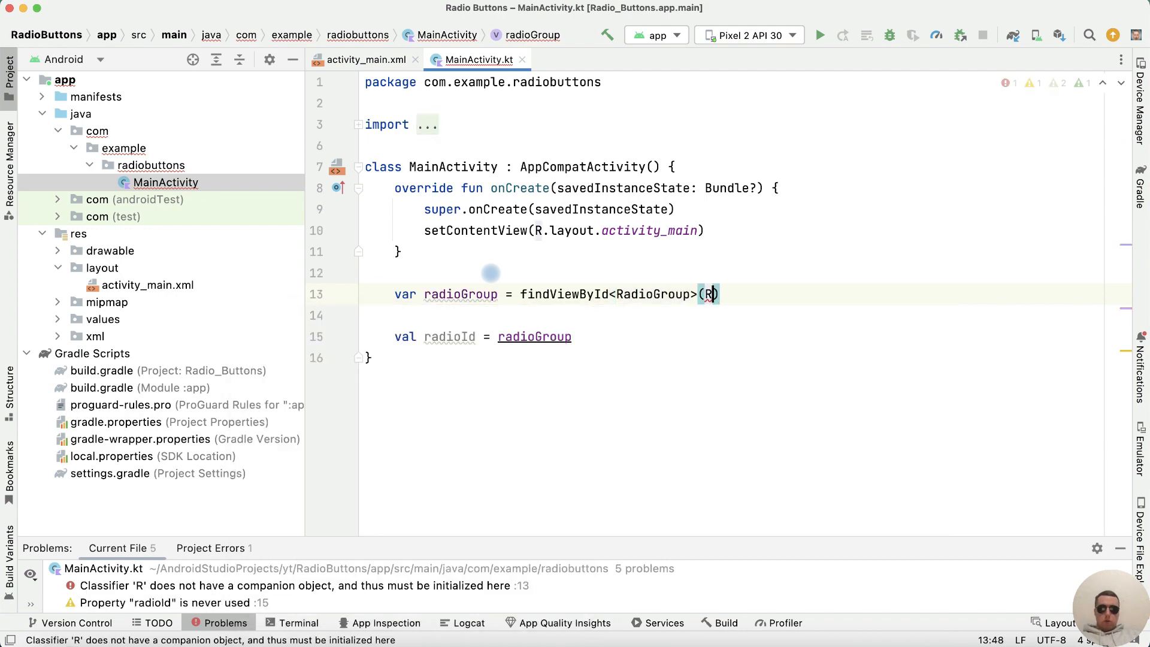
type(".id.")
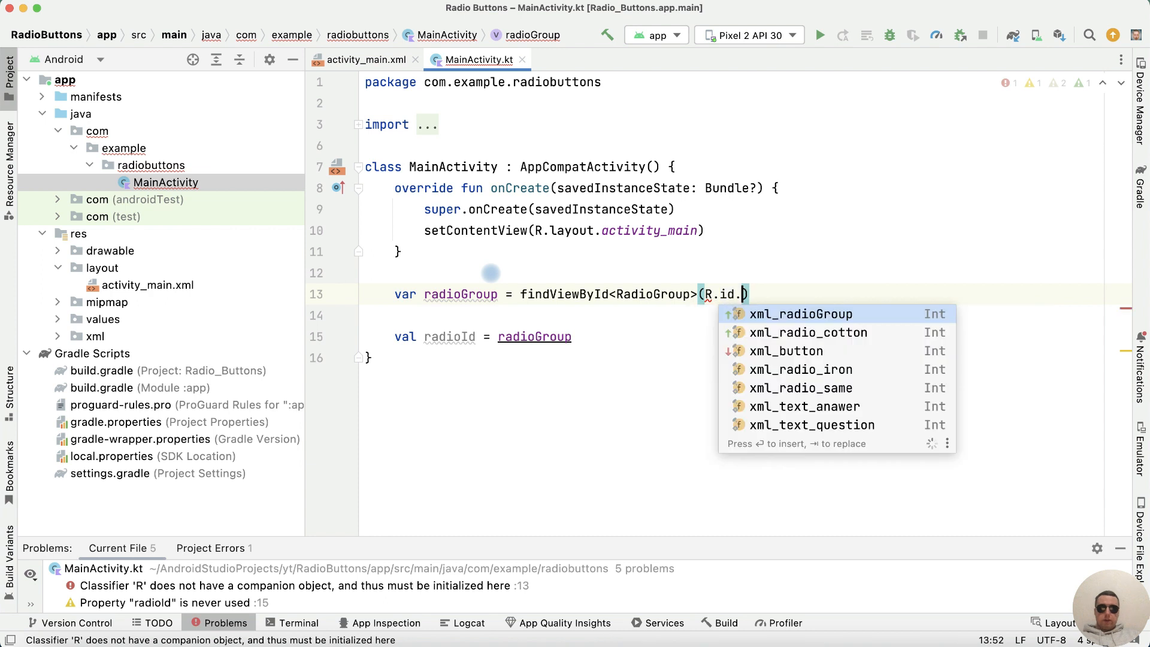
left_click(788, 313)
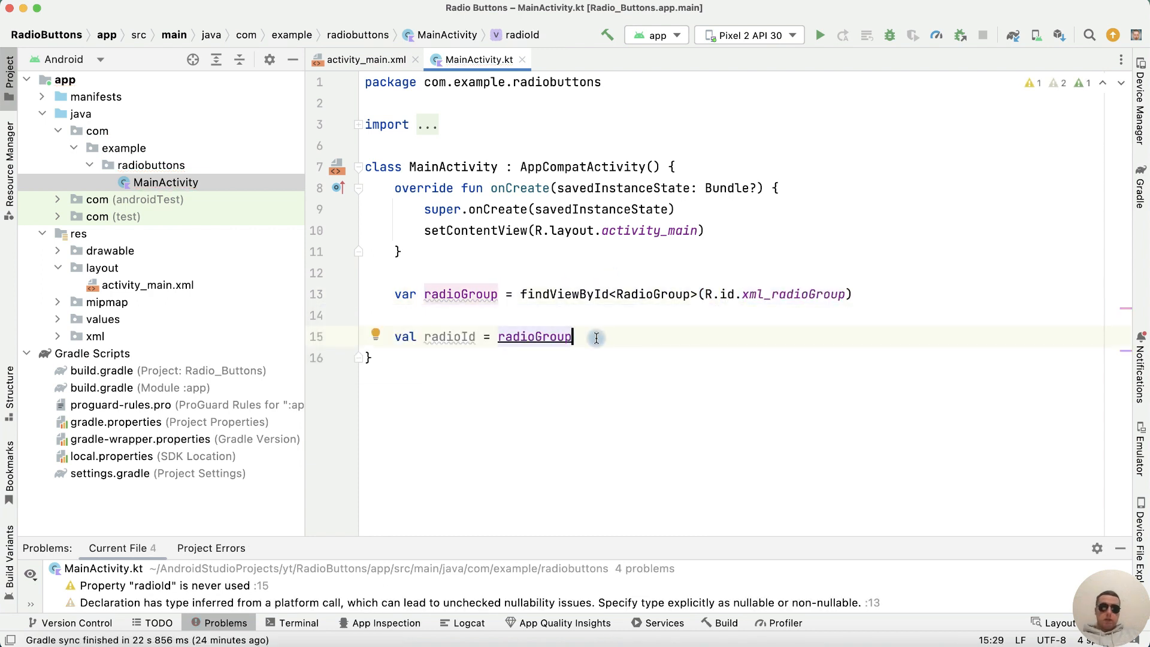
type(".checkedRadioButtonId")
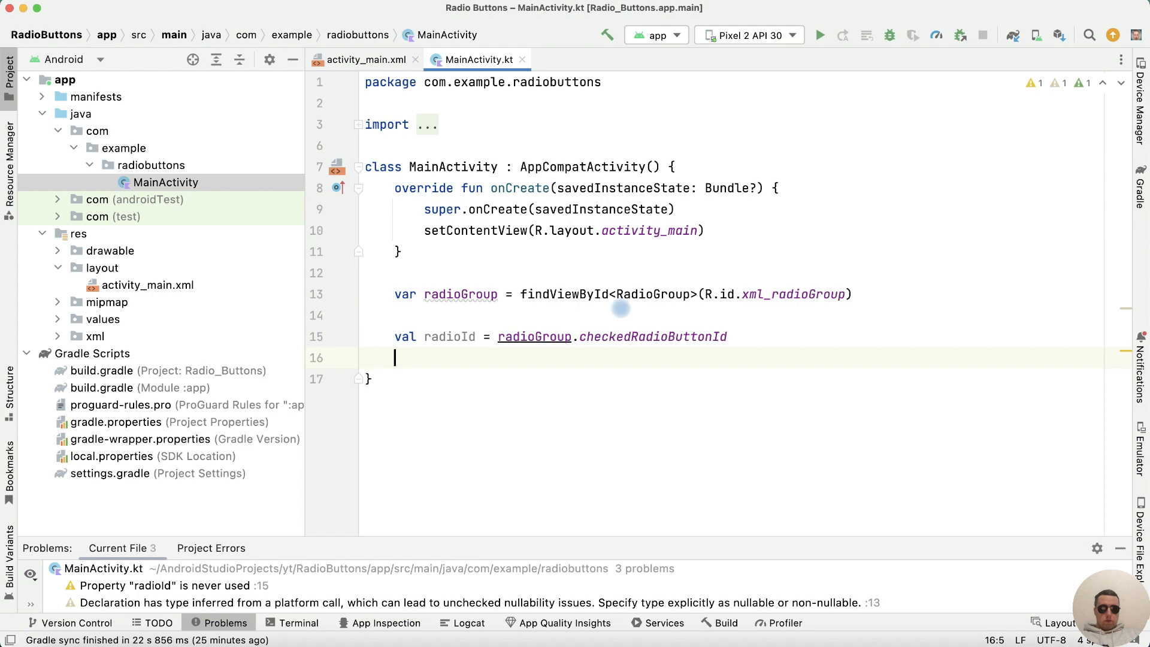
Declare radioButton as the RadioButton found by radioId.
type("val ra")
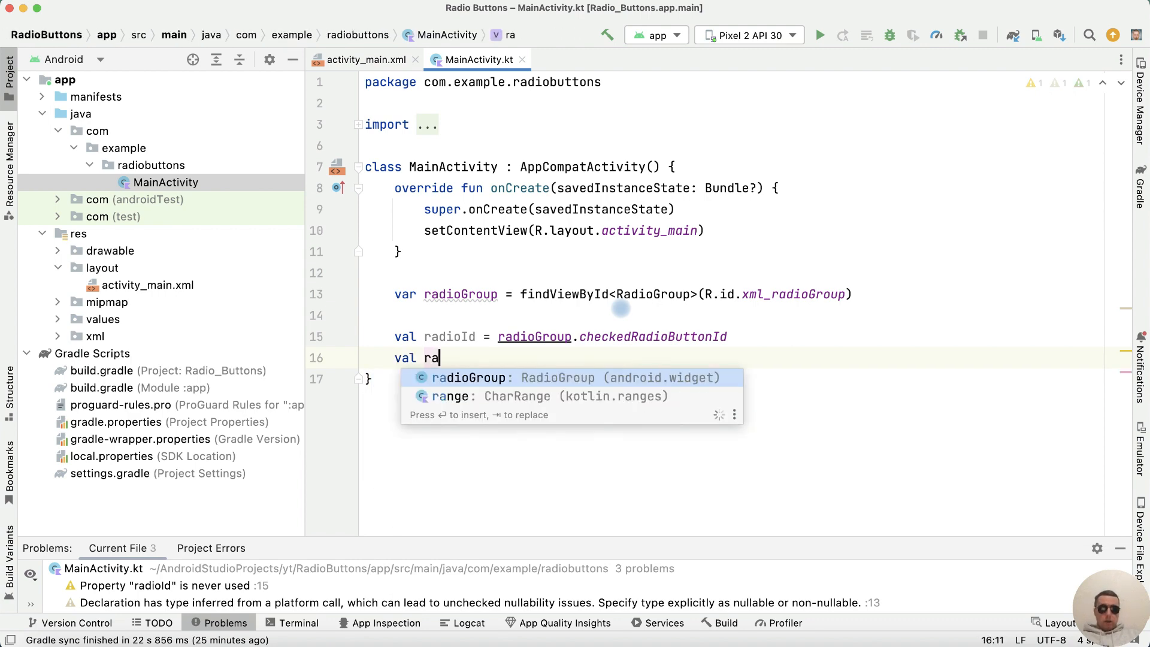
type("dioButton = findViewById<>(")
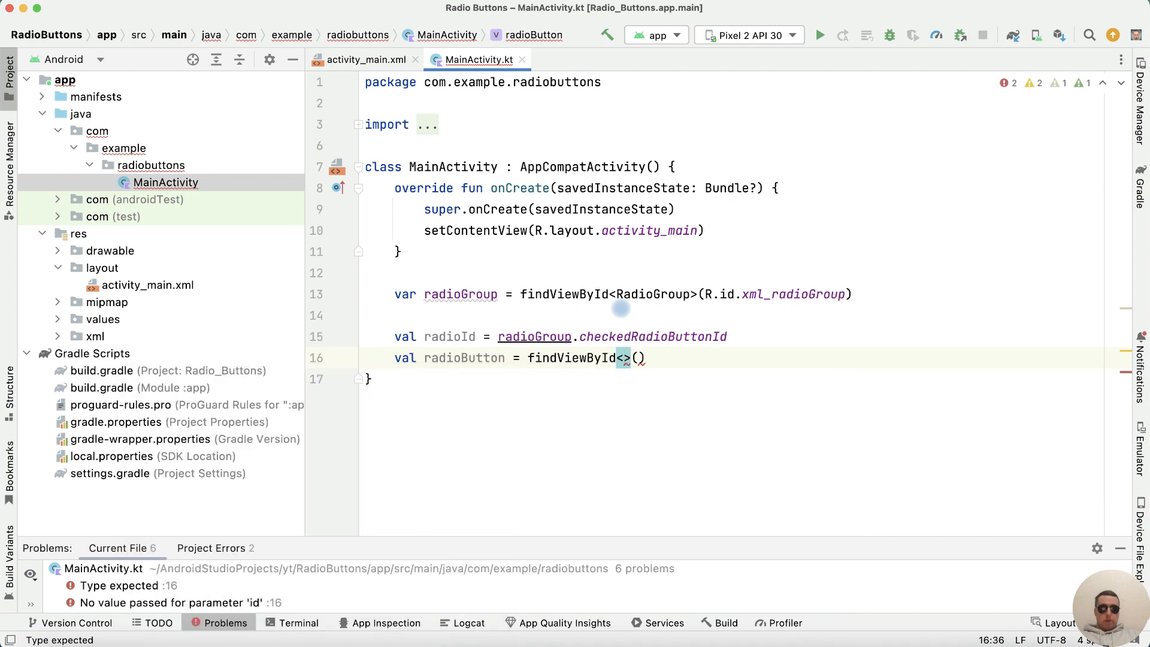
type("RadioButton")
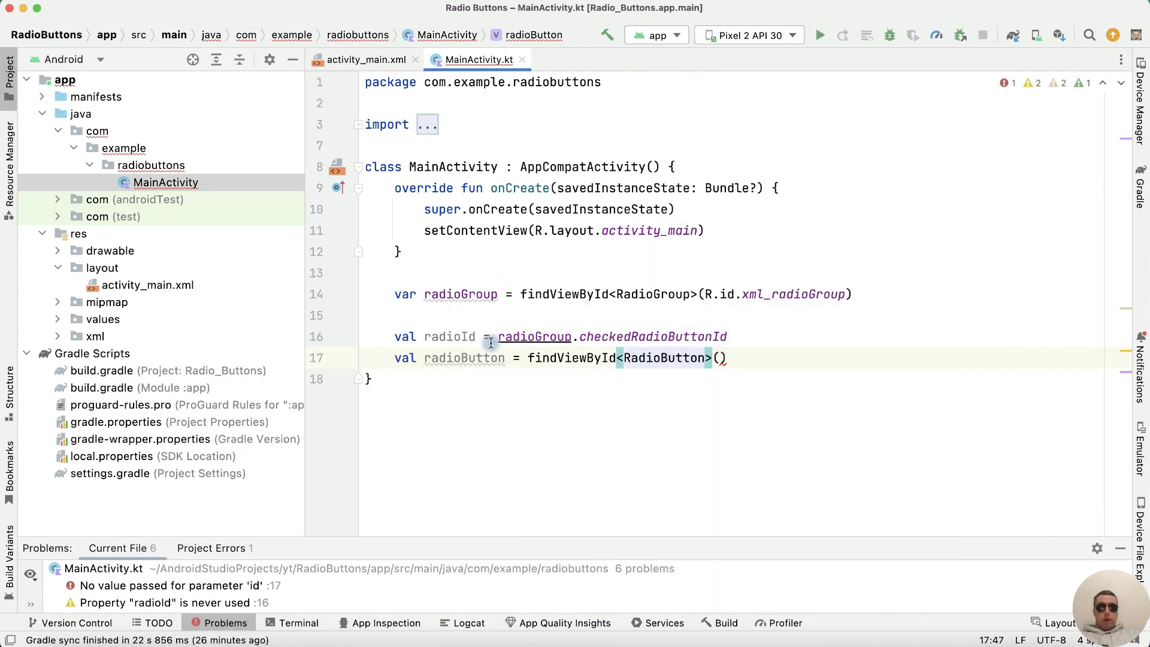
type("radioId")
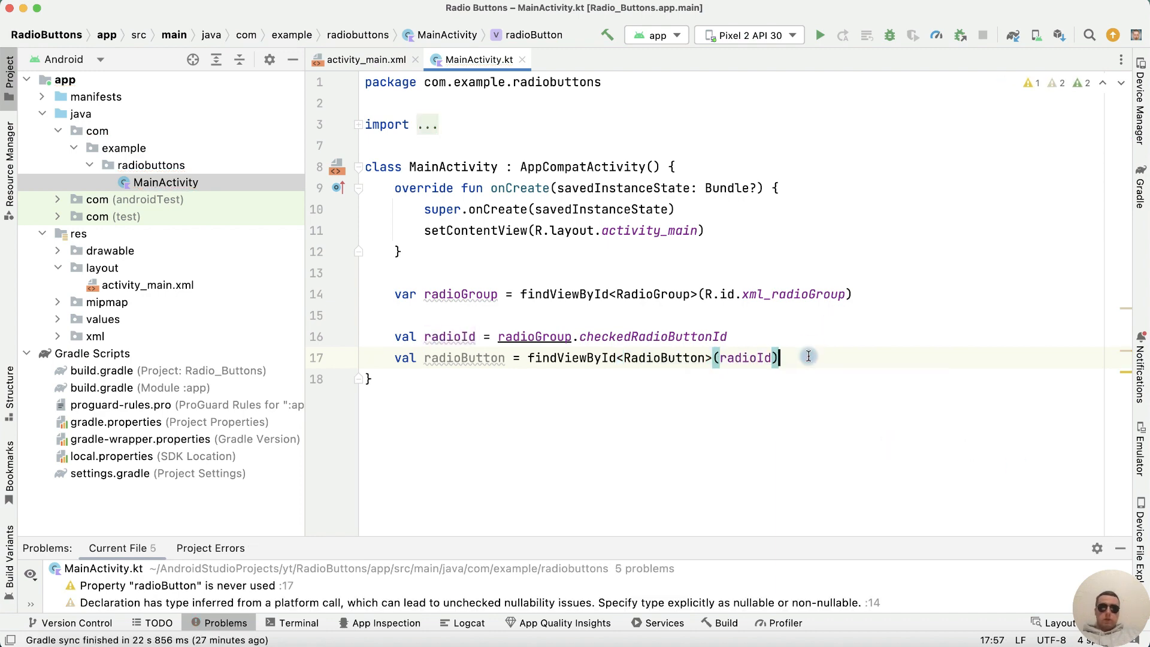
left_click(364, 59)
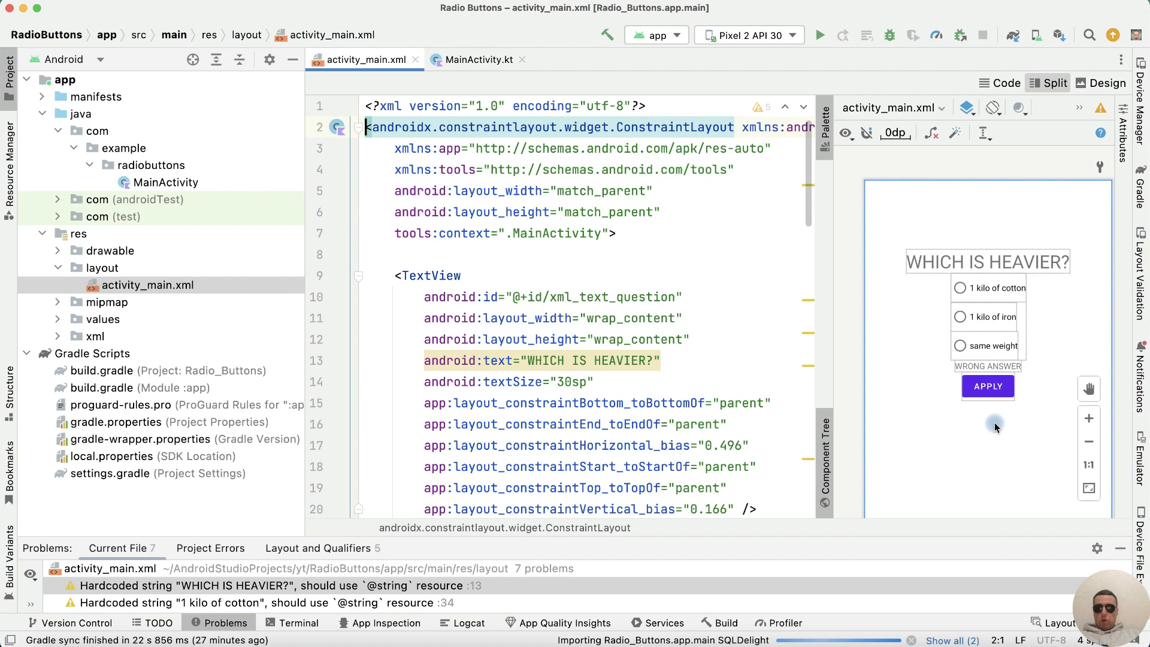
Declare textAnswer with findViewById<TextView>(R.id.xml_text_answer), confirming the id in the layout.
left_click(478, 59)
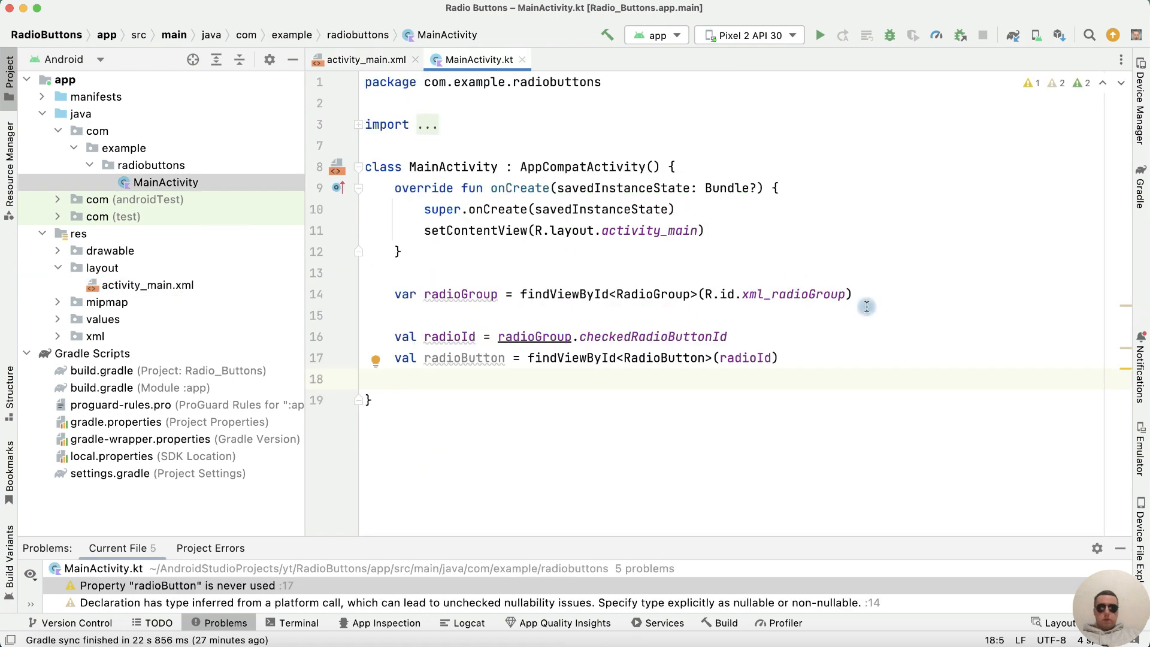
type("var")
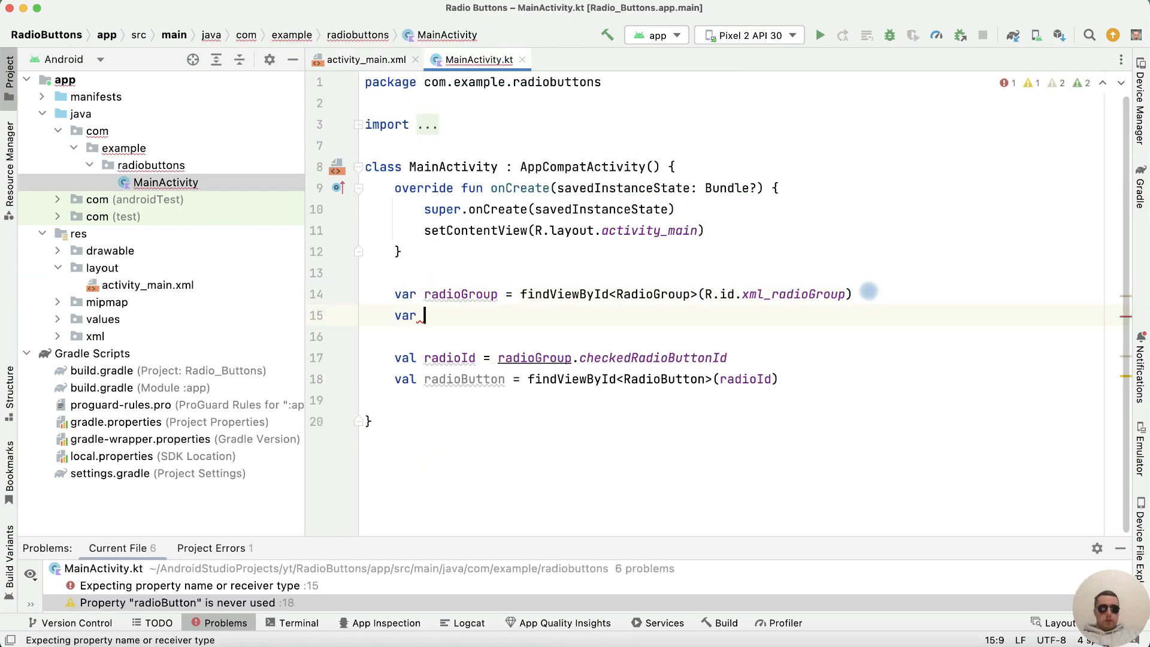
type("textA")
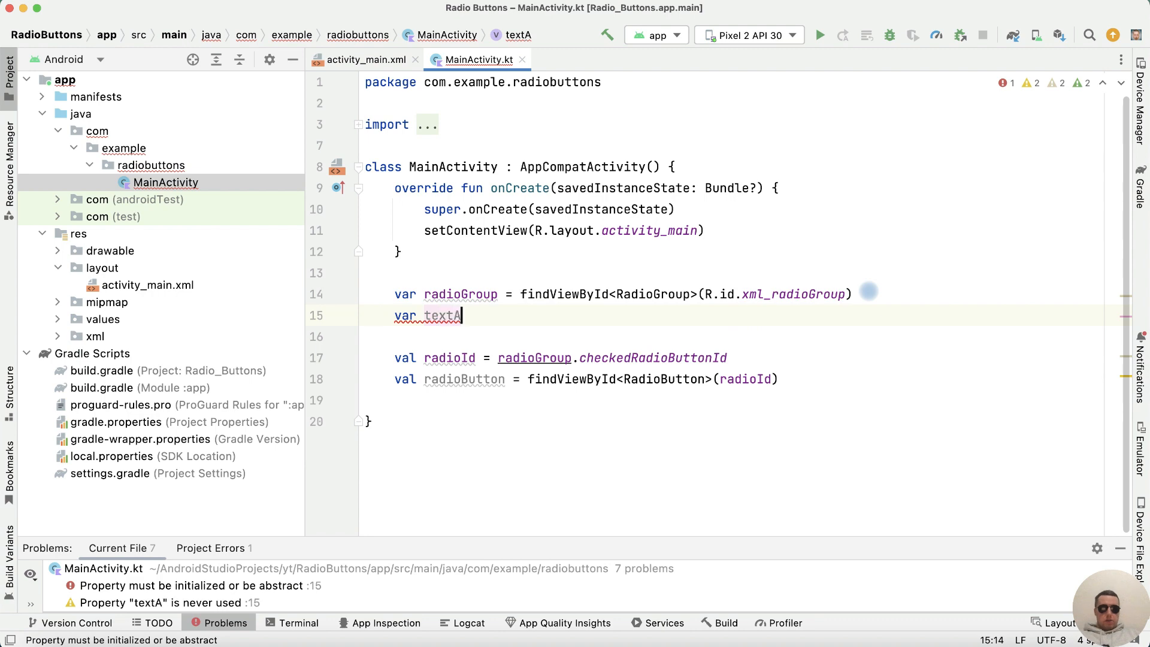
type("nswer =")
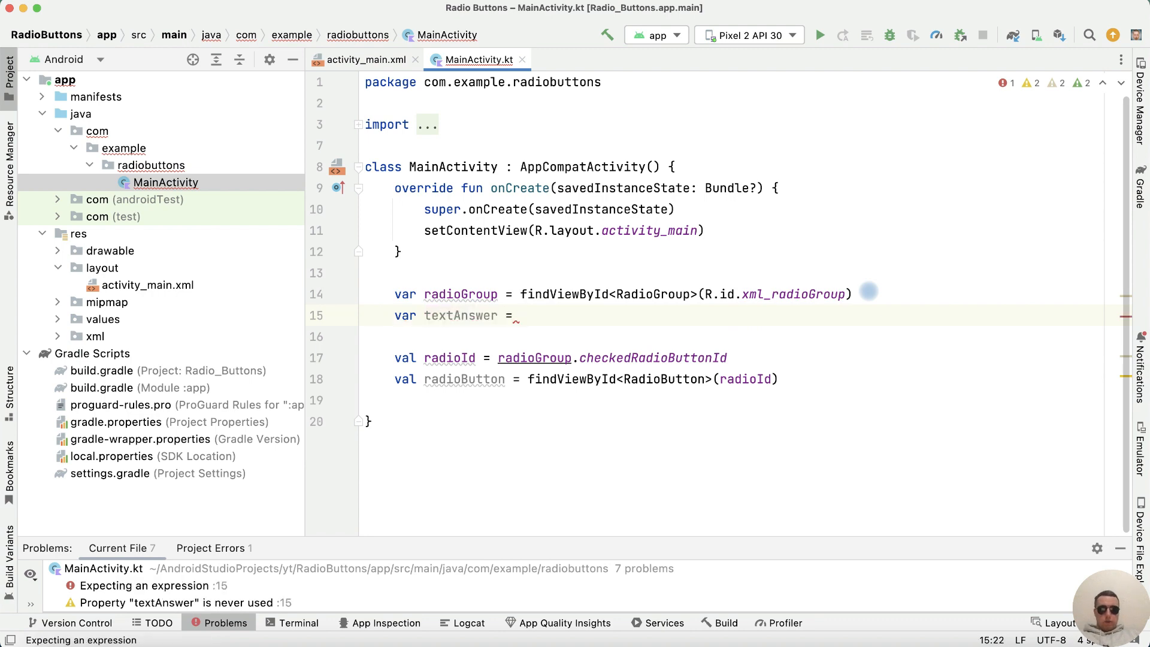
type("findViewById<TextView>(R.")
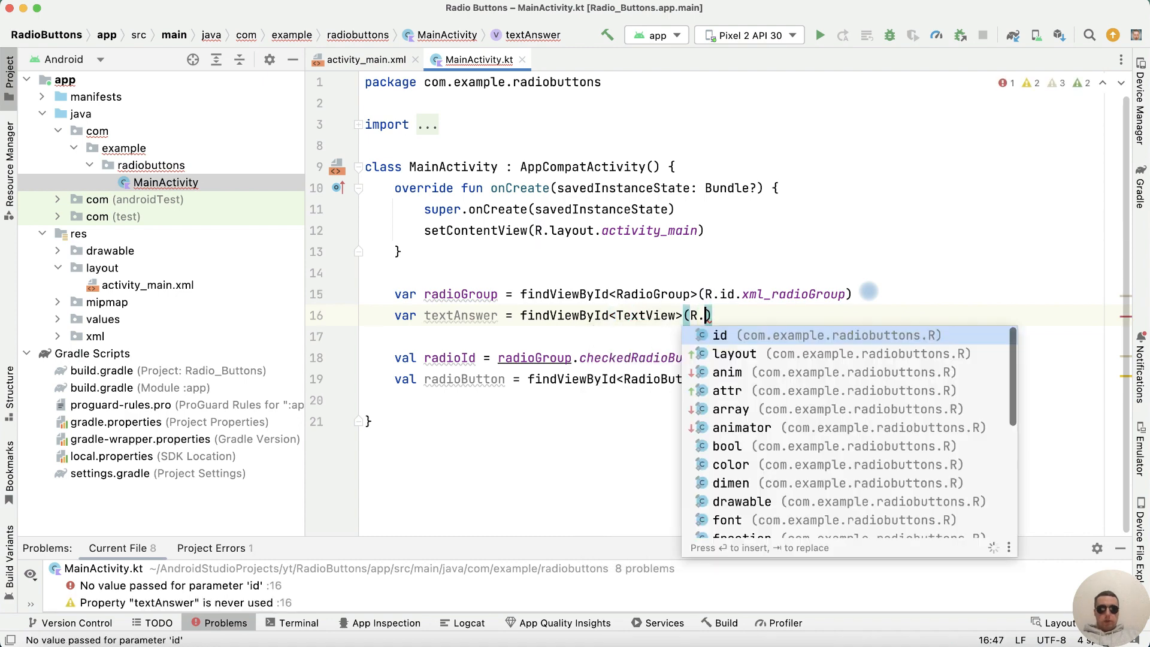
type("id.xml_text_anawer")
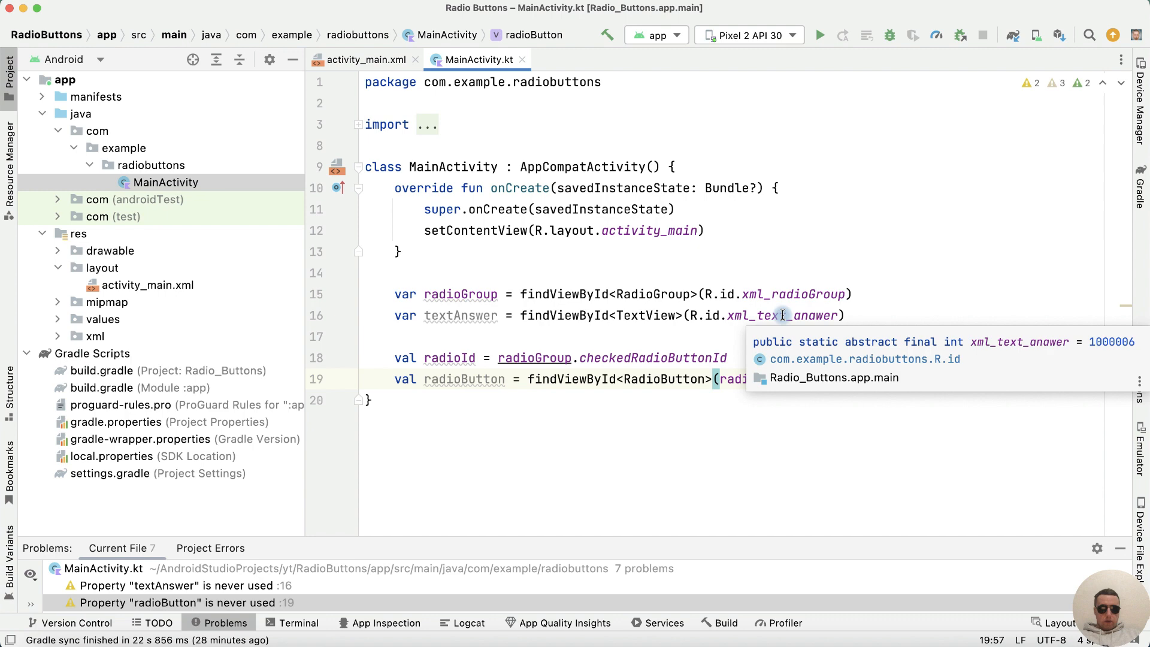
left_click(363, 59)
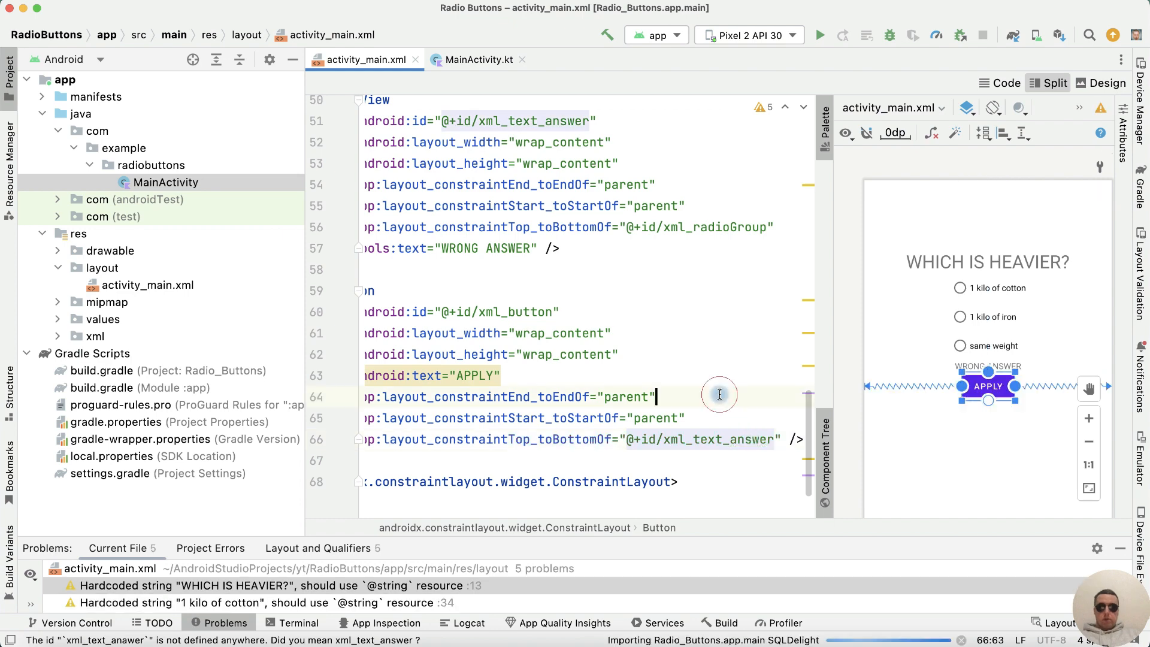
left_click(476, 59)
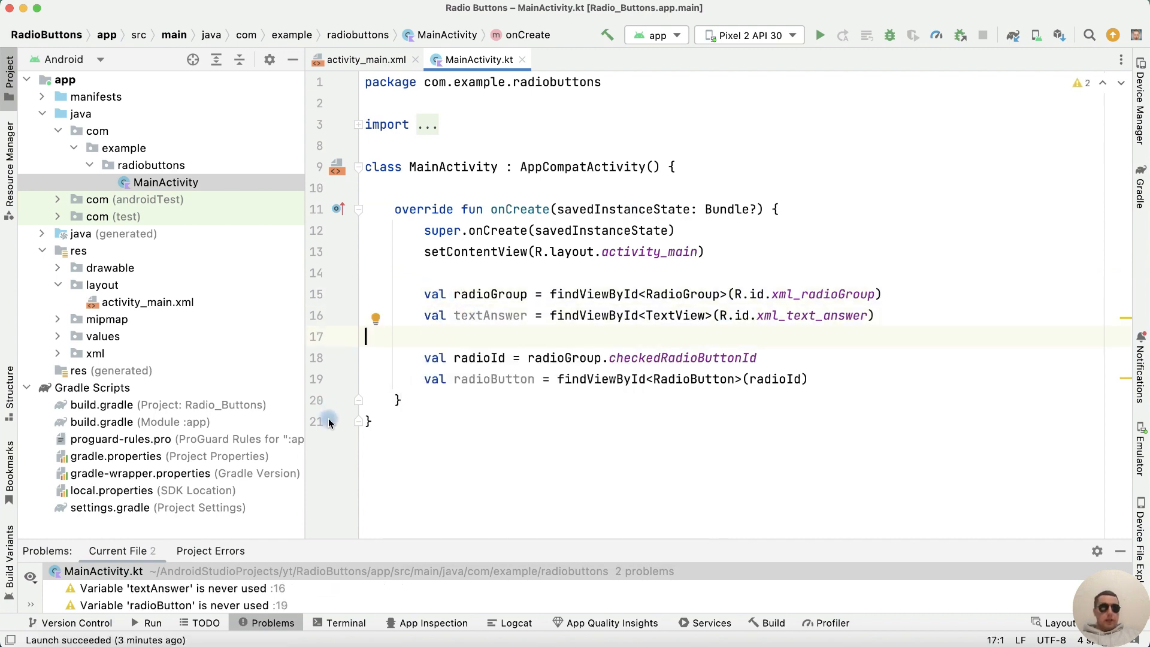
Set textAnswer's text to "Correct Answer. You have earned 1$" at the end of onCreate.
left_click(362, 60)
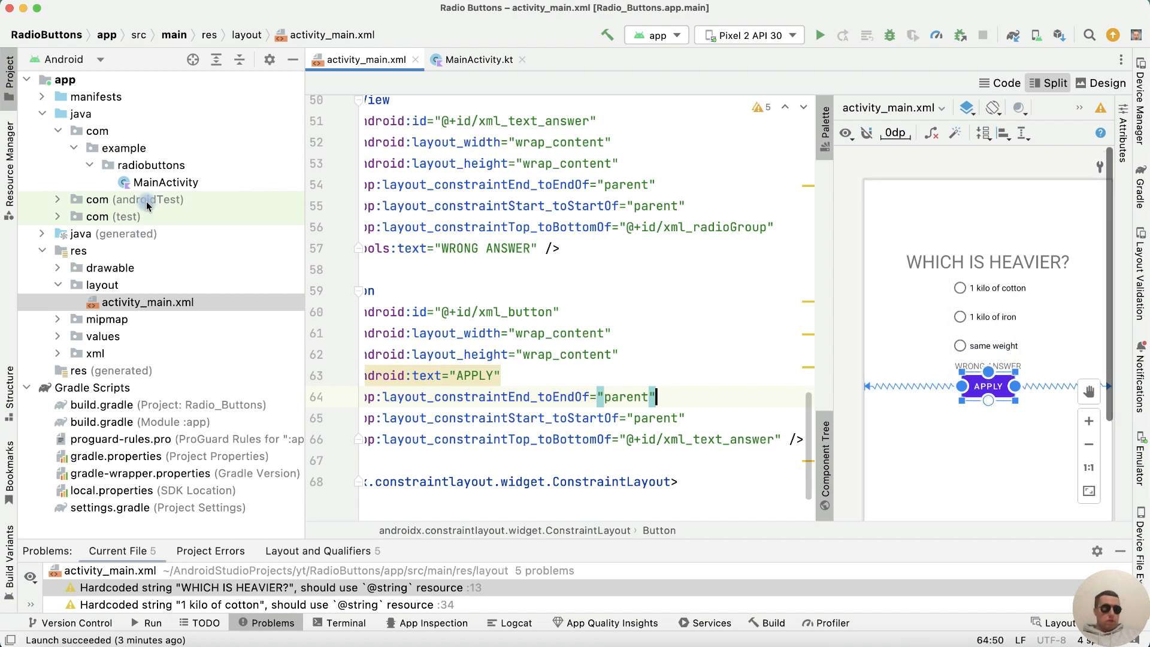
left_click(478, 59)
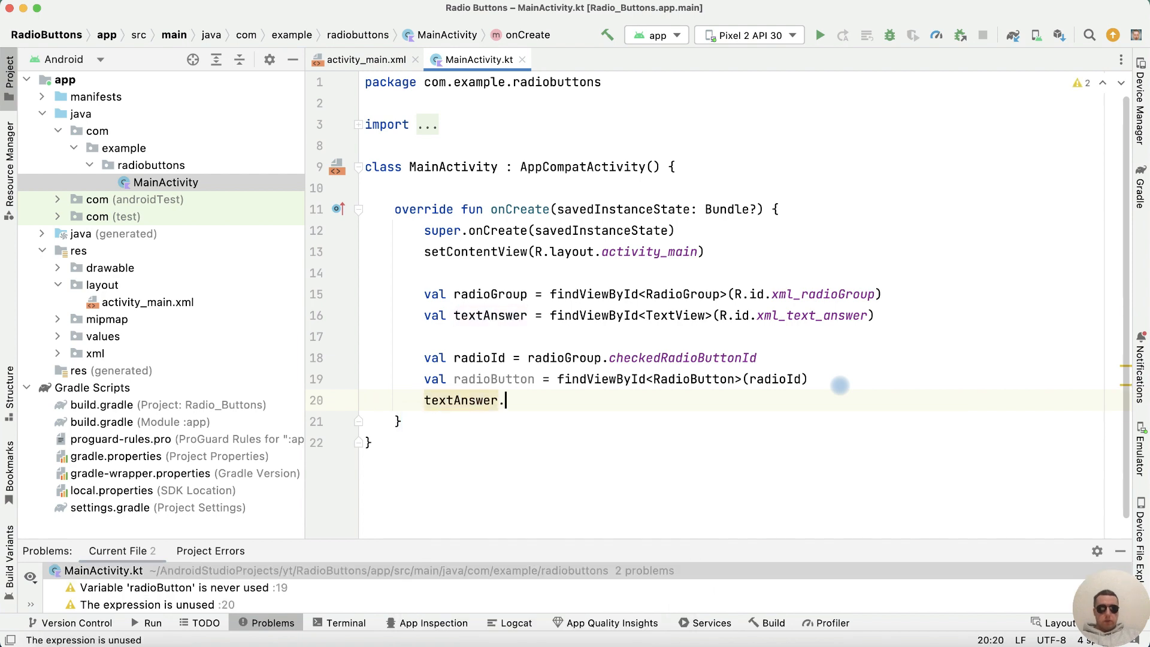
type("text =")
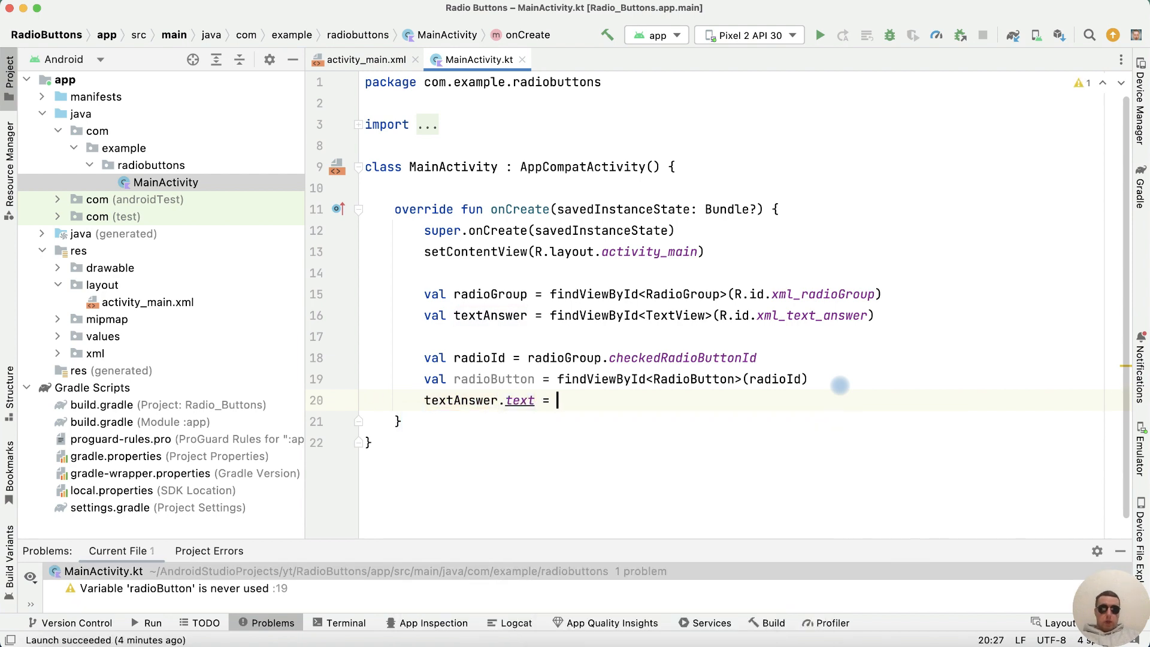
type("\"Correct A")
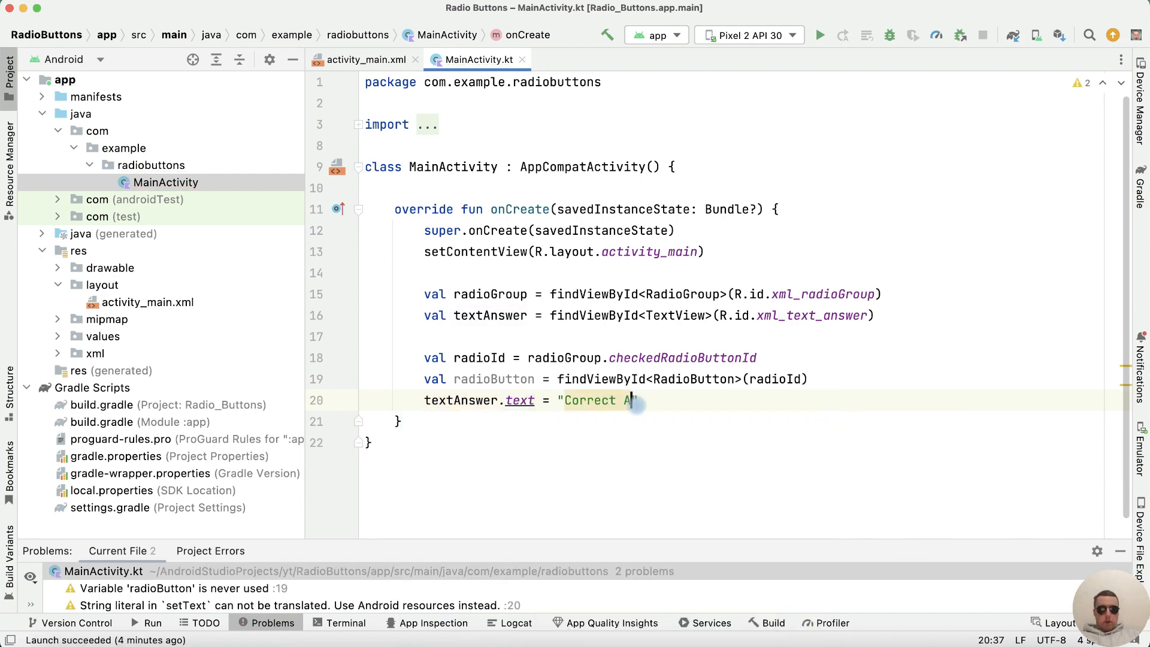
type("nswer. You have earned 1$")
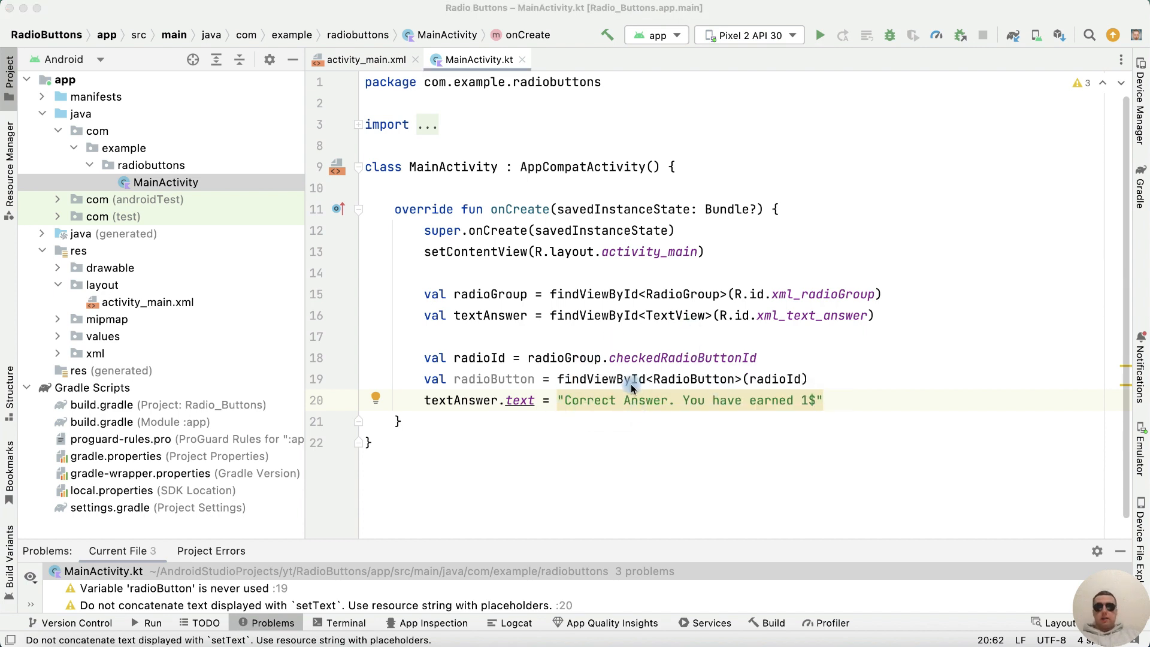
mouse_move(621, 415)
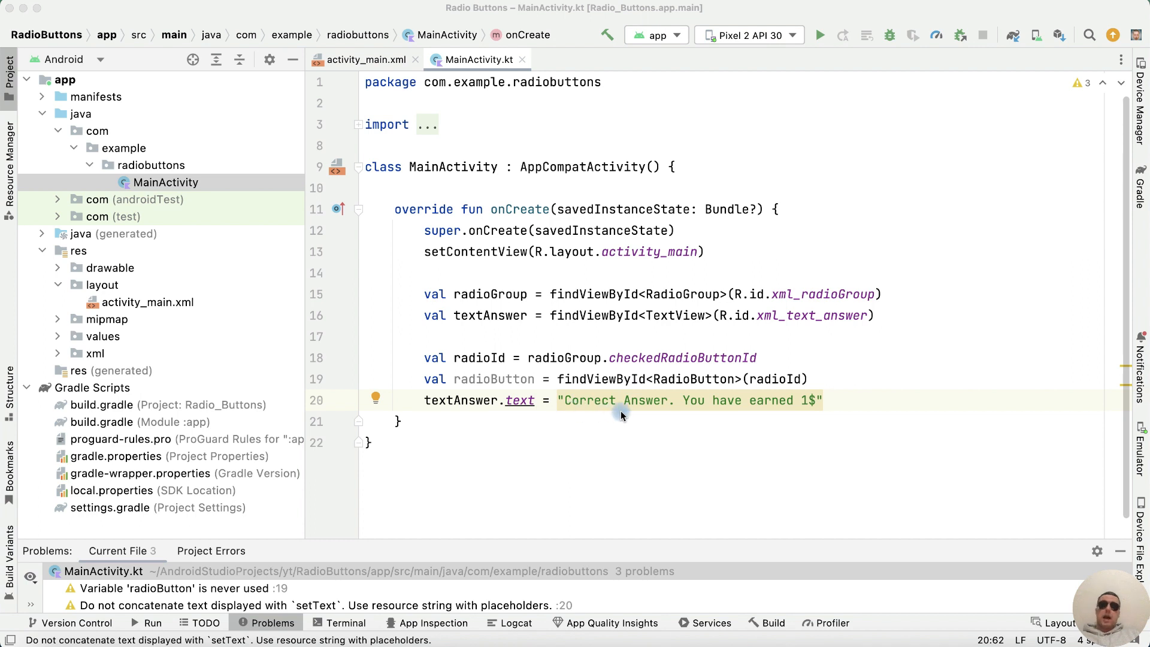
mouse_move(524, 329)
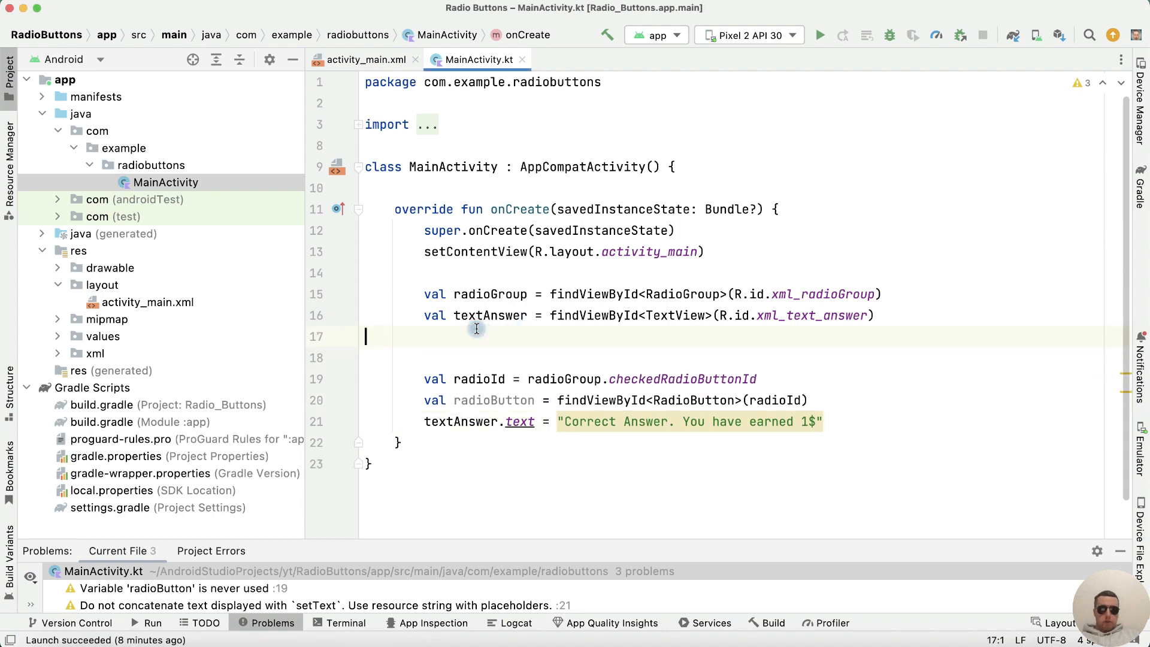
Declare buttonApply via findViewById<Button>(R.id.xml_button) and begin its click listener.
type("val button")
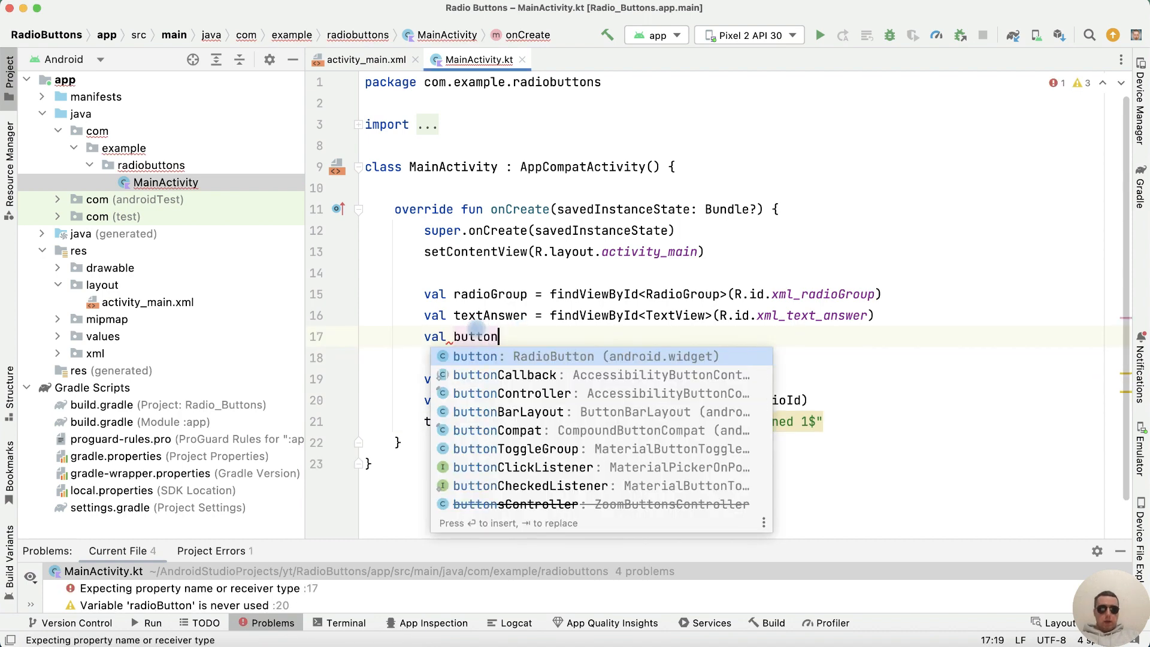
type("Apply = _fin")
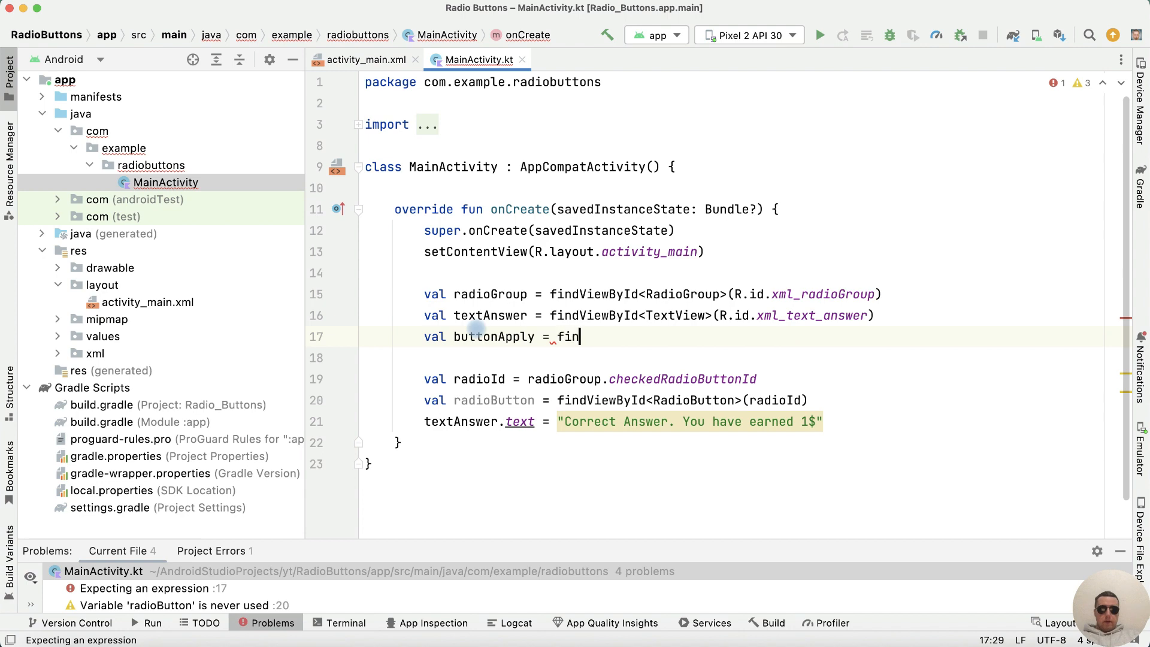
type("dViewById<Bu>(")
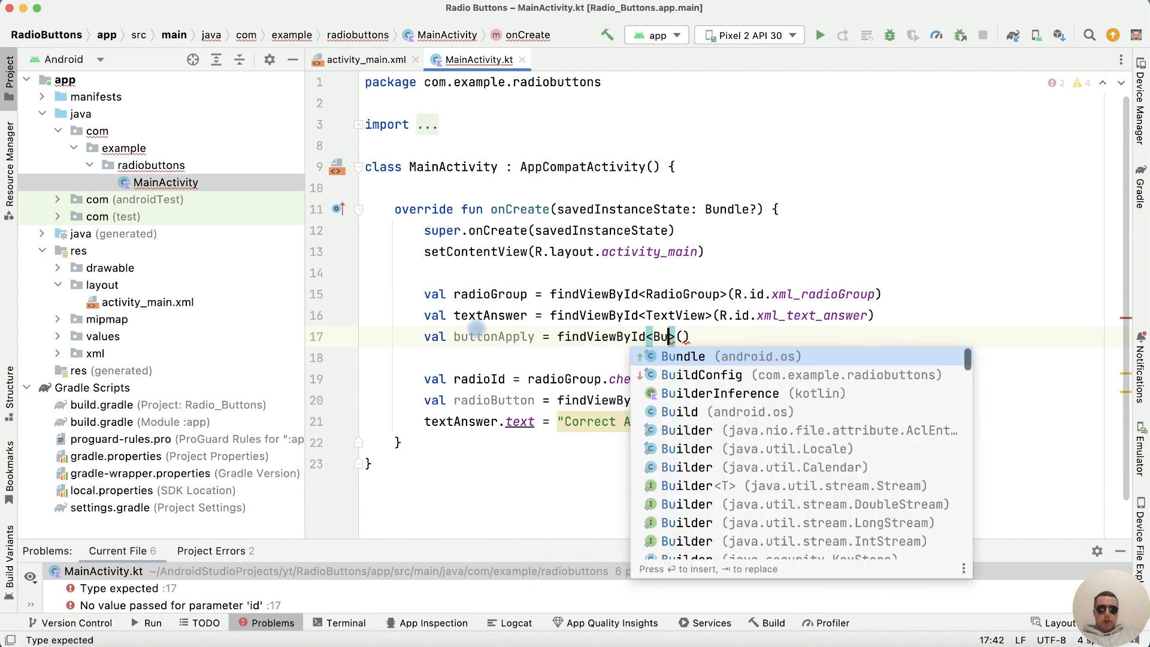
type("Button>(R.id")
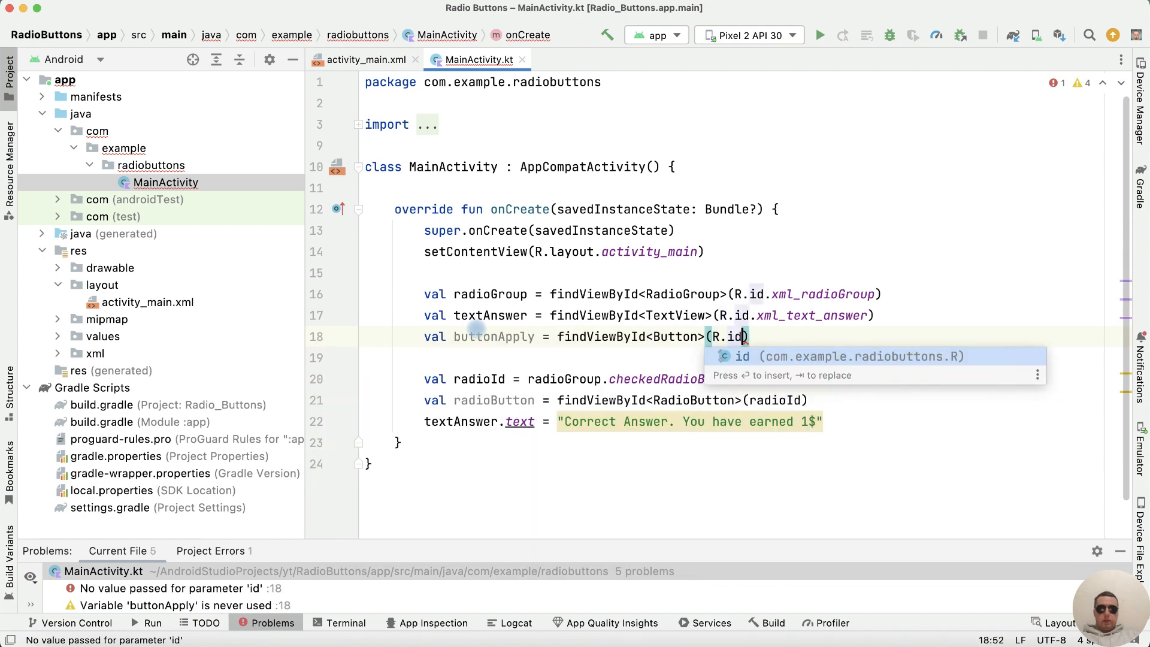
type(".xml_button")
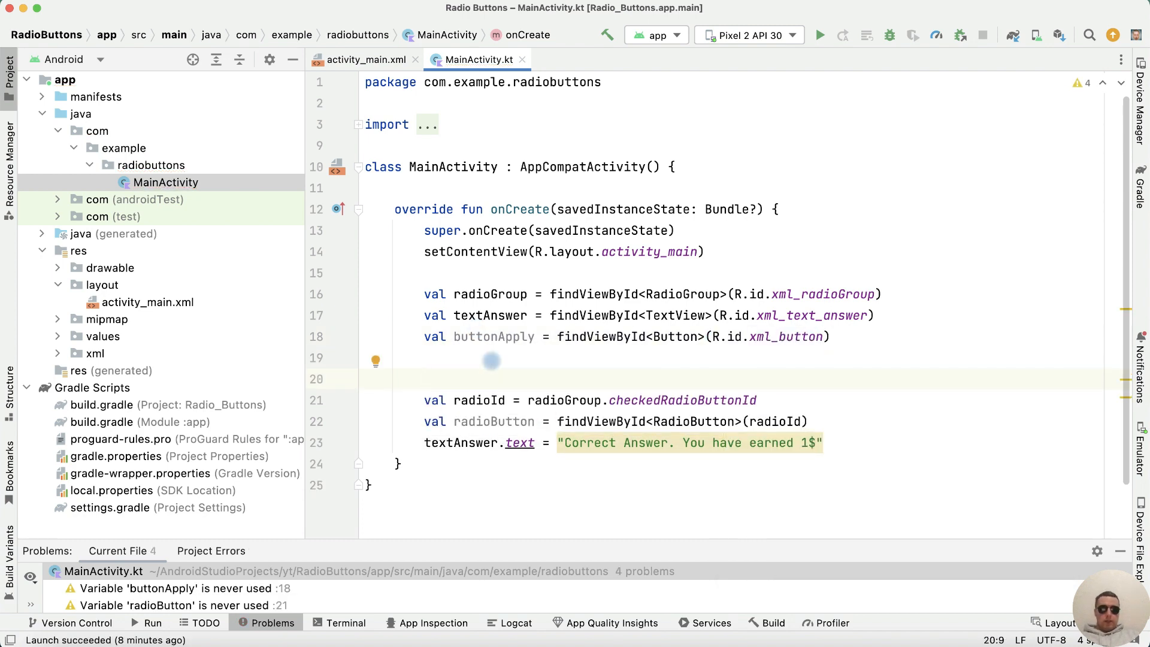
type("buttonApply.")
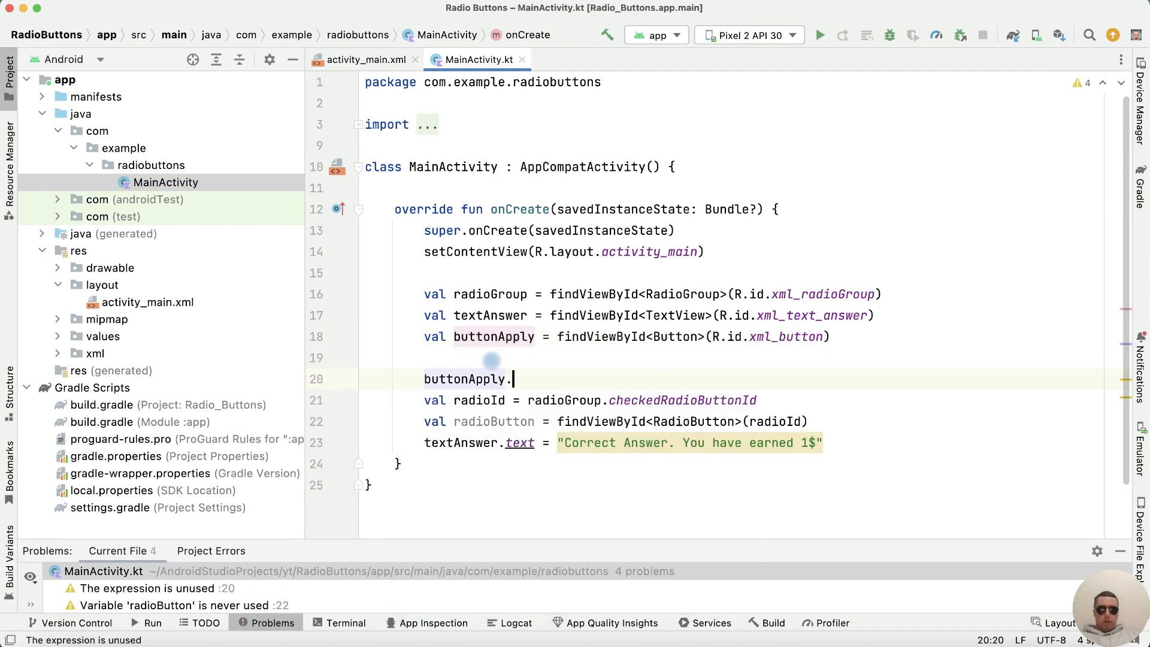
type("setOnClickListener{")
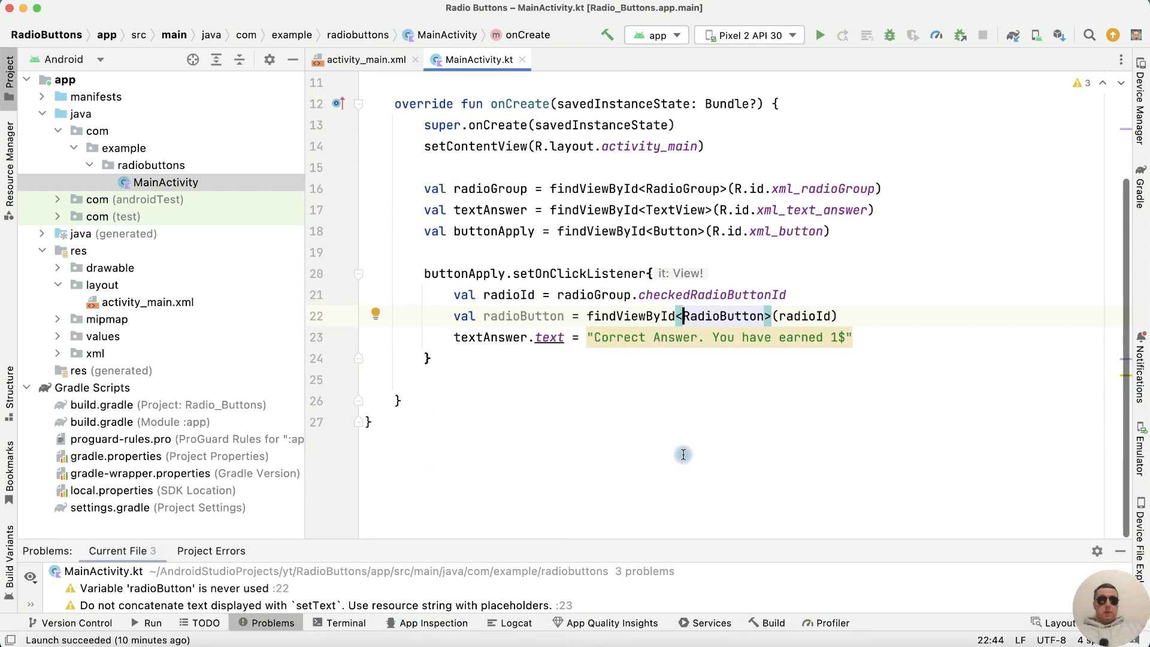
mouse_move(643, 399)
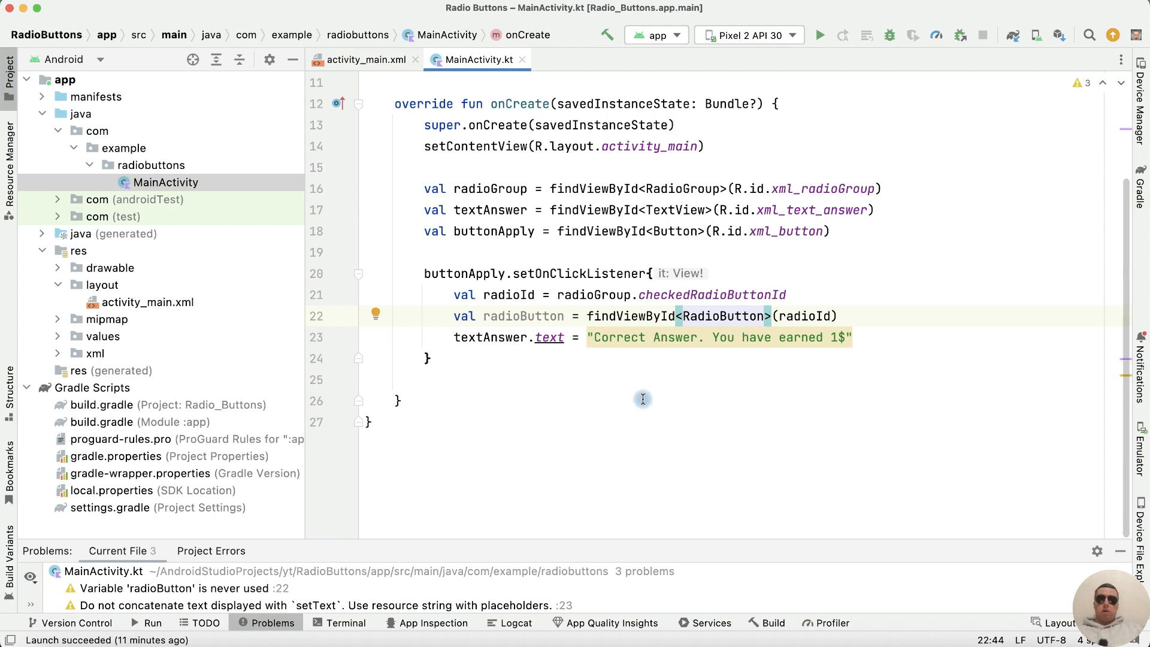
Wrap the answer in if radioButton.text == "same weight", else "Wrong Answer. You have lost 10$".
key("Enter")
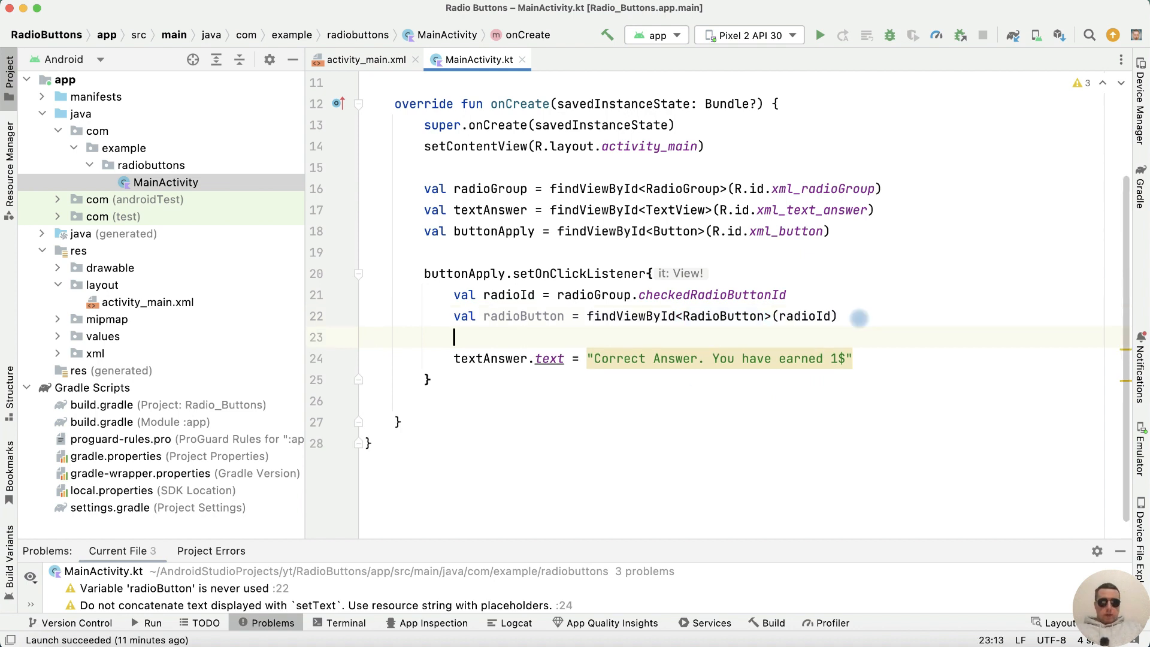
type("if radioButton.text")
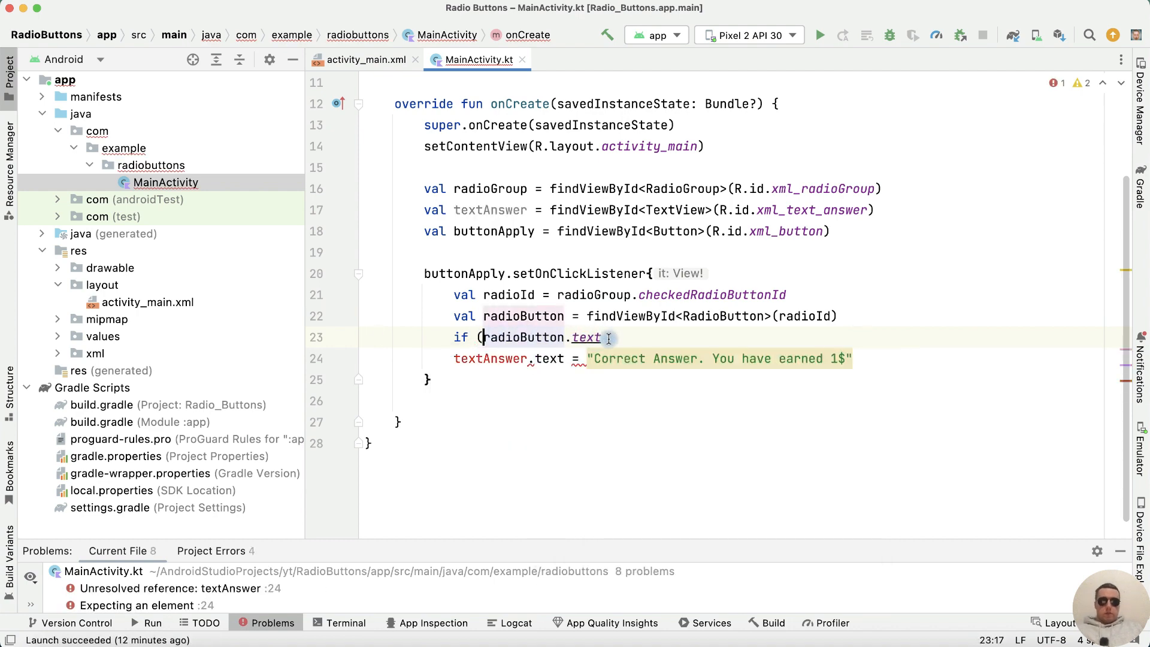
type("== \"same\")")
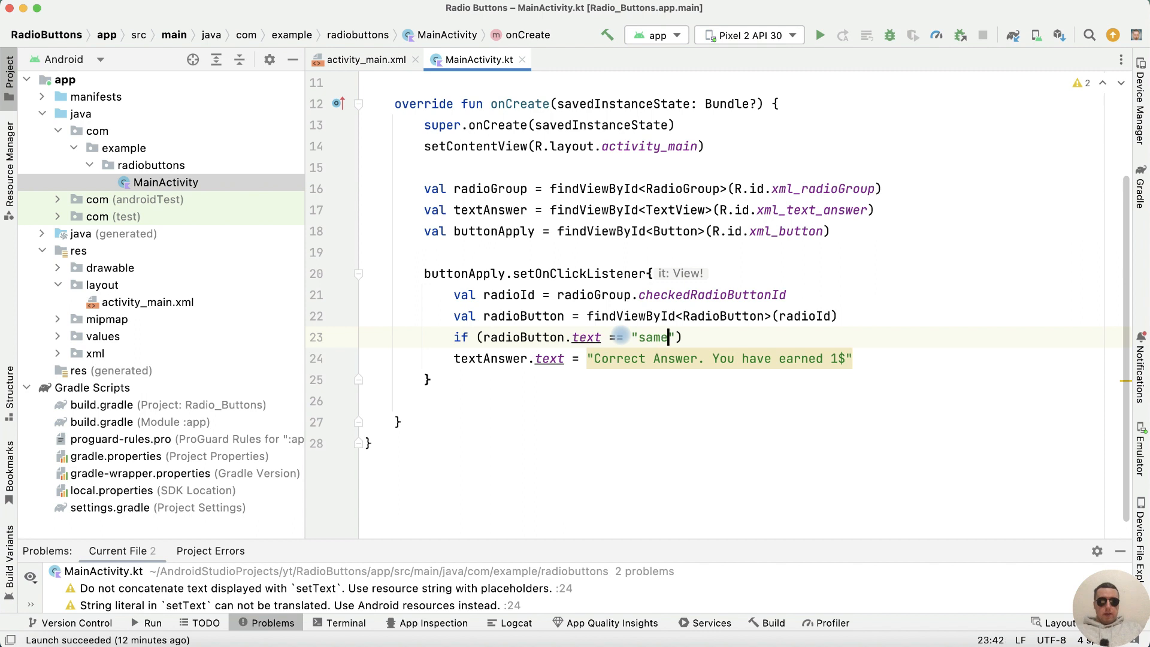
type("weight")
type("}")
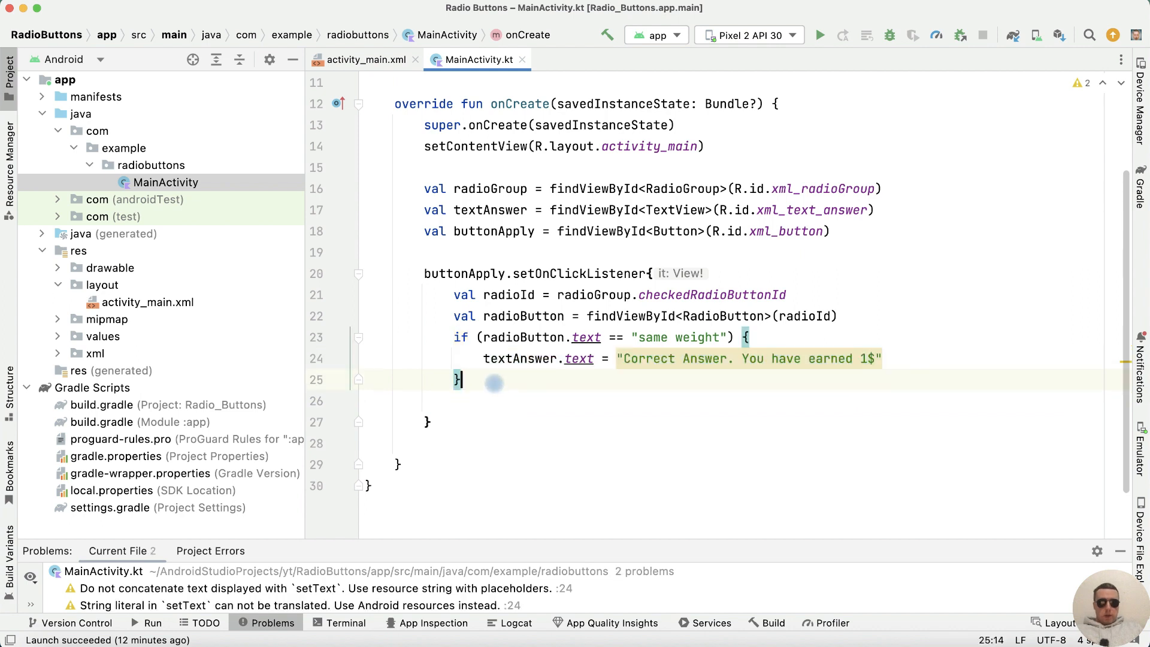
type("else {")
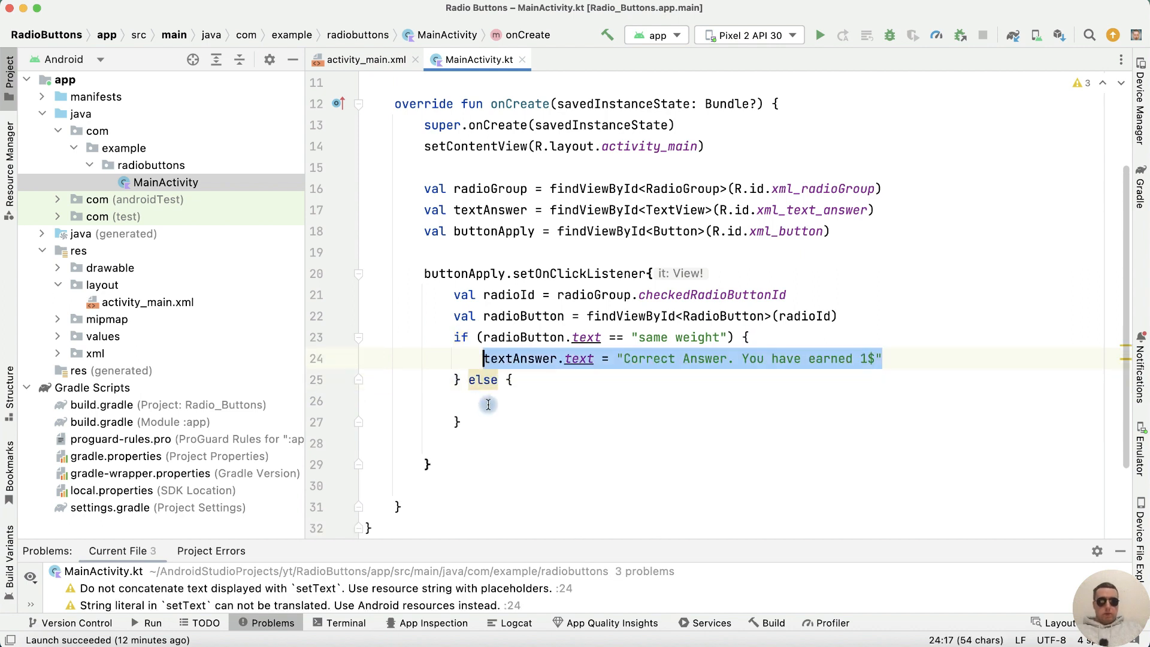
type("textAnswer.text = \"Correct Answer. You have earned 1$\"")
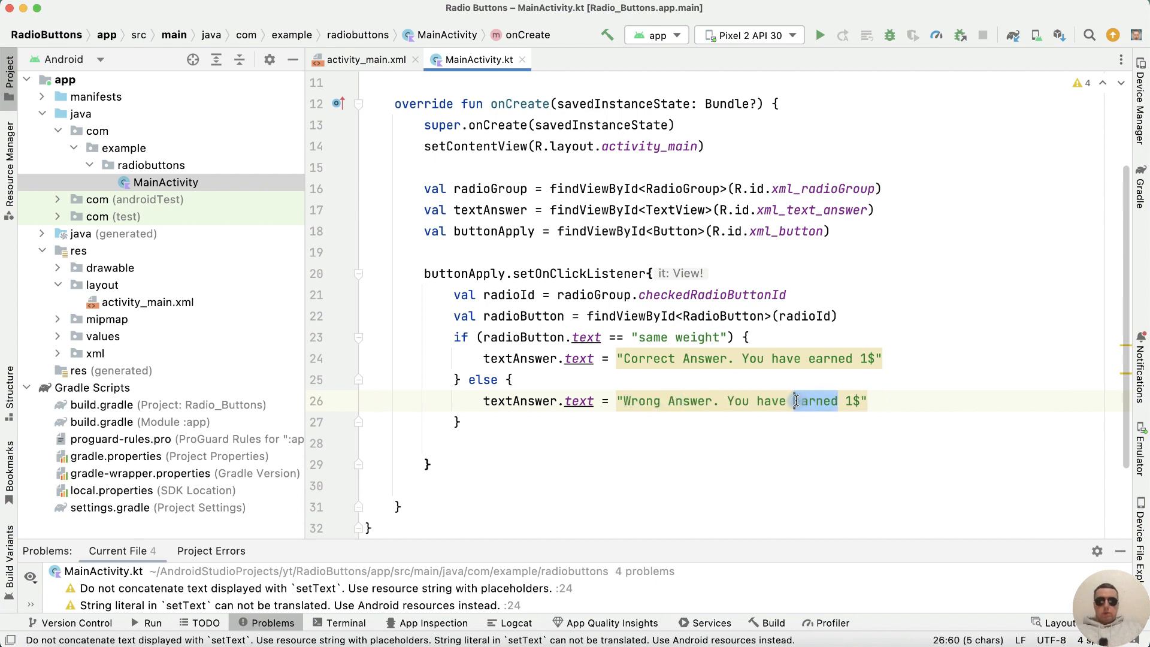
type("lost 10")
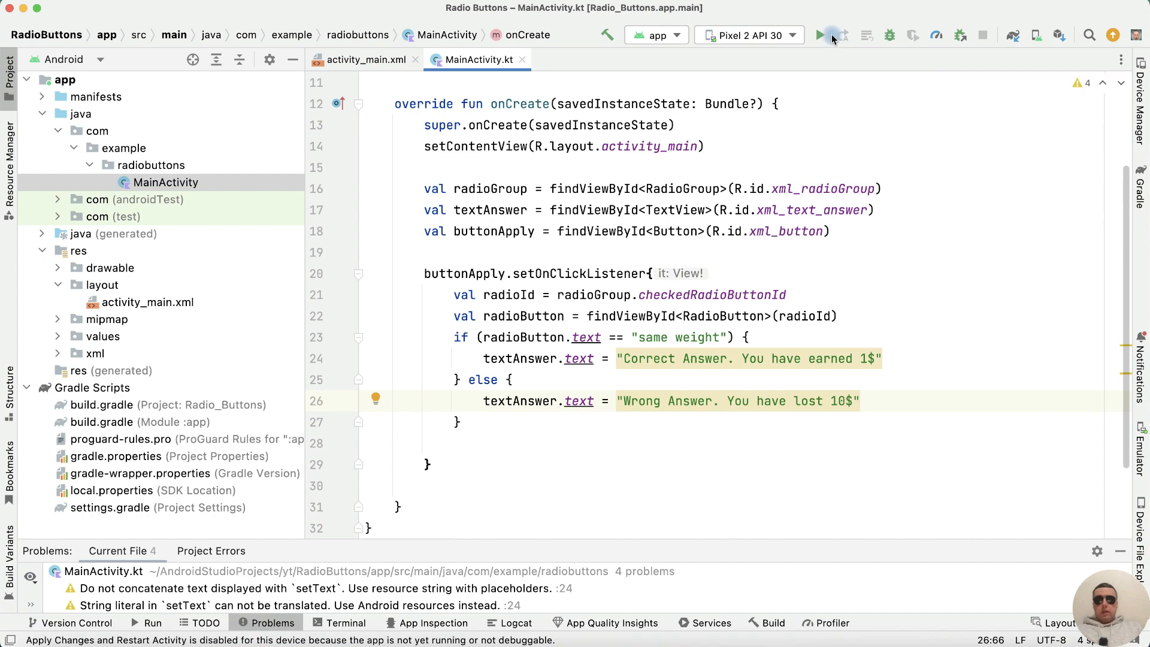
Relaunch the quiz, try 1 kilo of iron, then submit same weight.
left_click(819, 35)
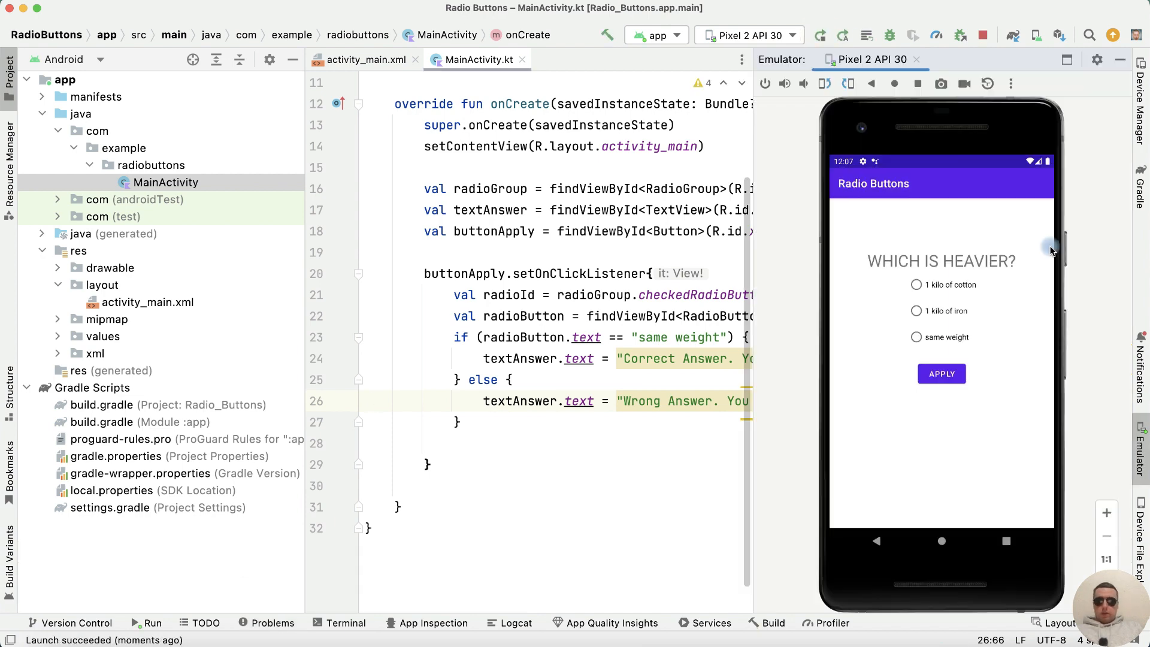
mouse_move(931, 266)
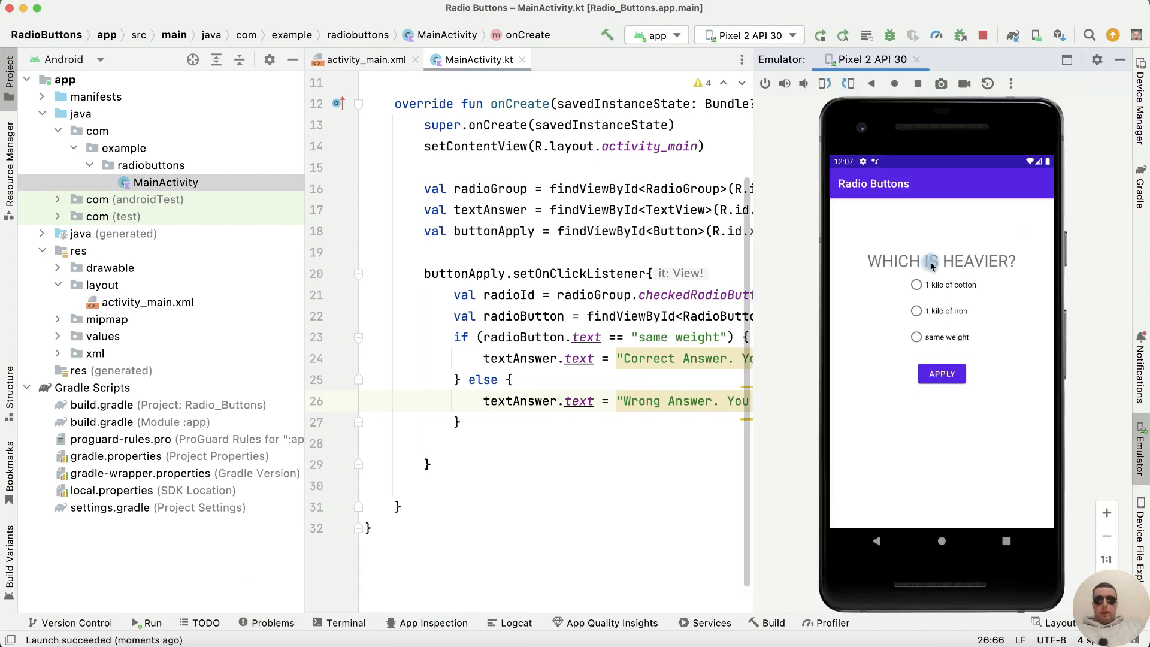
left_click(915, 284)
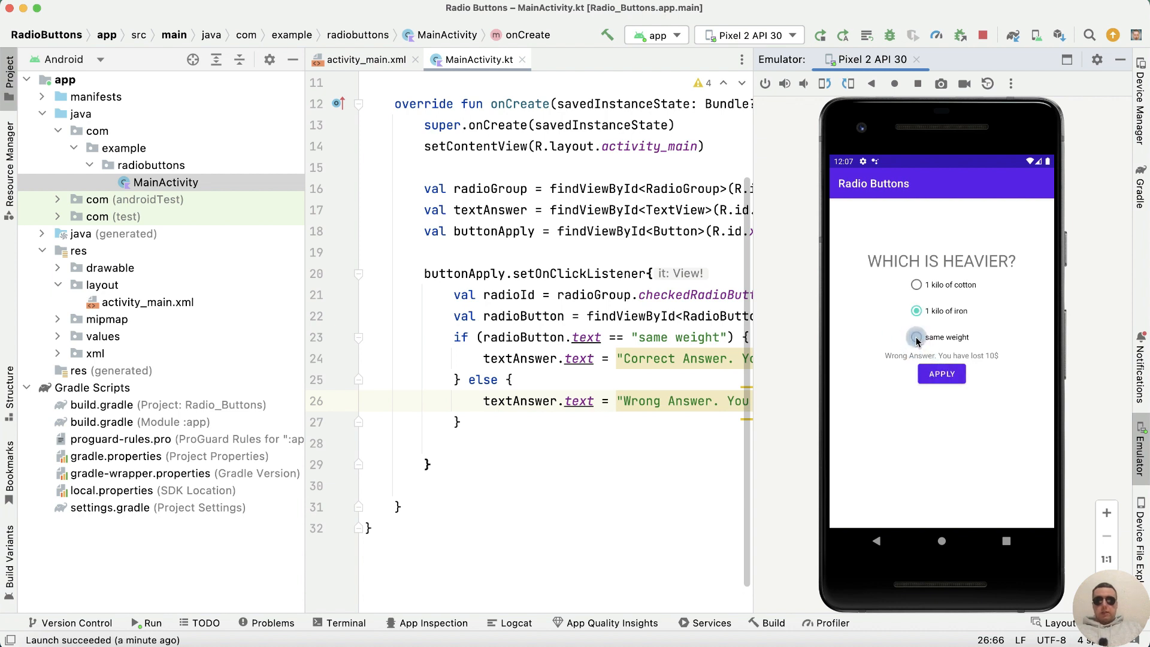
left_click(941, 374)
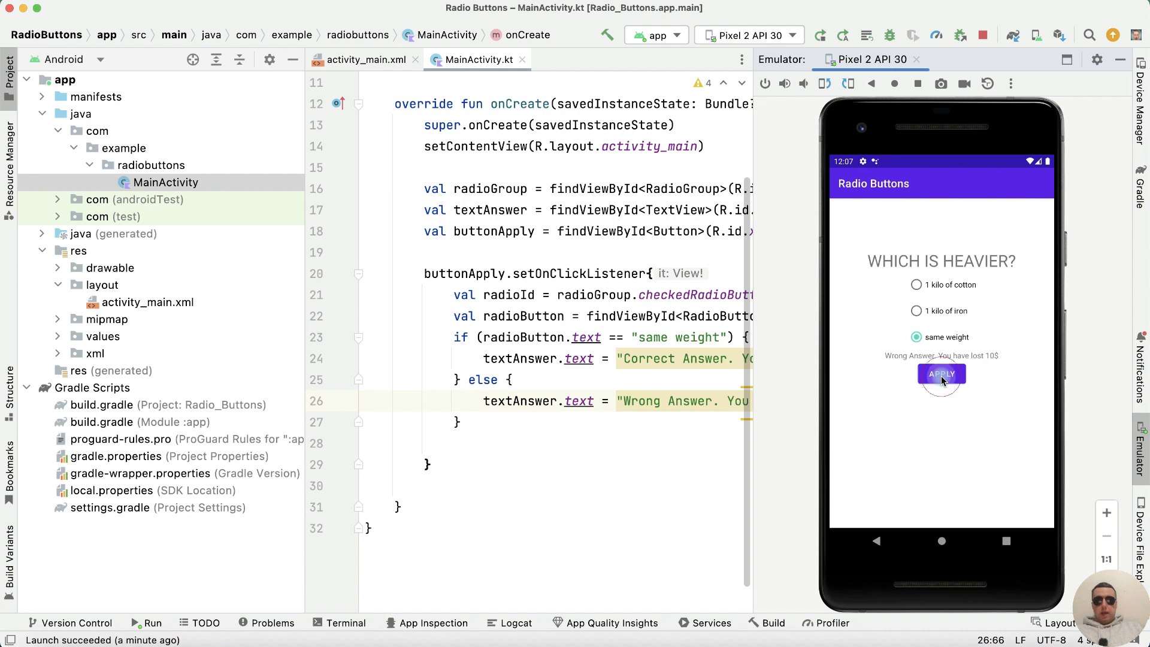
left_click(942, 374)
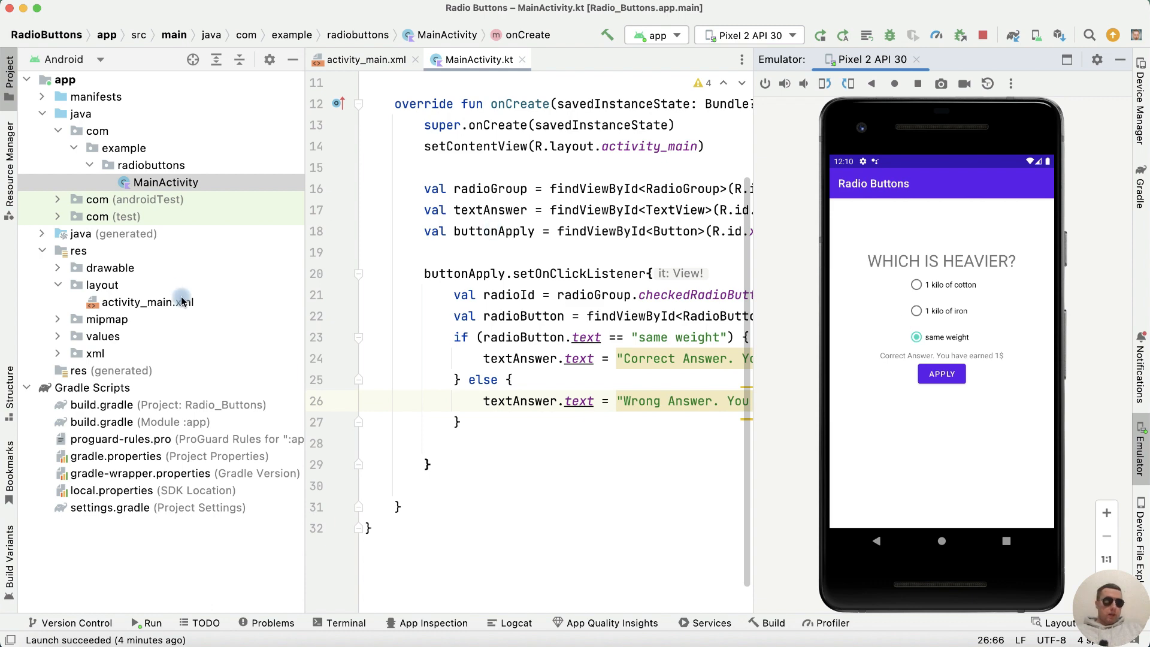
Add android:checked="true" to the cotton RadioButton, then tap cotton and choose iron in the app.
left_click(366, 60)
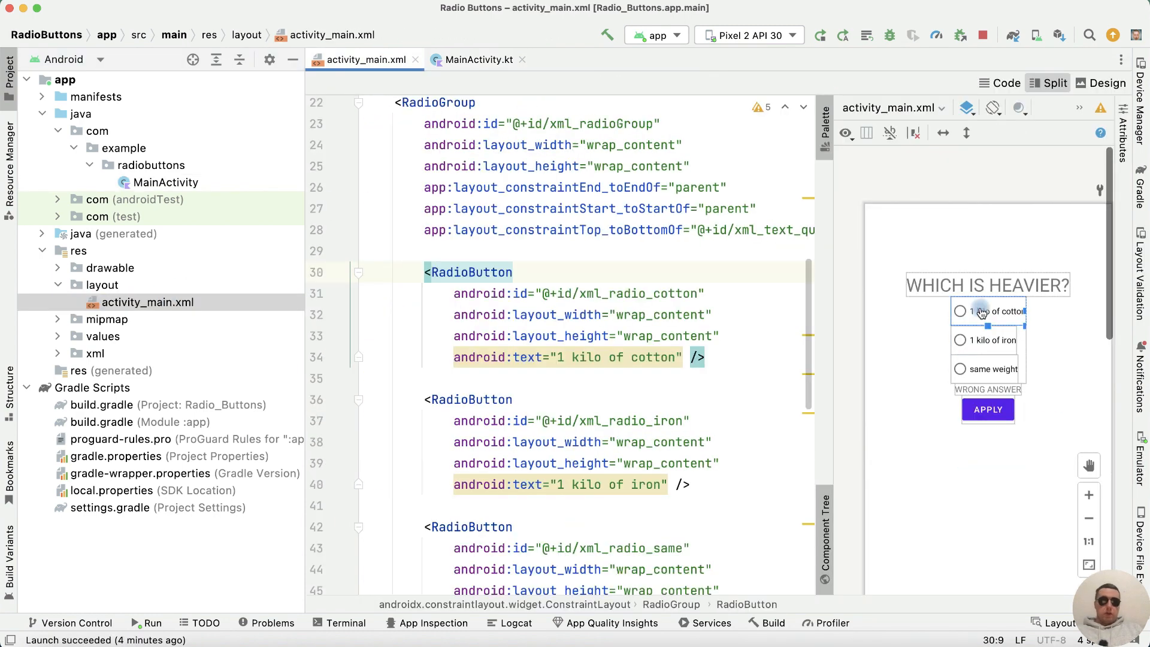
type("checked=\"")
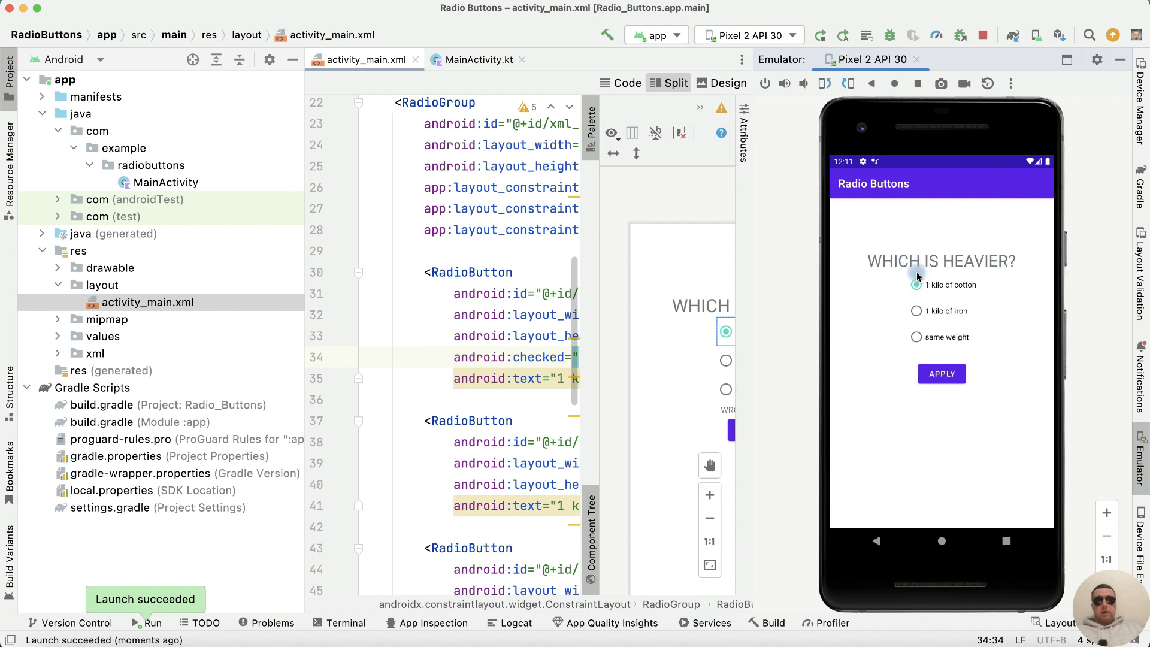
left_click(916, 284)
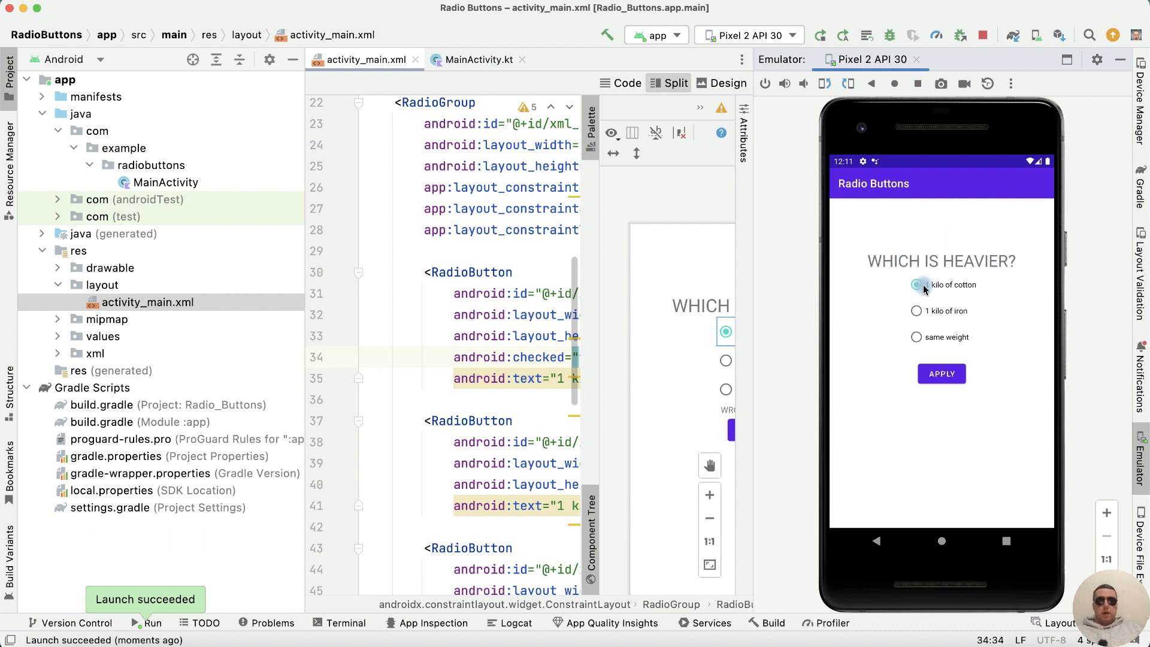
left_click(915, 284)
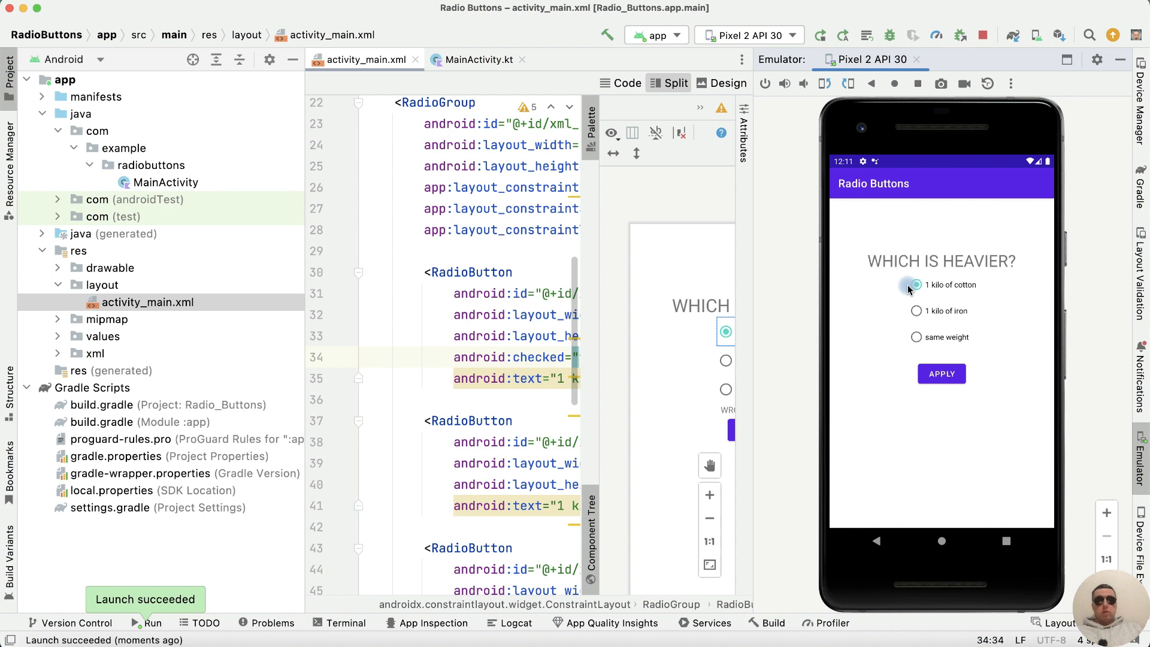
left_click(916, 285)
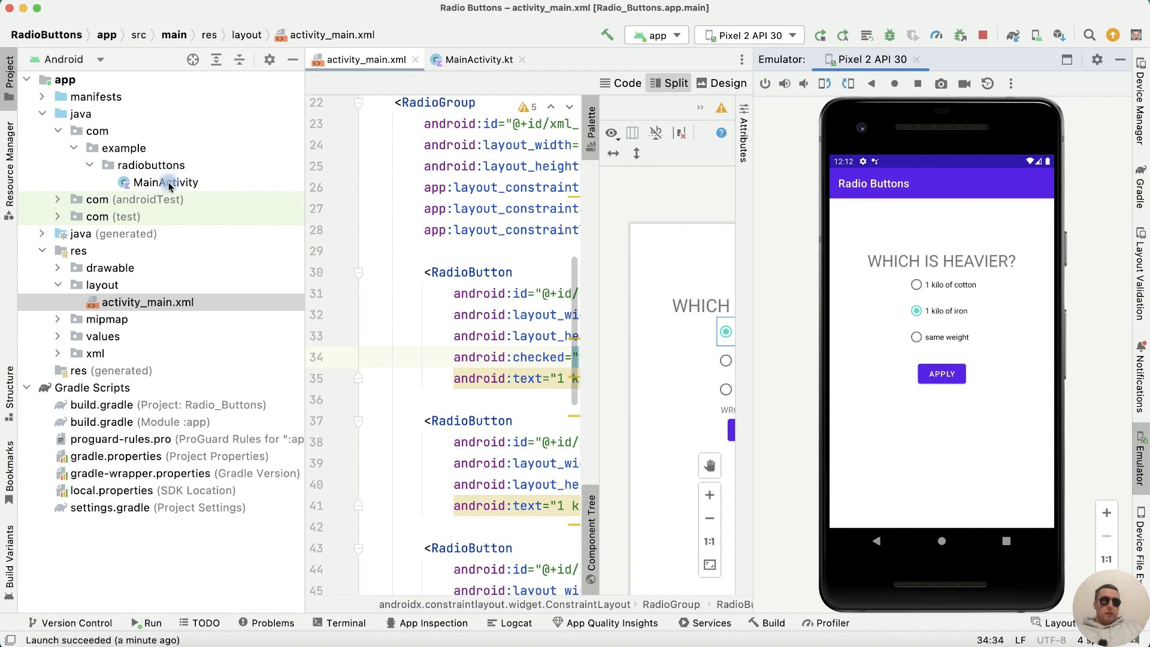
Add fun checkRadio() and android:onClick="checkRadio" on the cotton and iron RadioButtons.
left_click(476, 59)
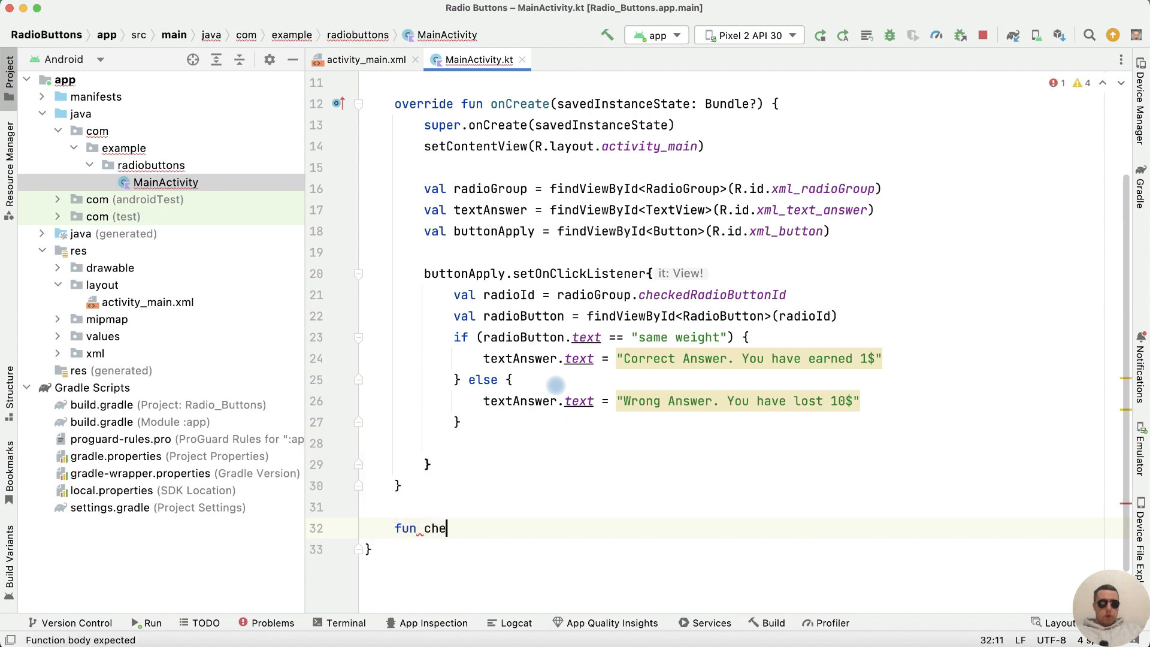
type("ckRadio() {")
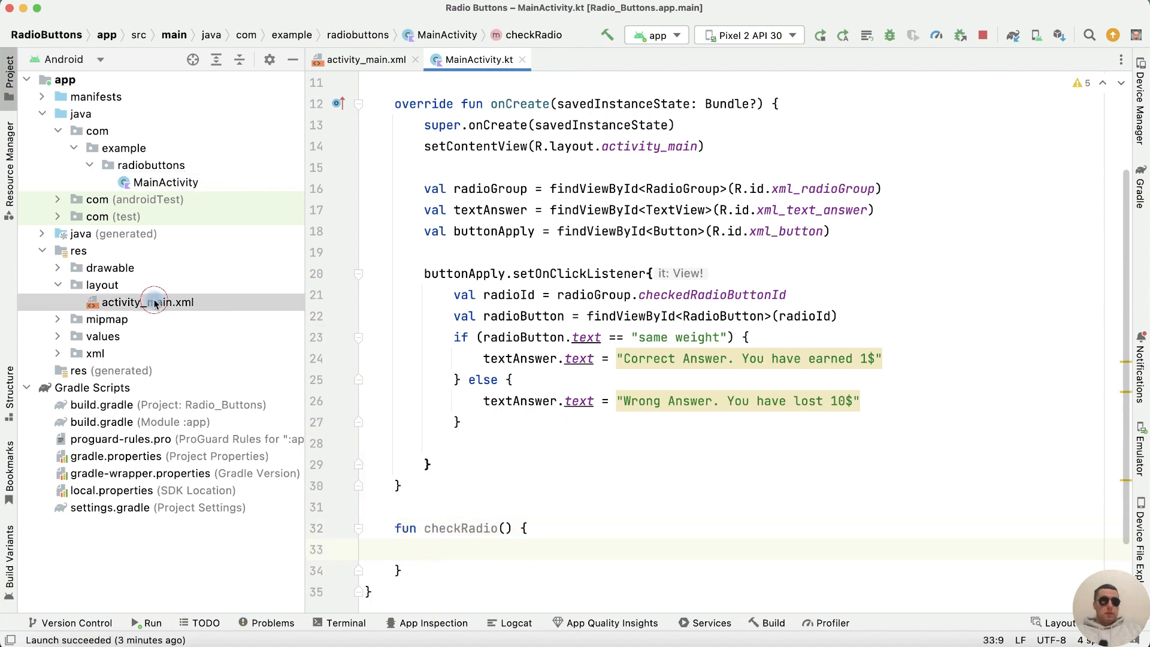
left_click(363, 60)
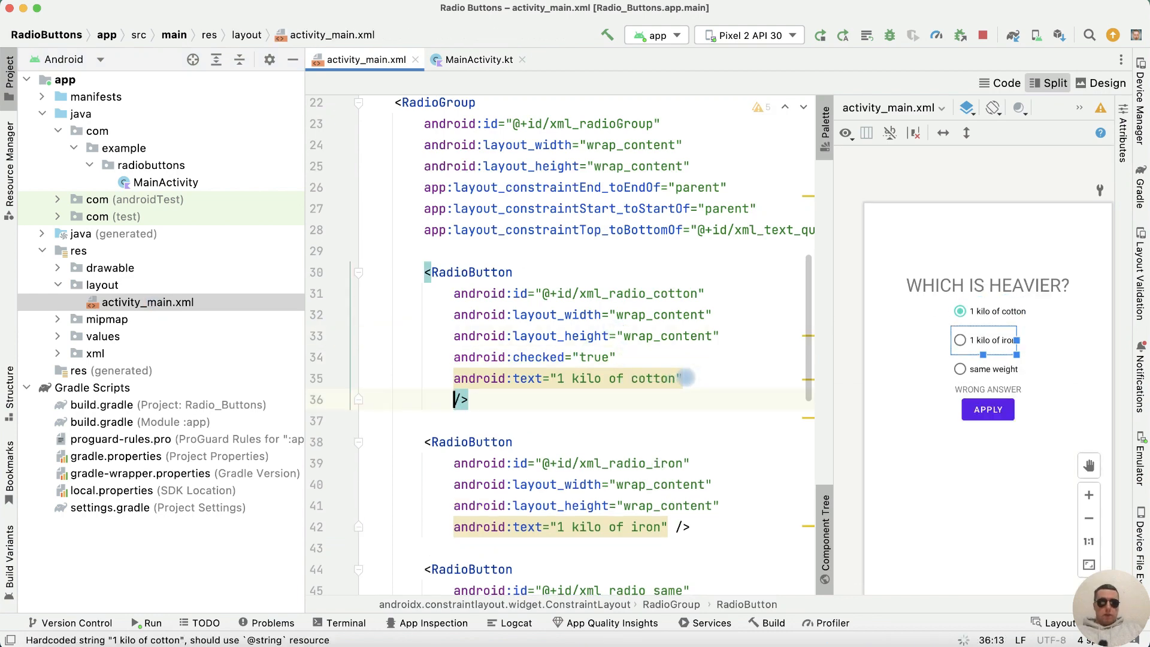
type("android:onClick=\"\"")
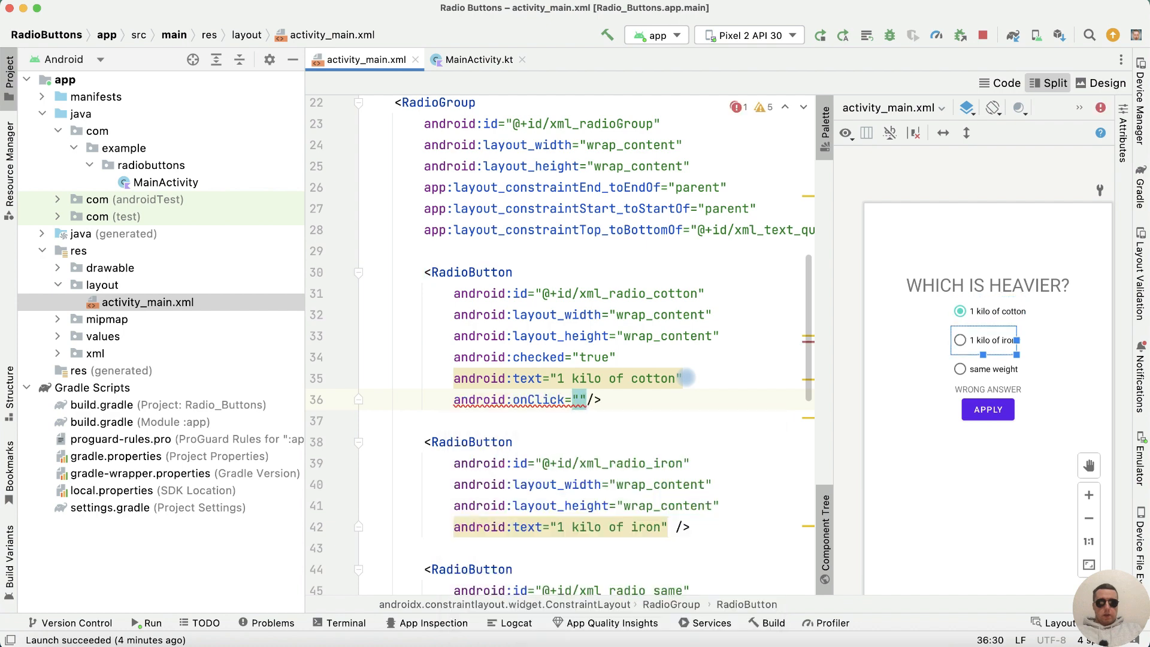
type("checkRadio")
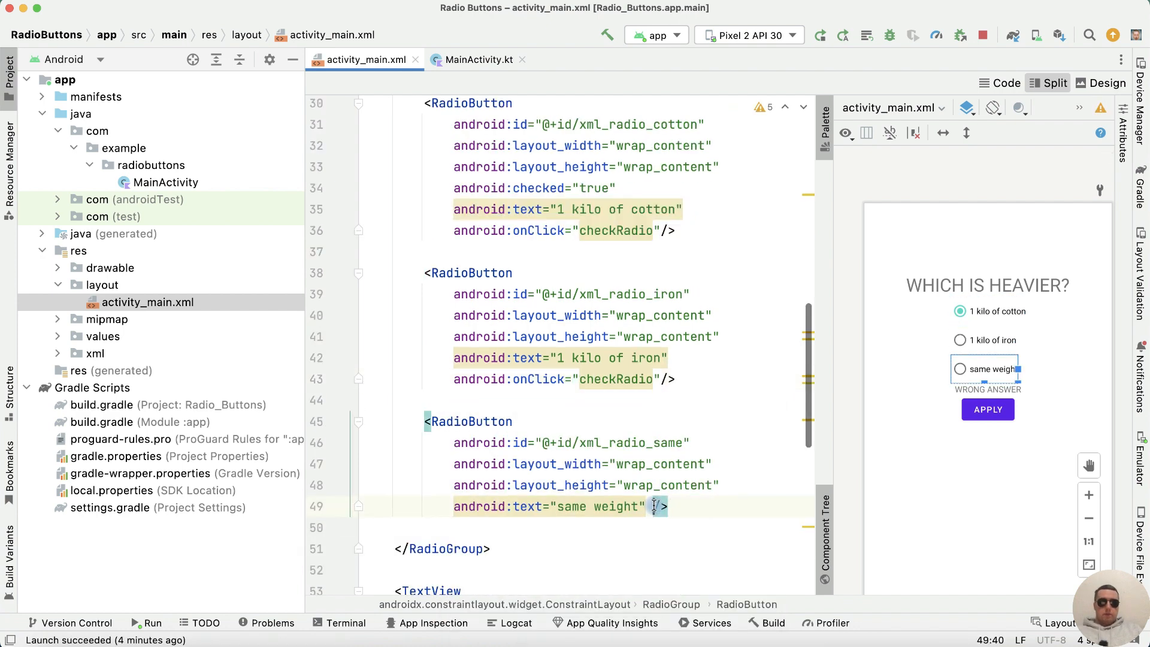
left_click(479, 59)
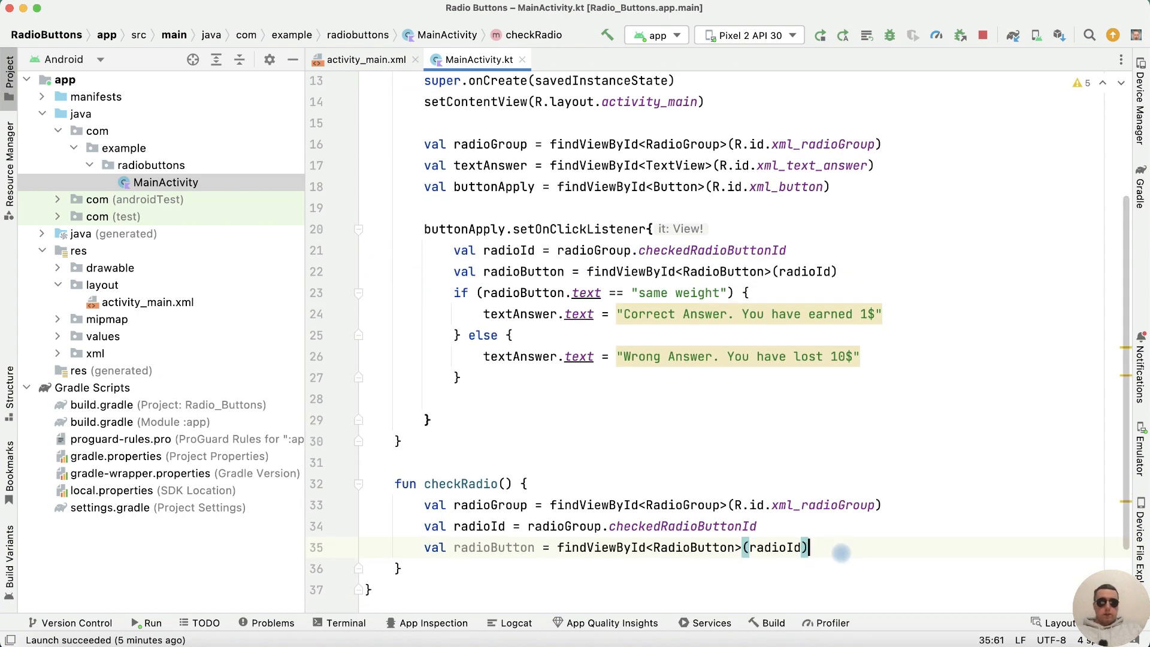
Make checkRadio show a Toast reading "Selected Radio Button ${radioButton.text}".
type("T")
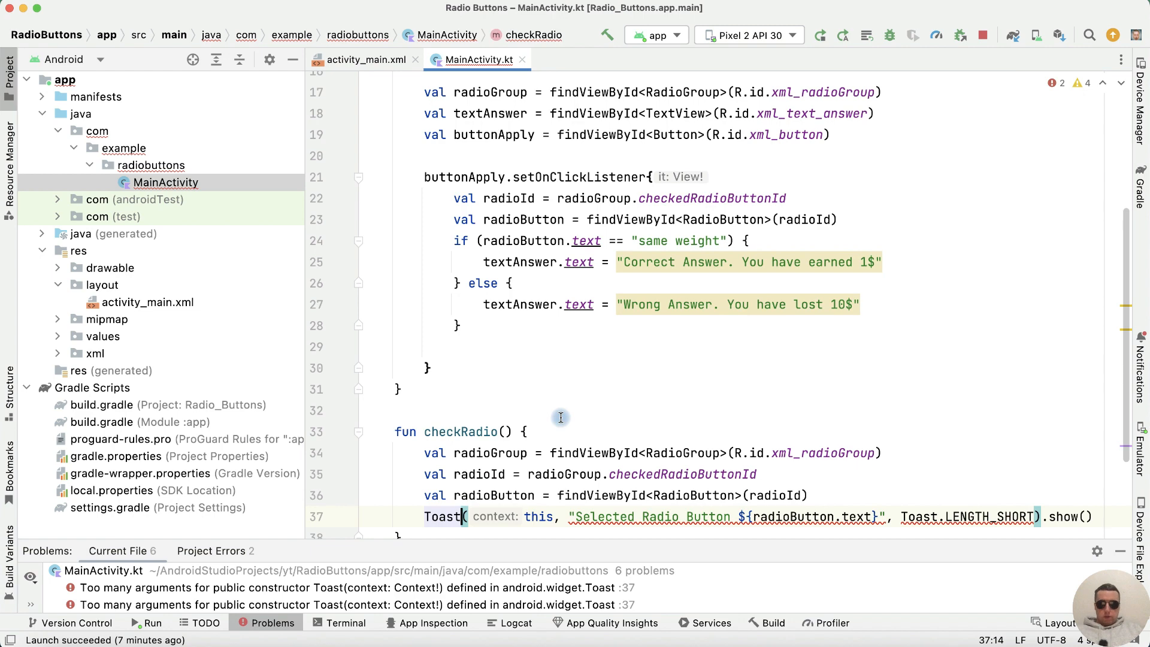
type(".ma")
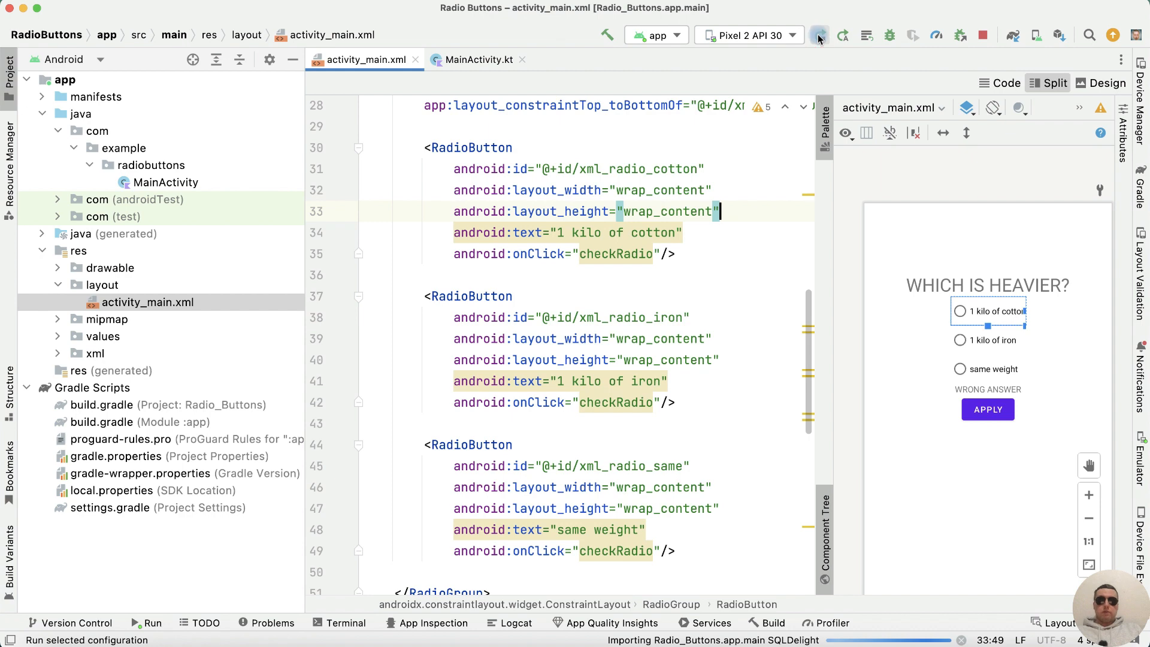
Run the app, hit the missing checkRadio(View) crash, and start adding a view parameter.
left_click(821, 35)
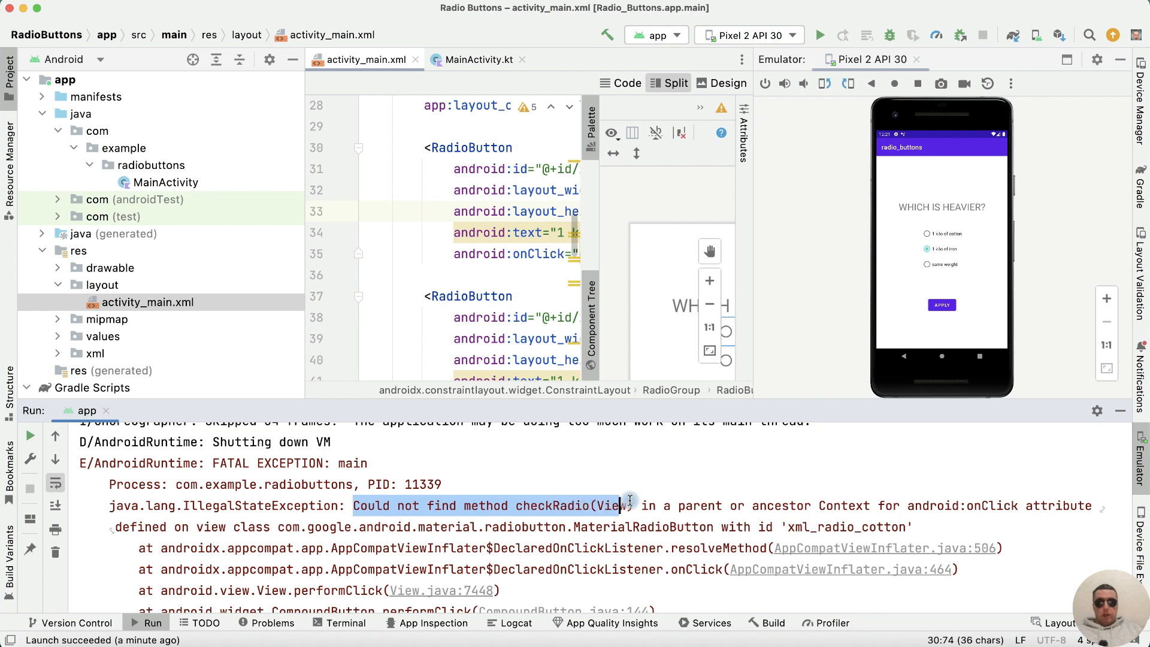
left_click(479, 59)
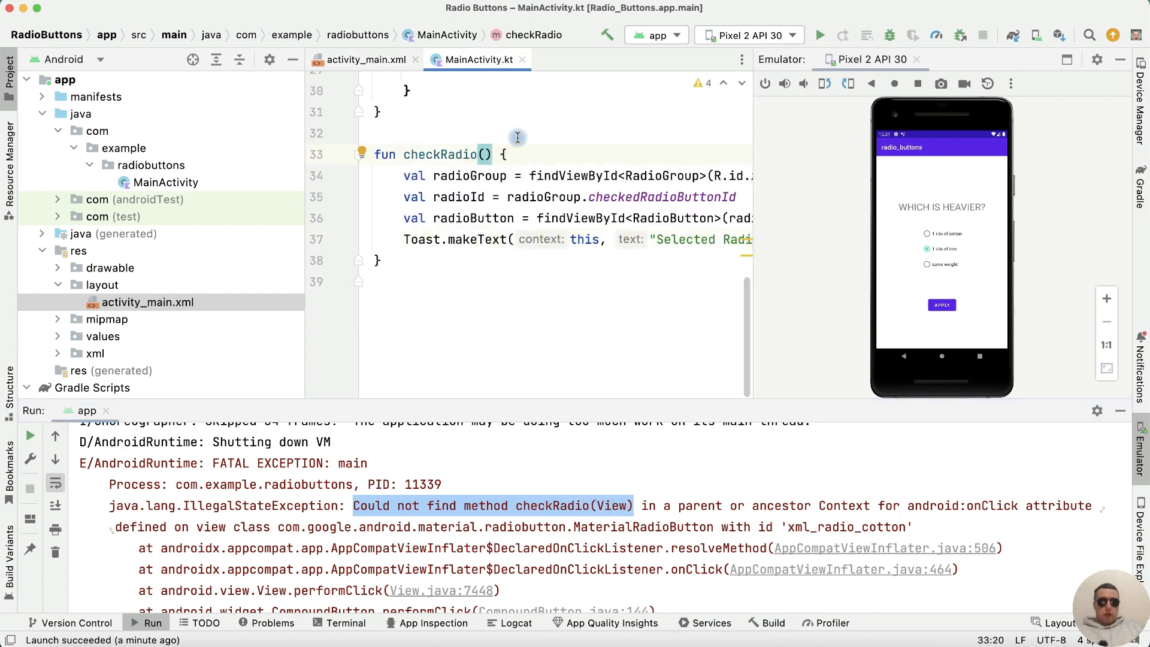
type("view: View")
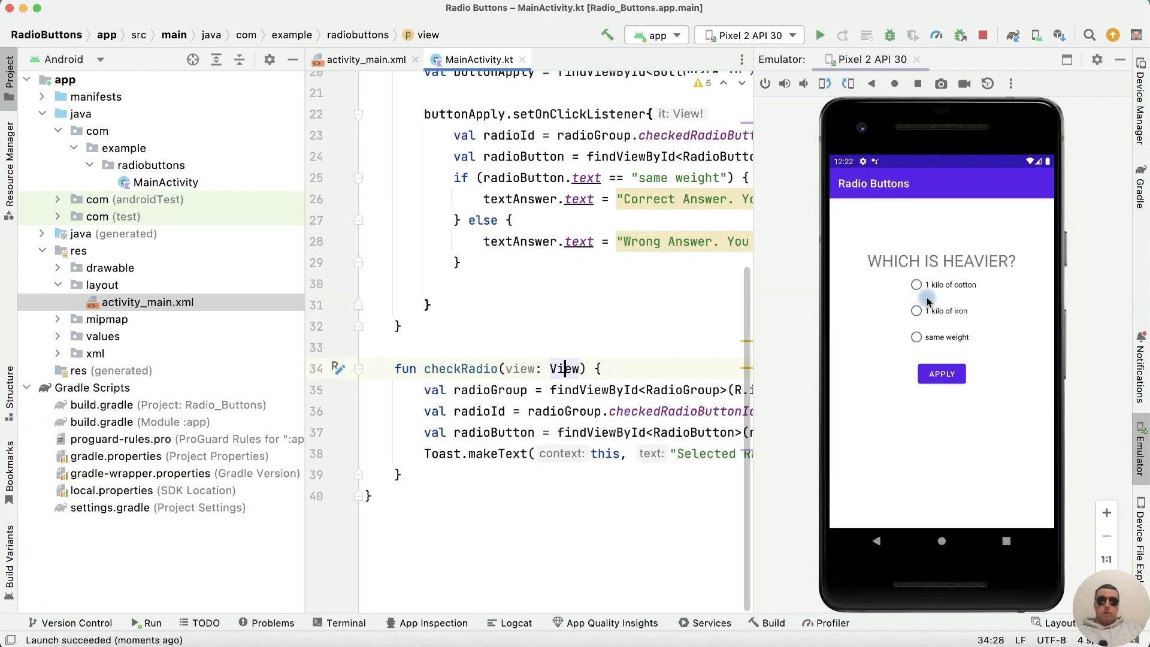
Tap 1 kilo of cotton, 1 kilo of iron and same weight to see each toast.
left_click(916, 284)
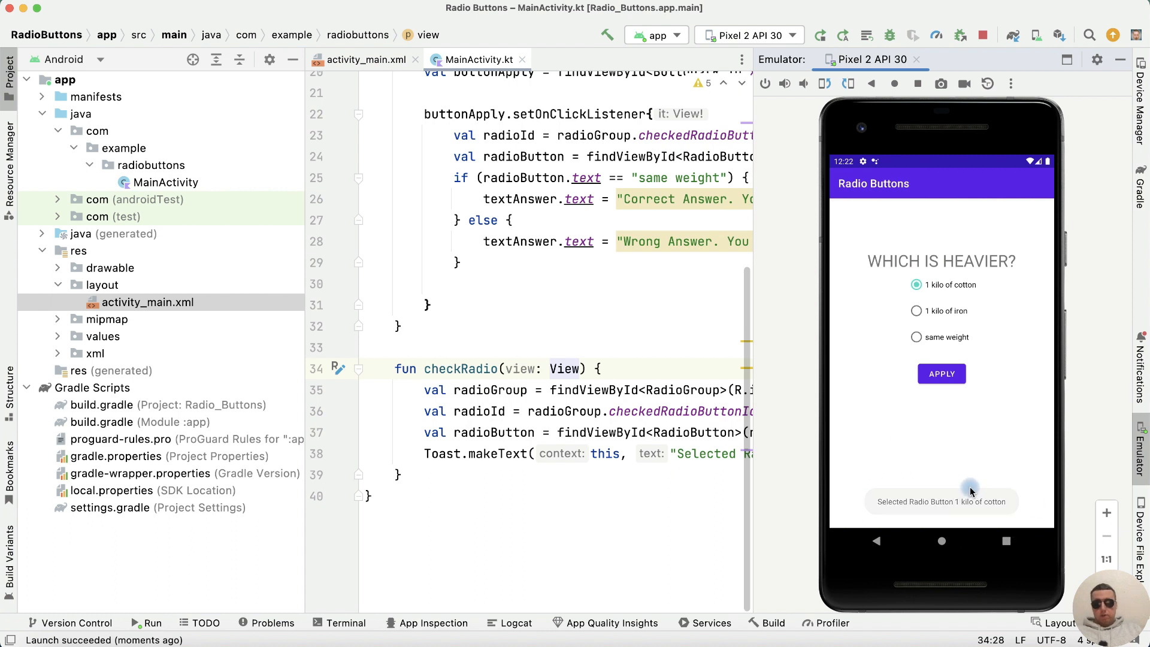
left_click(915, 311)
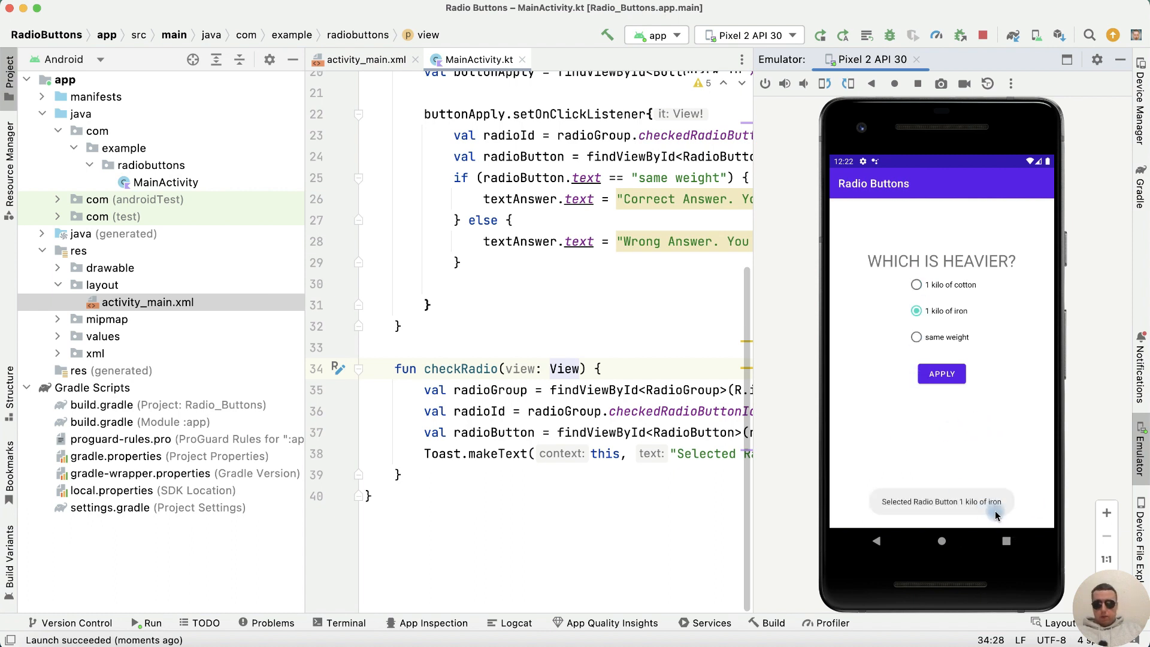
left_click(916, 337)
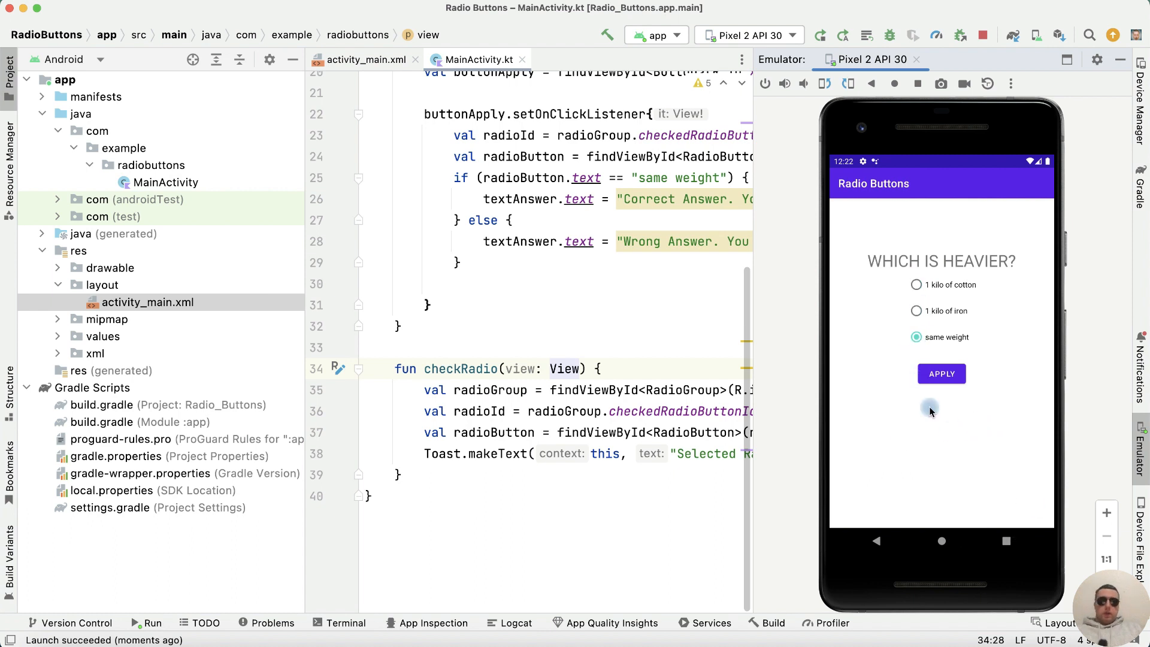